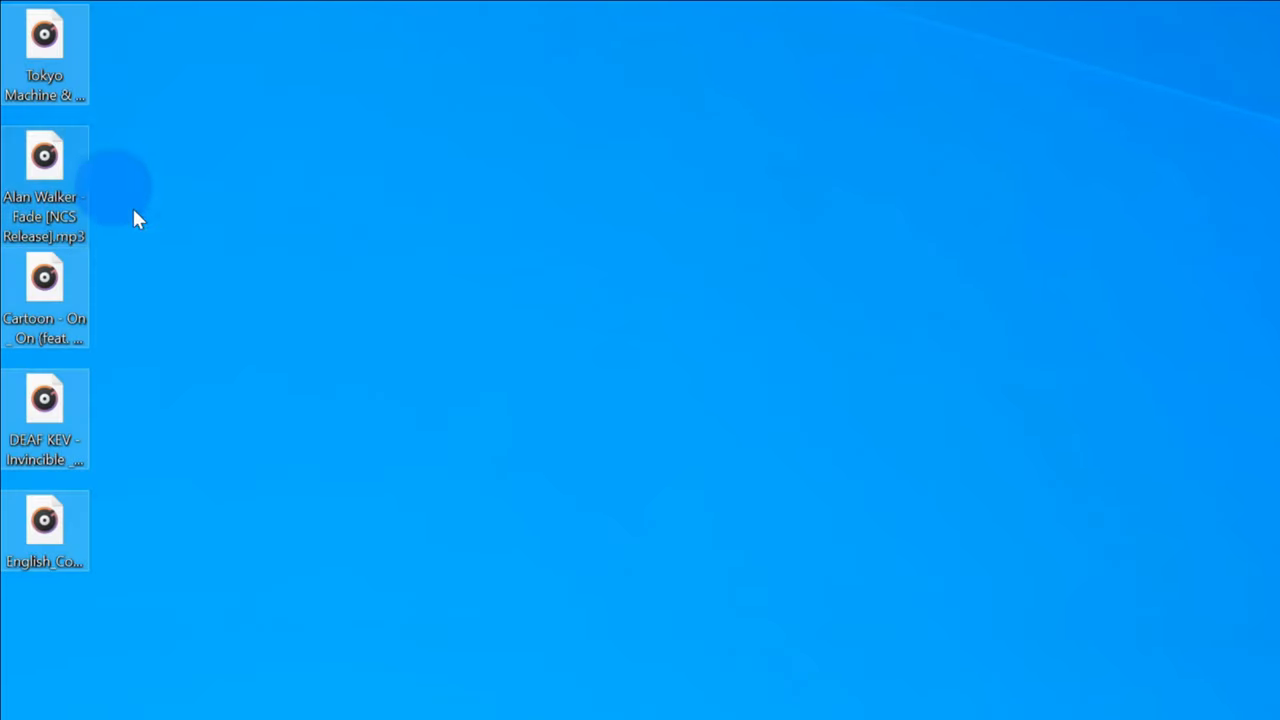
{"action": "mouse_move", "coordinate": [190, 284]}
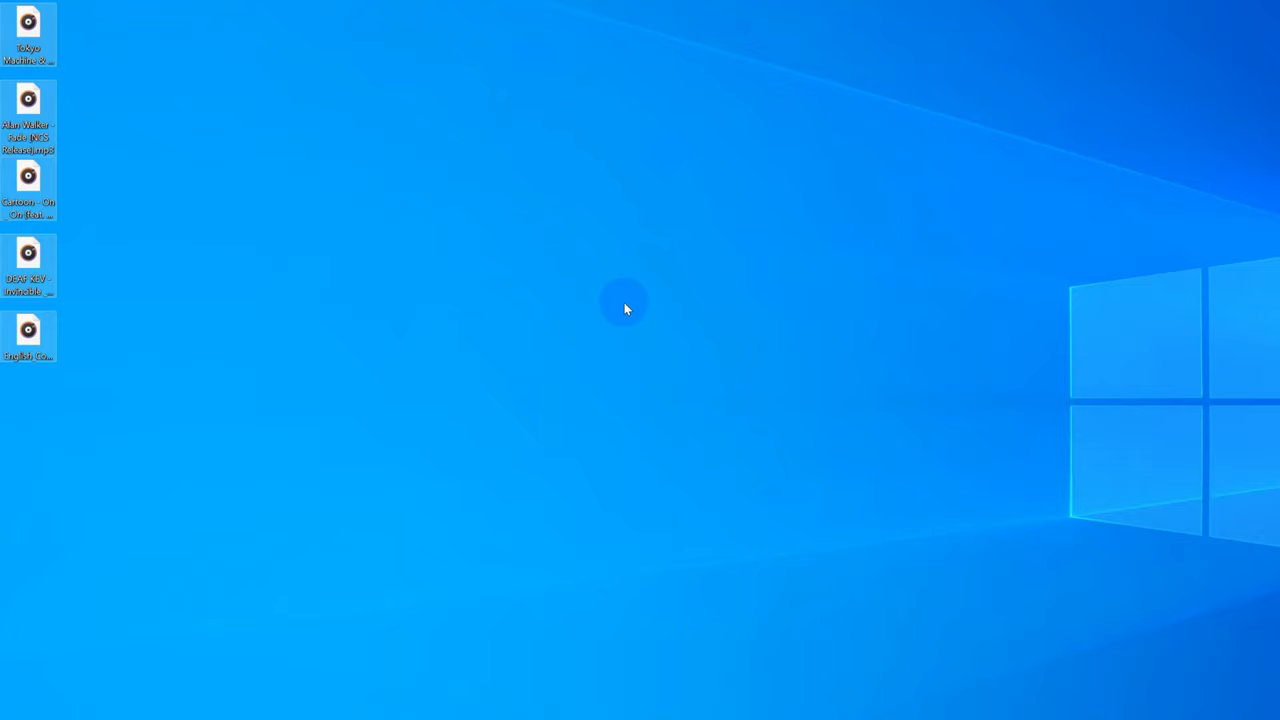
{"action": "mouse_move", "coordinate": [716, 352]}
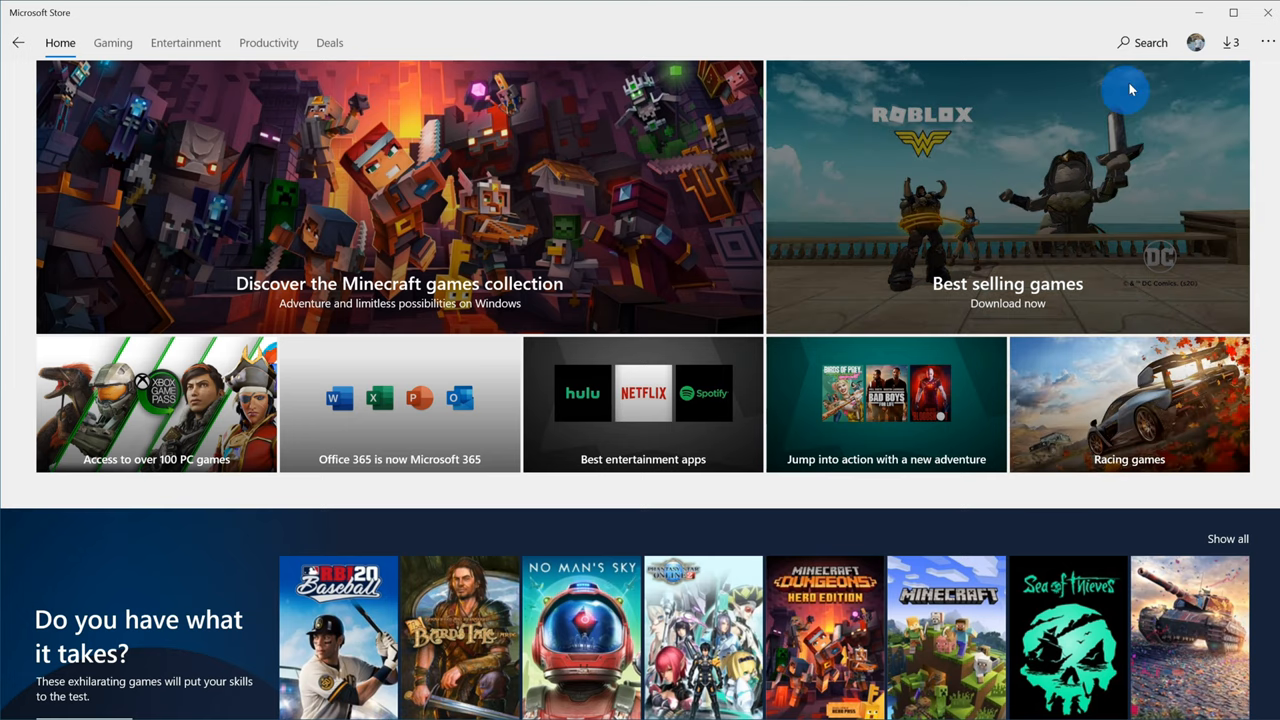
Search the Microsoft Store for 'itunes' to bring up the iTunes app.
{"action": "left_click", "coordinate": [1140, 42]}
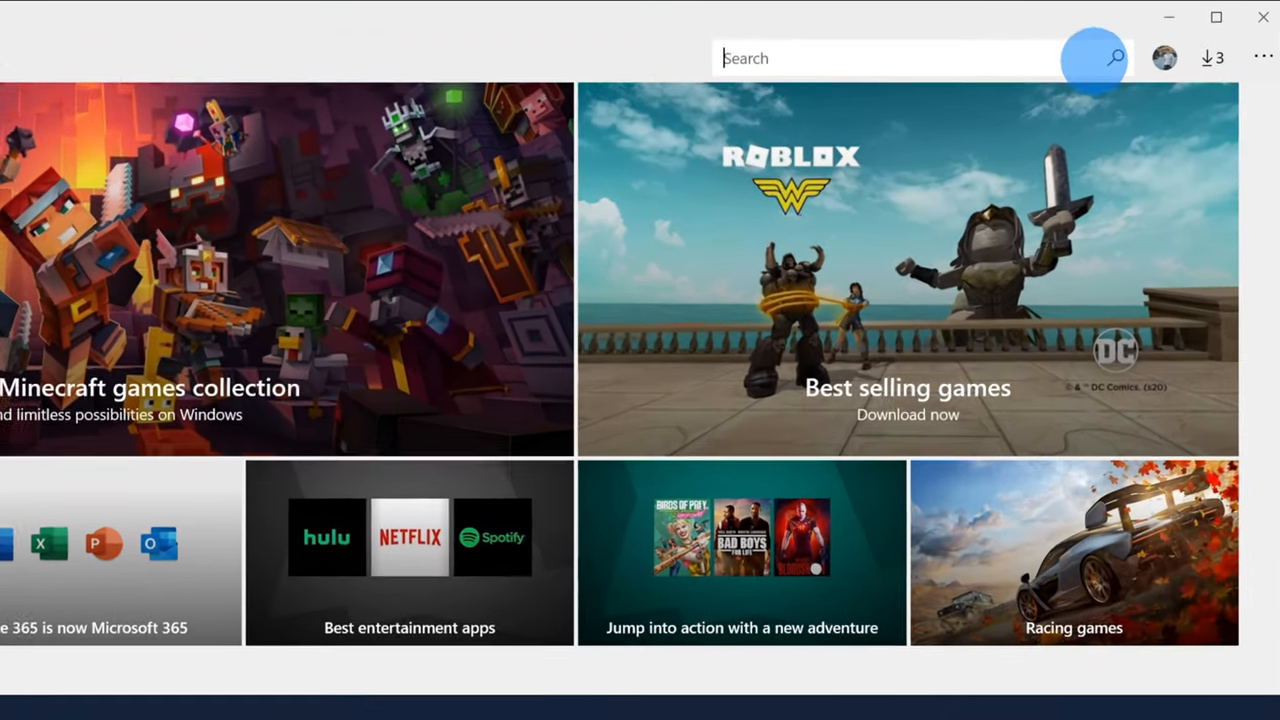
{"action": "type", "text": "itunes"}
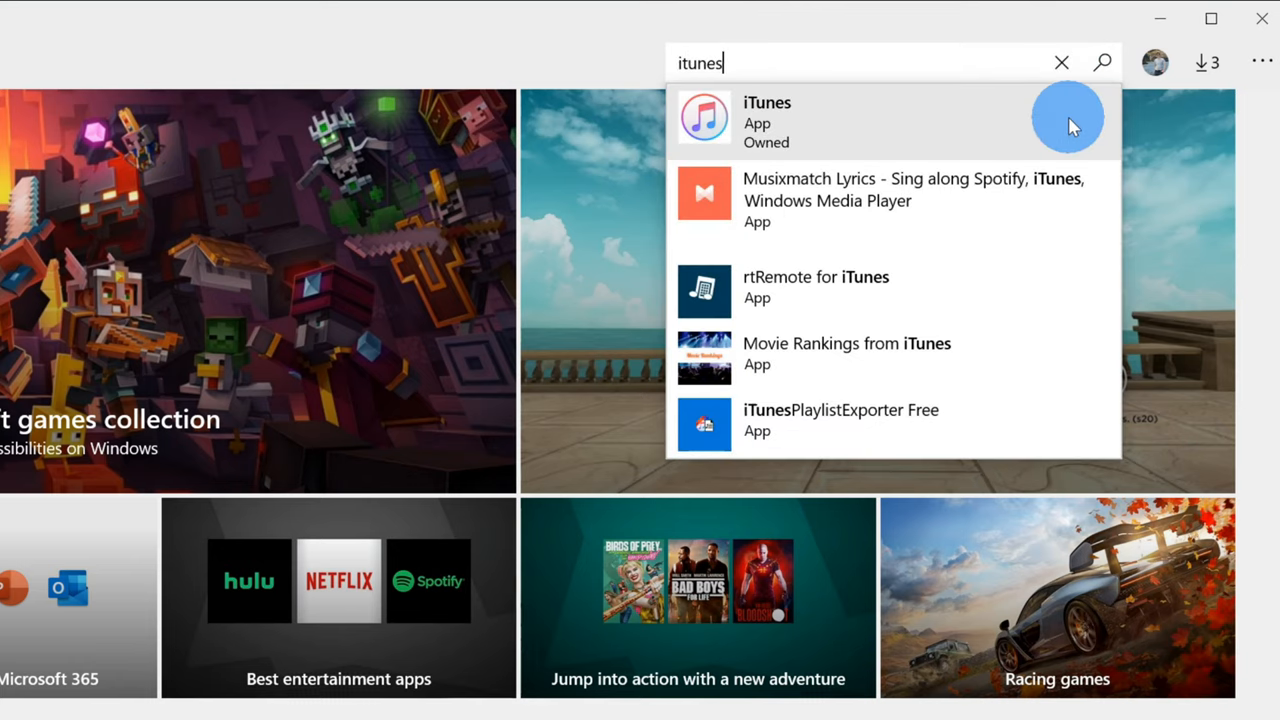
{"action": "mouse_move", "coordinate": [816, 124]}
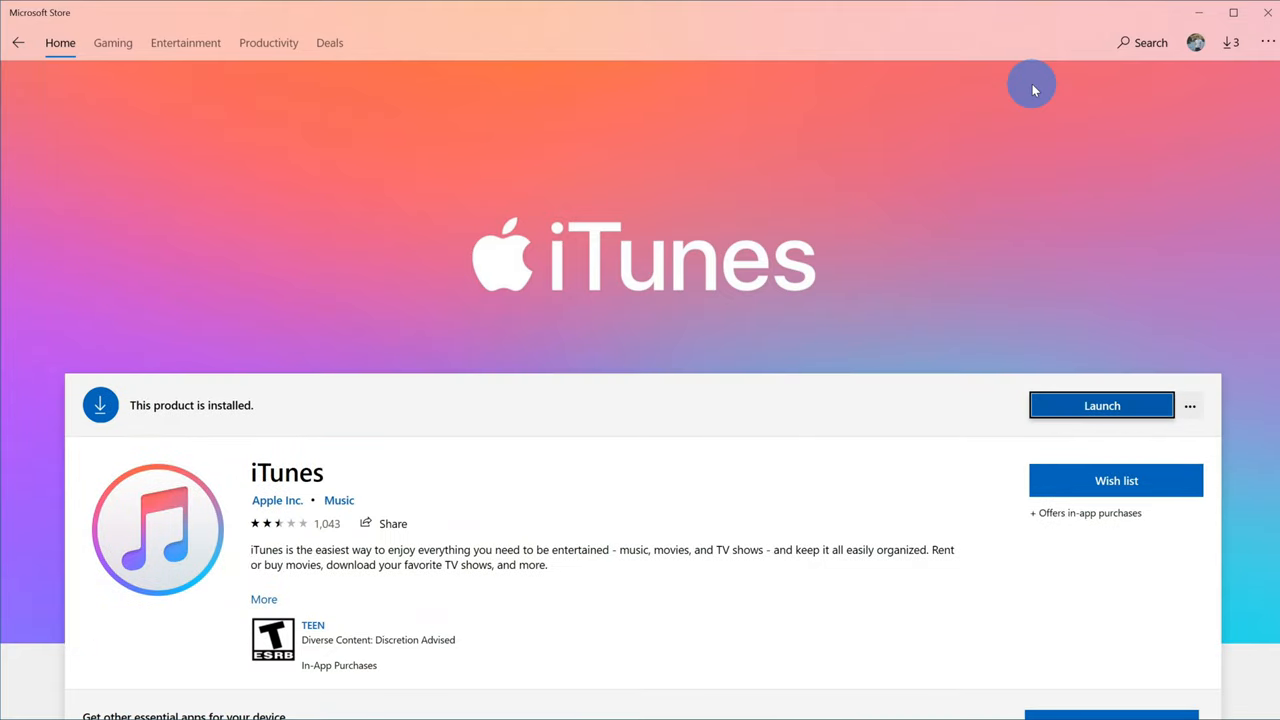
{"action": "mouse_move", "coordinate": [1050, 420]}
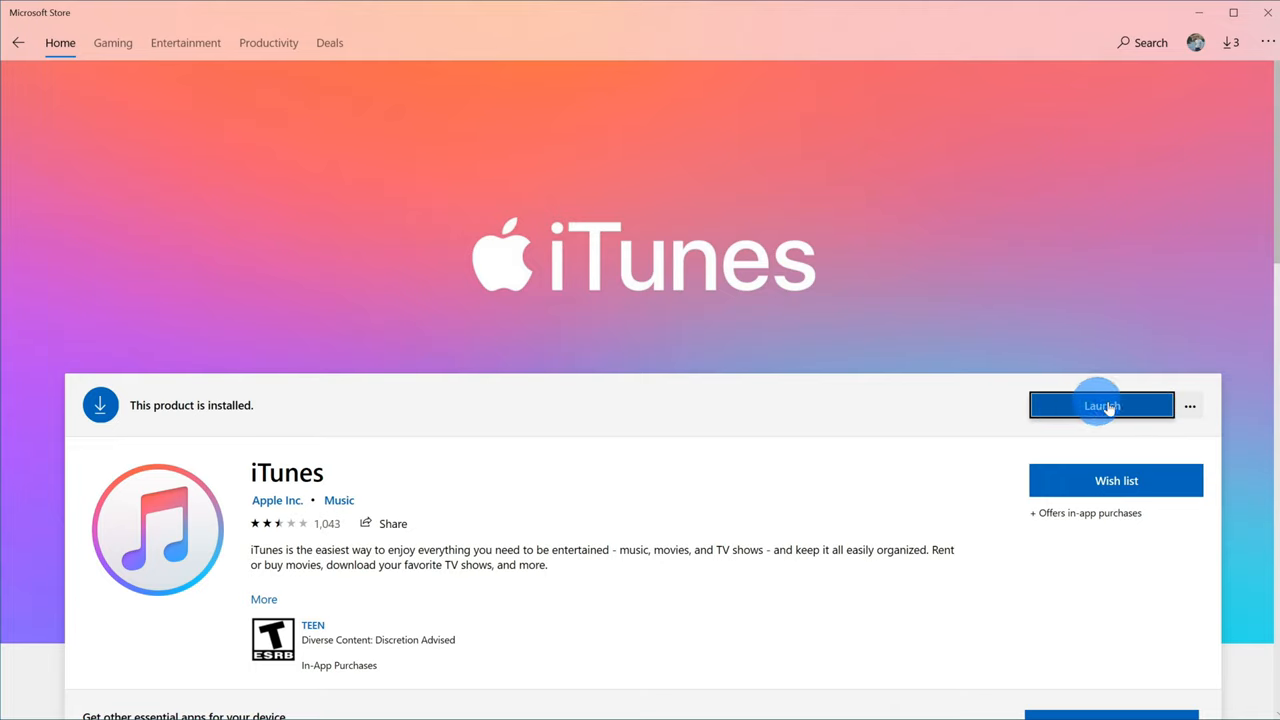
{"action": "mouse_move", "coordinate": [1100, 418]}
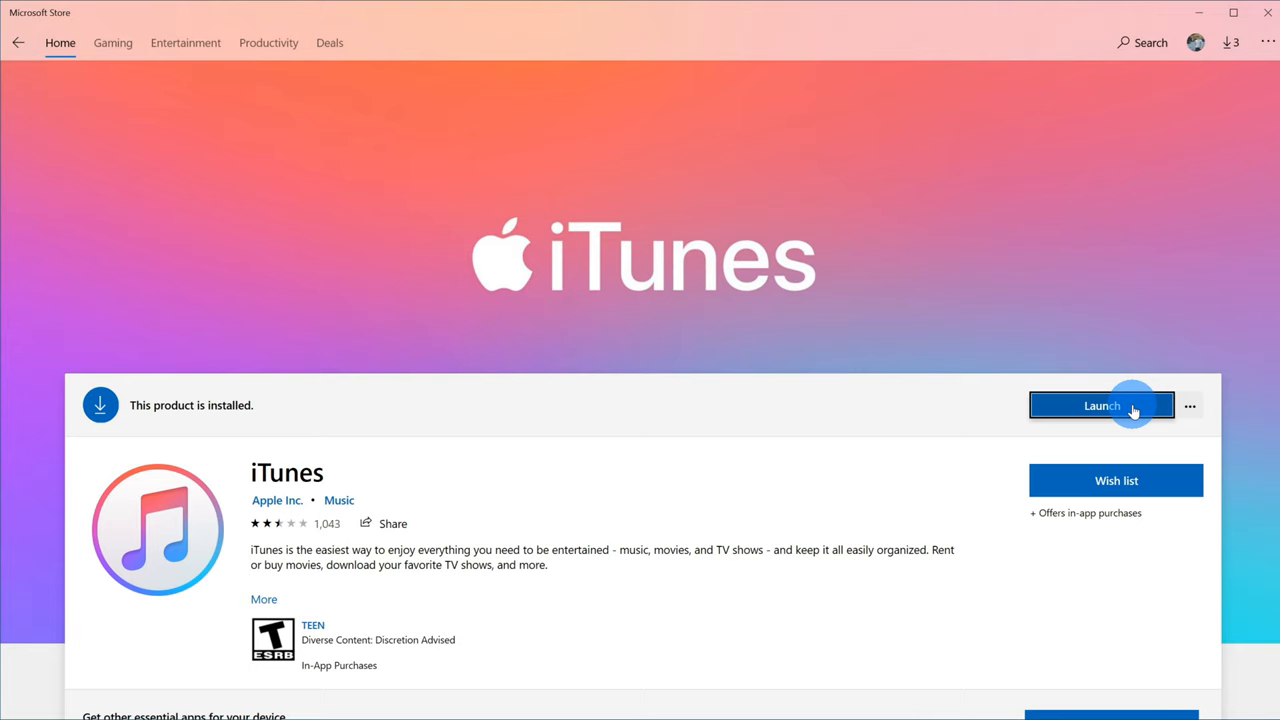
Launch the installed iTunes app from its Store page into the Music library.
{"action": "left_click", "coordinate": [1100, 404]}
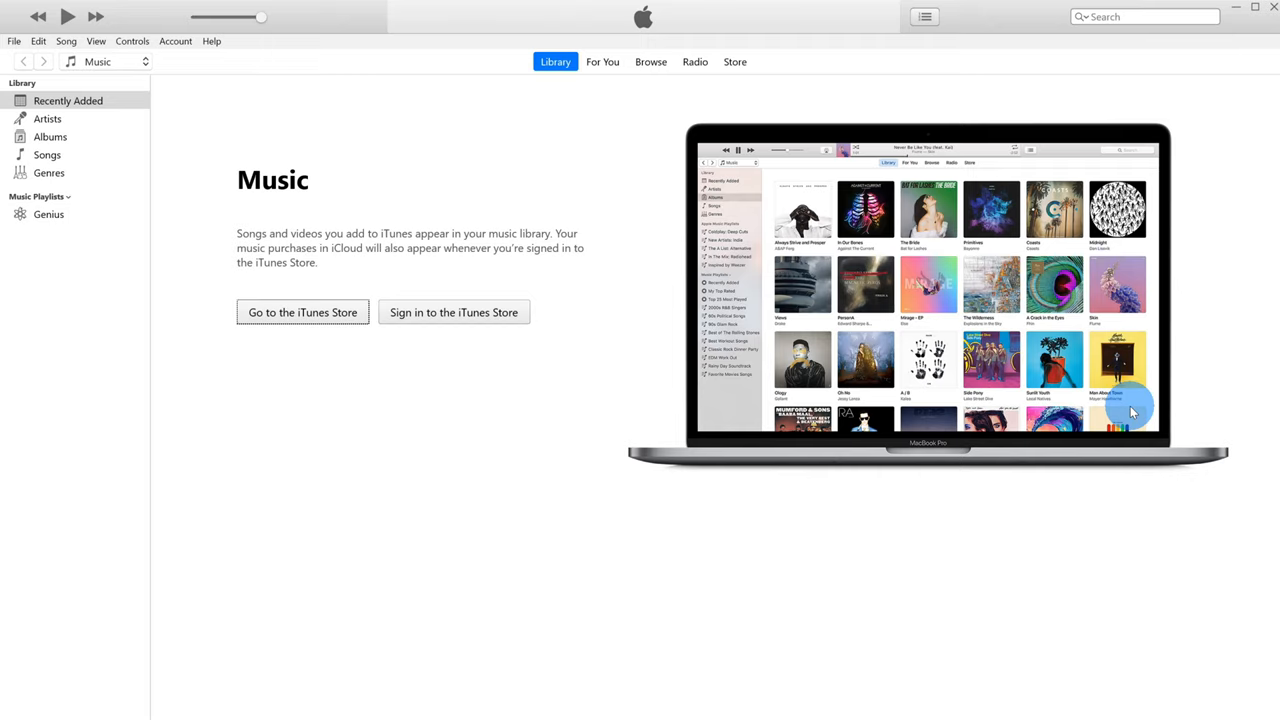
{"action": "mouse_move", "coordinate": [620, 362]}
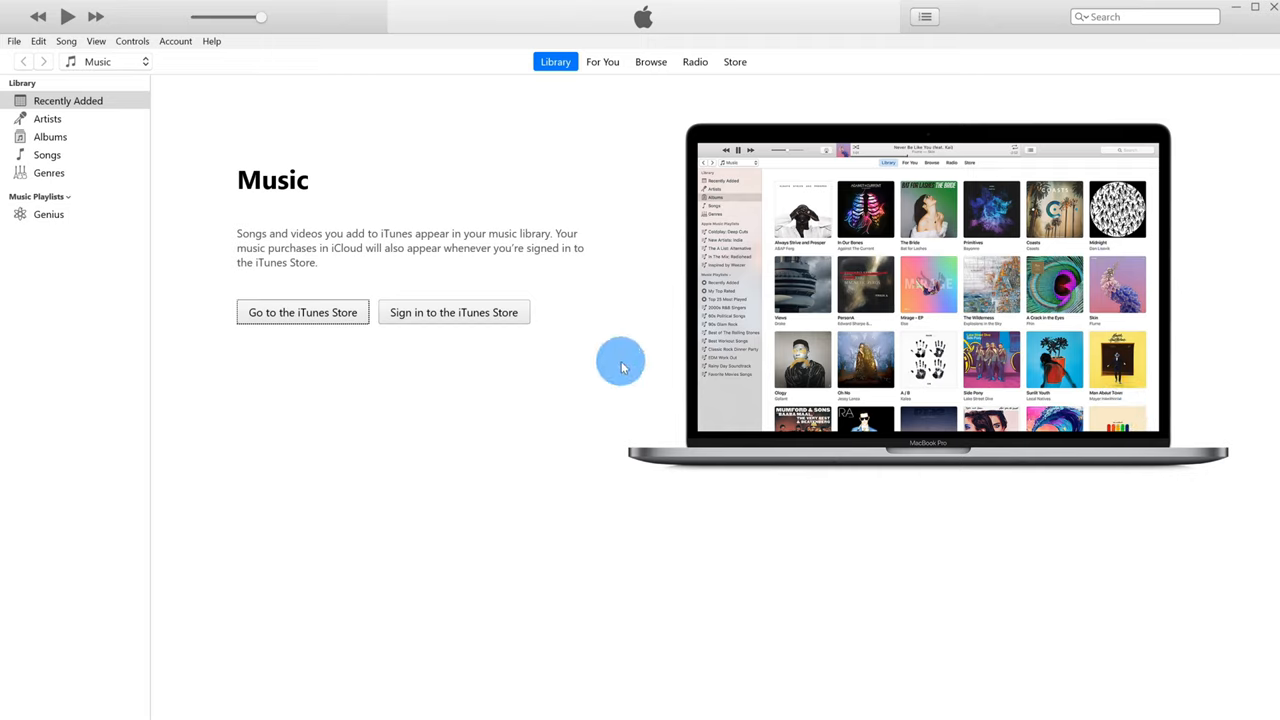
{"action": "mouse_move", "coordinate": [628, 350]}
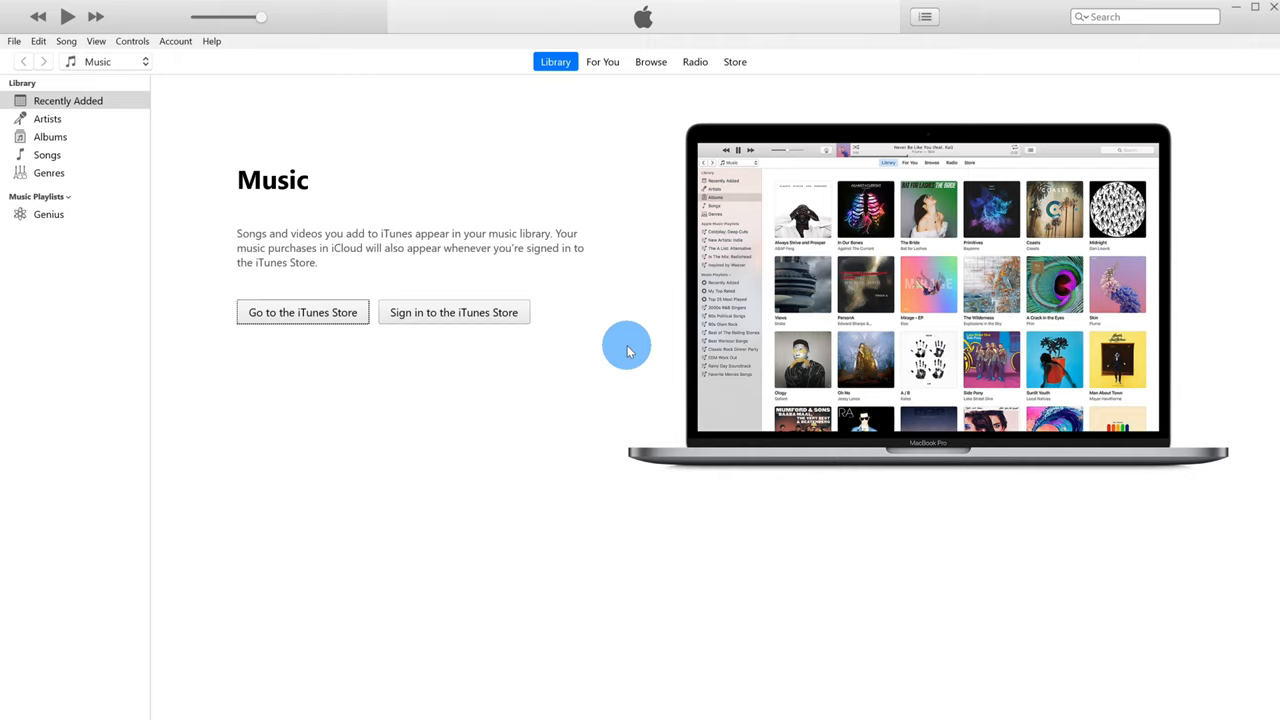
{"action": "mouse_move", "coordinate": [656, 284]}
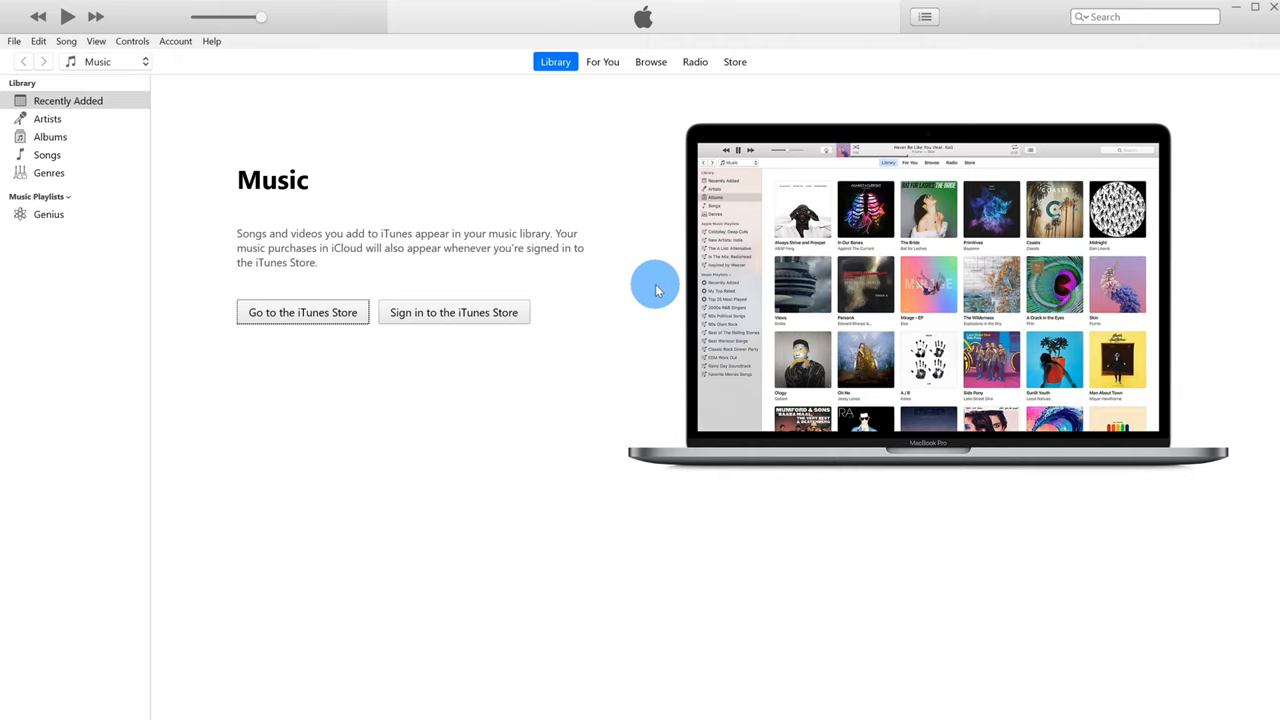
{"action": "mouse_move", "coordinate": [508, 270]}
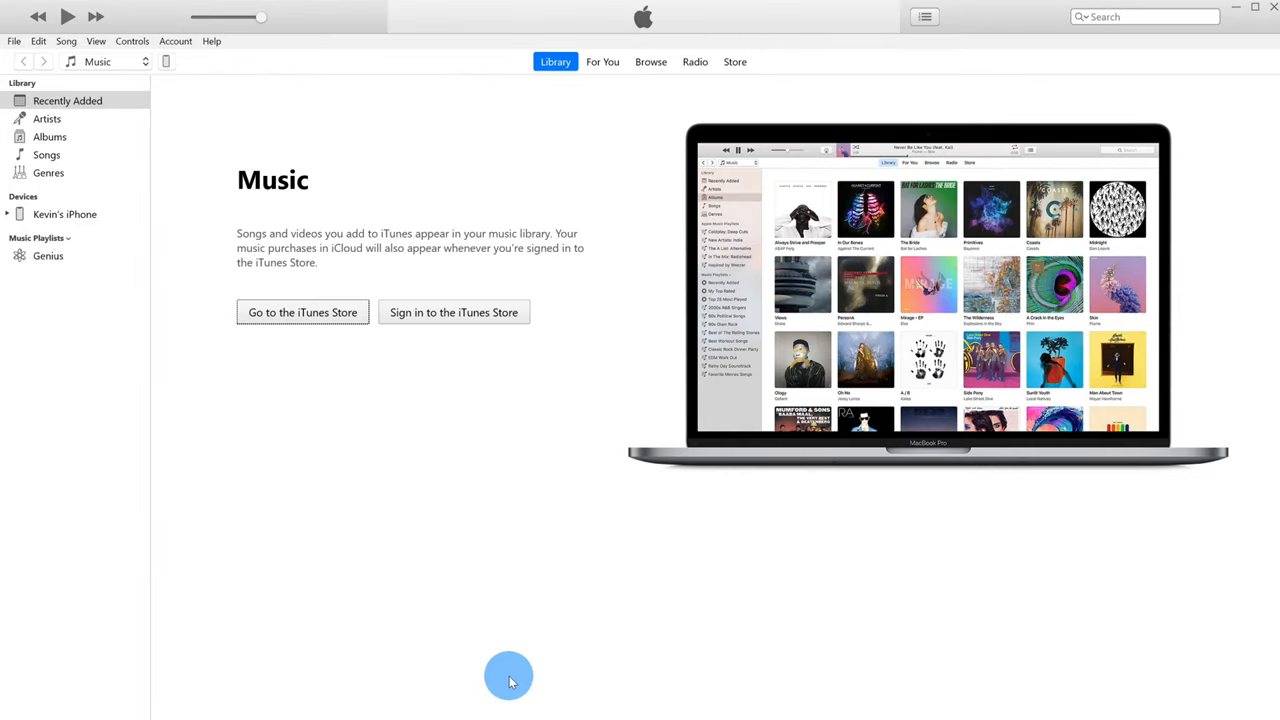
{"action": "mouse_move", "coordinate": [484, 656]}
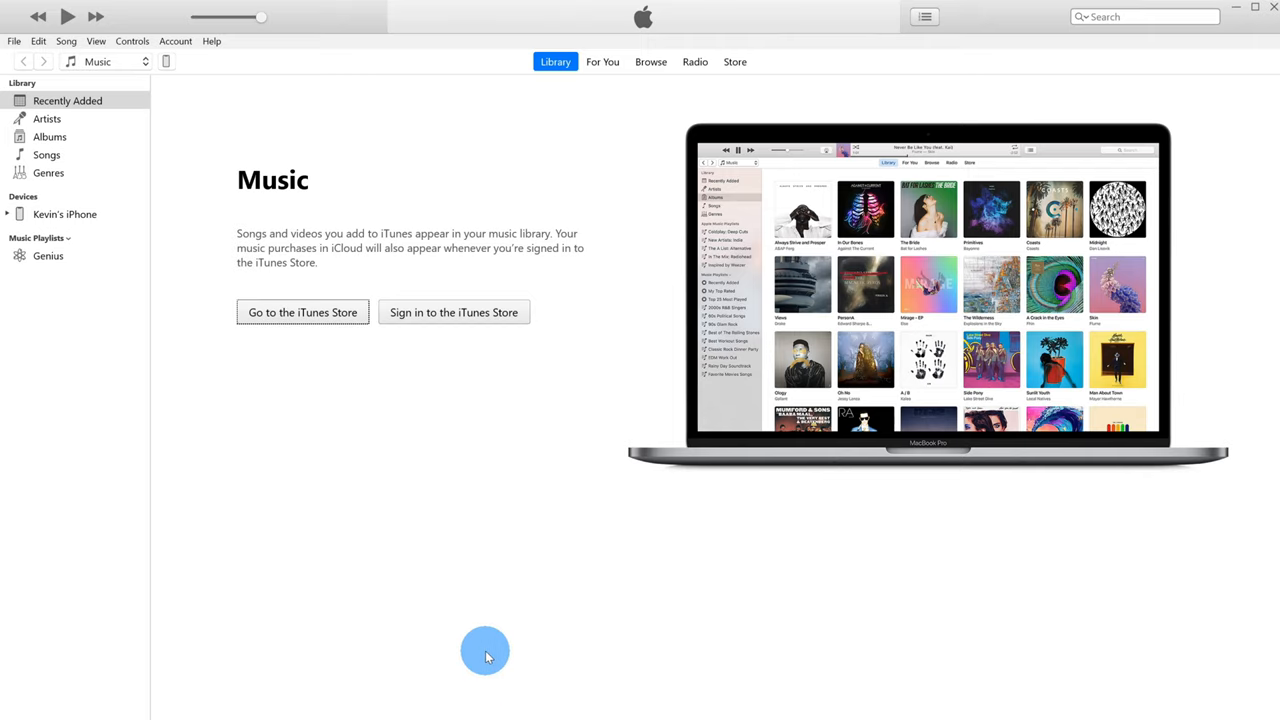
{"action": "mouse_move", "coordinate": [396, 596]}
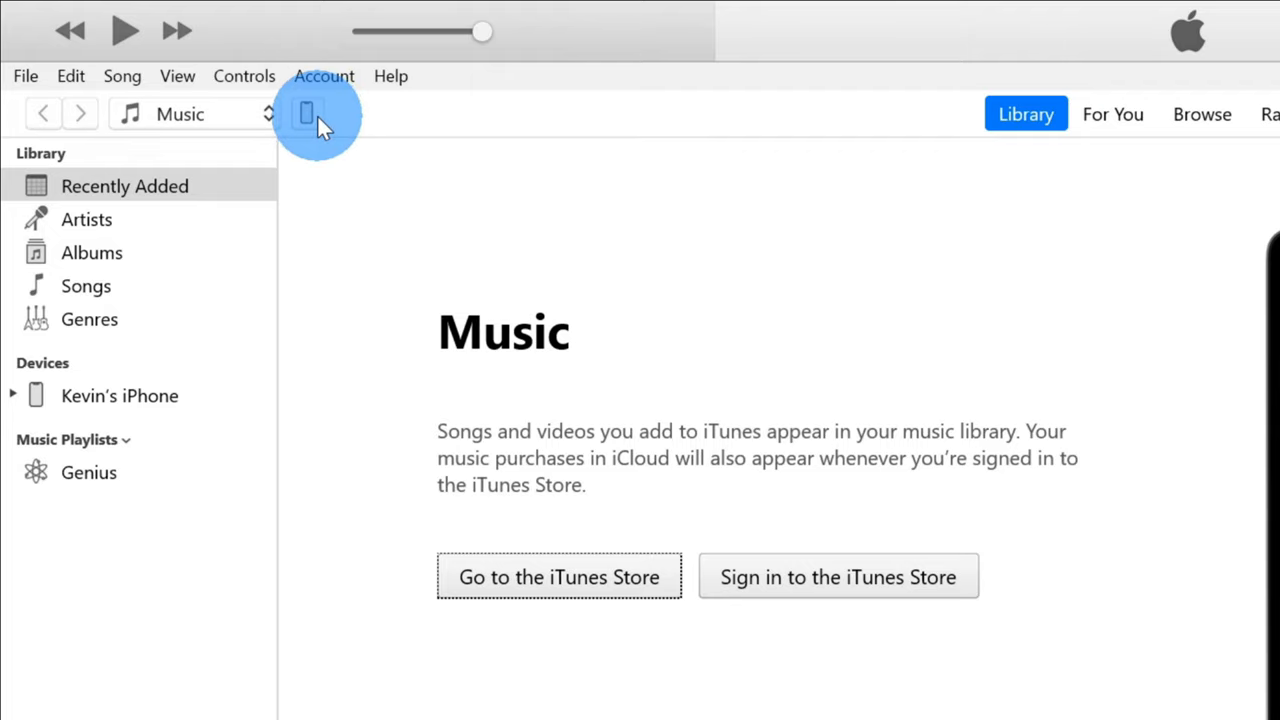
{"action": "mouse_move", "coordinate": [312, 124]}
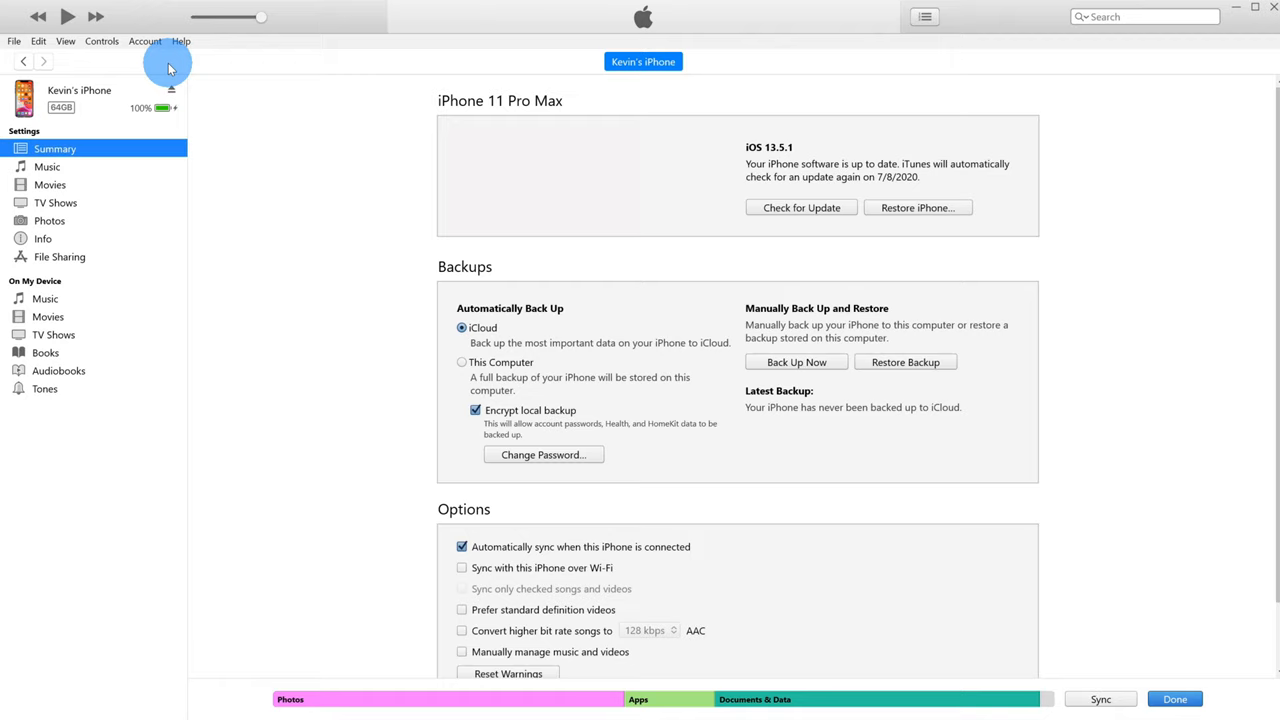
{"action": "mouse_move", "coordinate": [312, 168]}
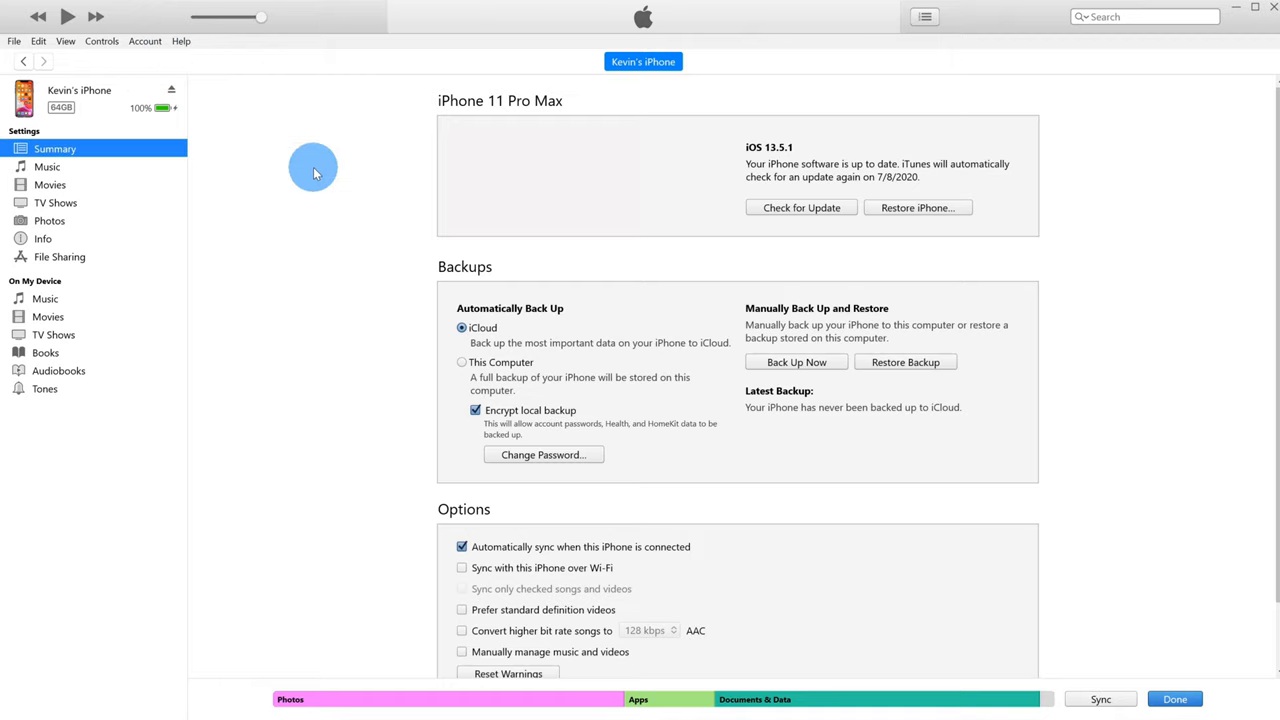
Enable 'Sync with this iPhone over Wi-Fi' in the Summary Options section.
{"action": "scroll", "scroll_direction": "down", "scroll_amount": 3}
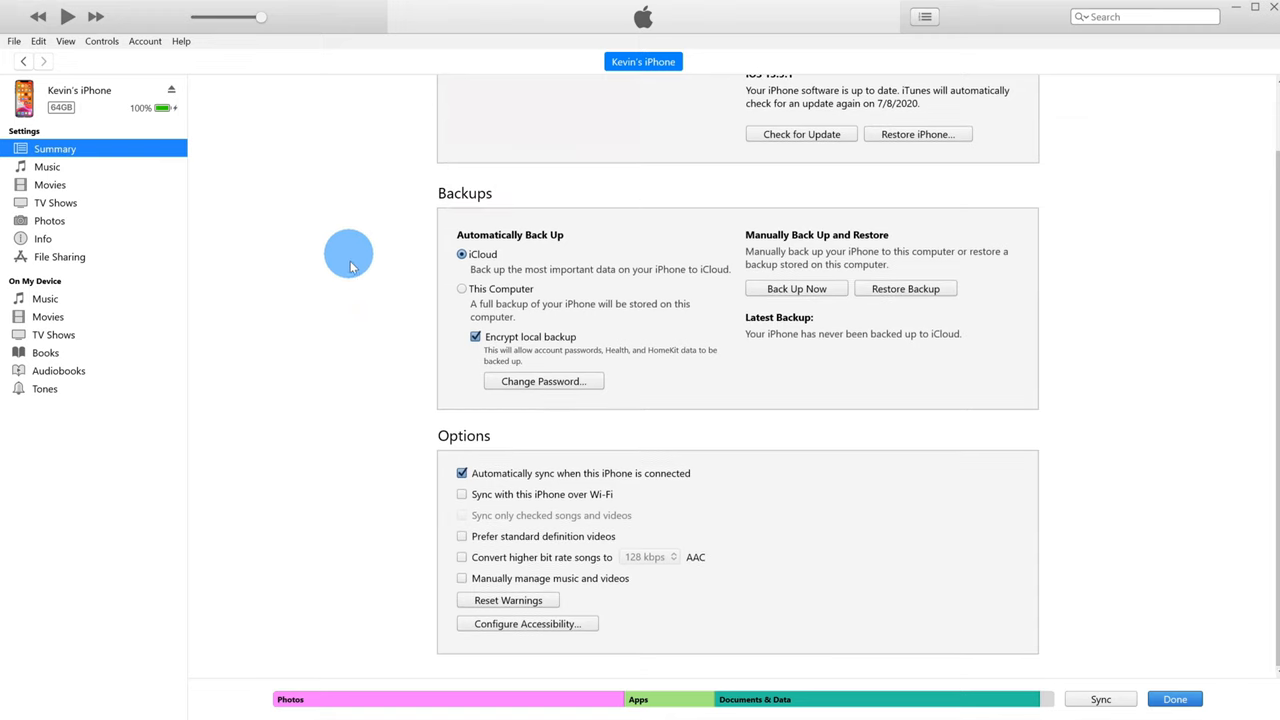
{"action": "mouse_move", "coordinate": [600, 480]}
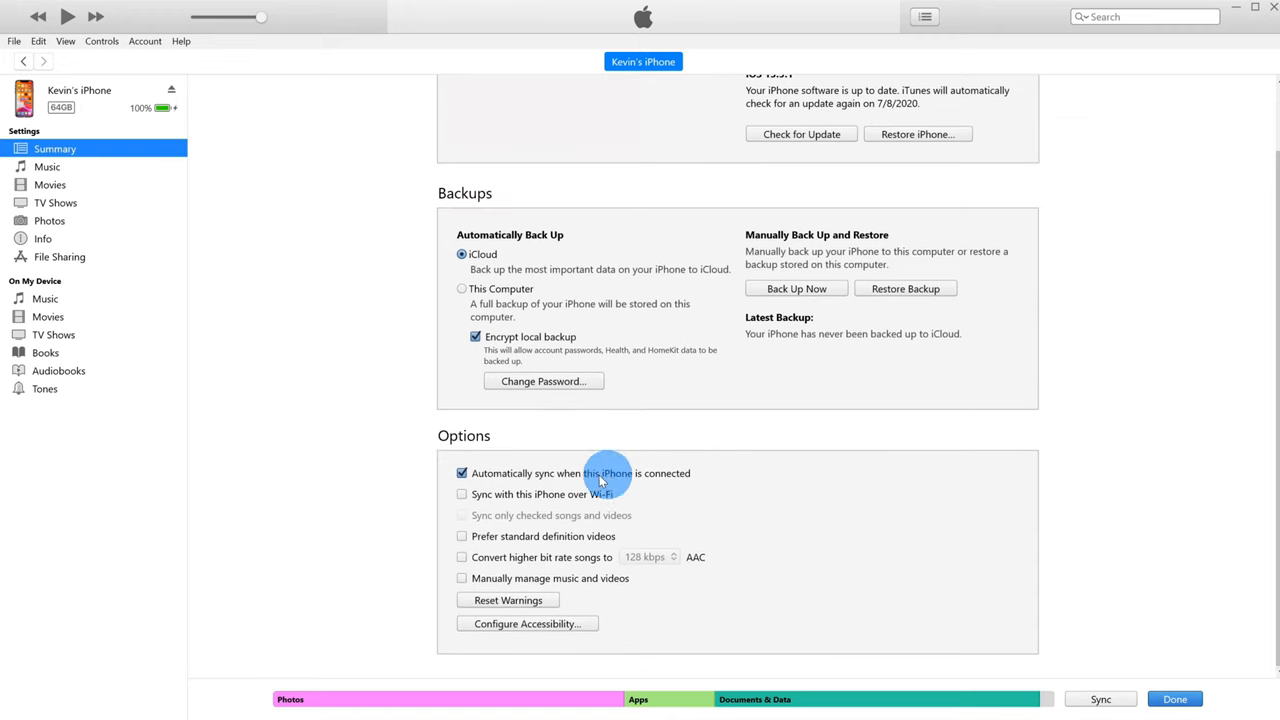
{"action": "mouse_move", "coordinate": [504, 482]}
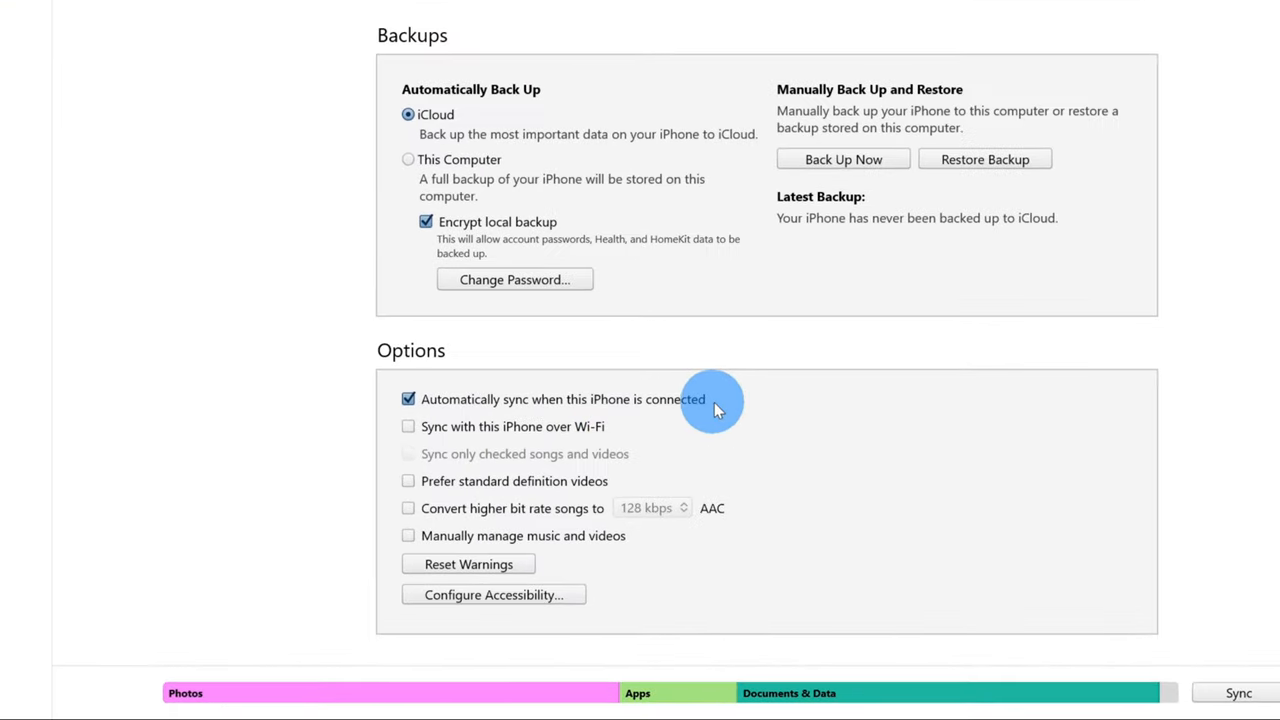
{"action": "mouse_move", "coordinate": [670, 400]}
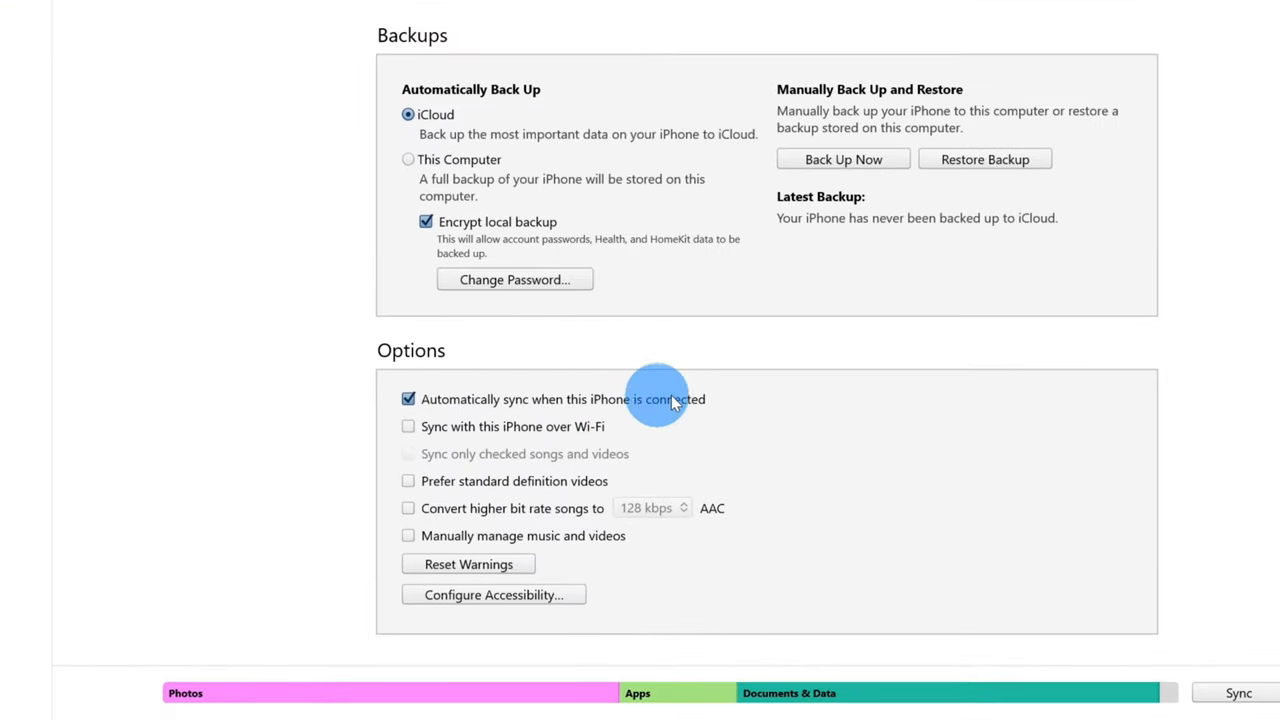
{"action": "mouse_move", "coordinate": [500, 400]}
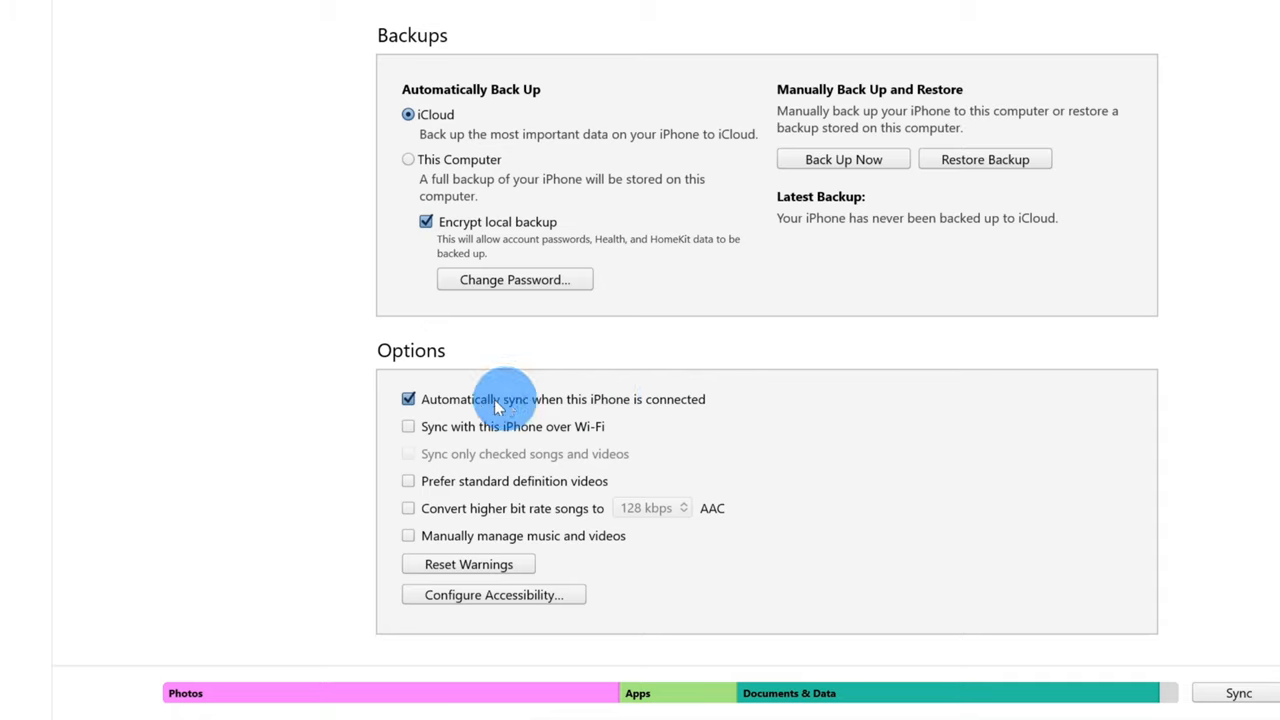
{"action": "mouse_move", "coordinate": [456, 436]}
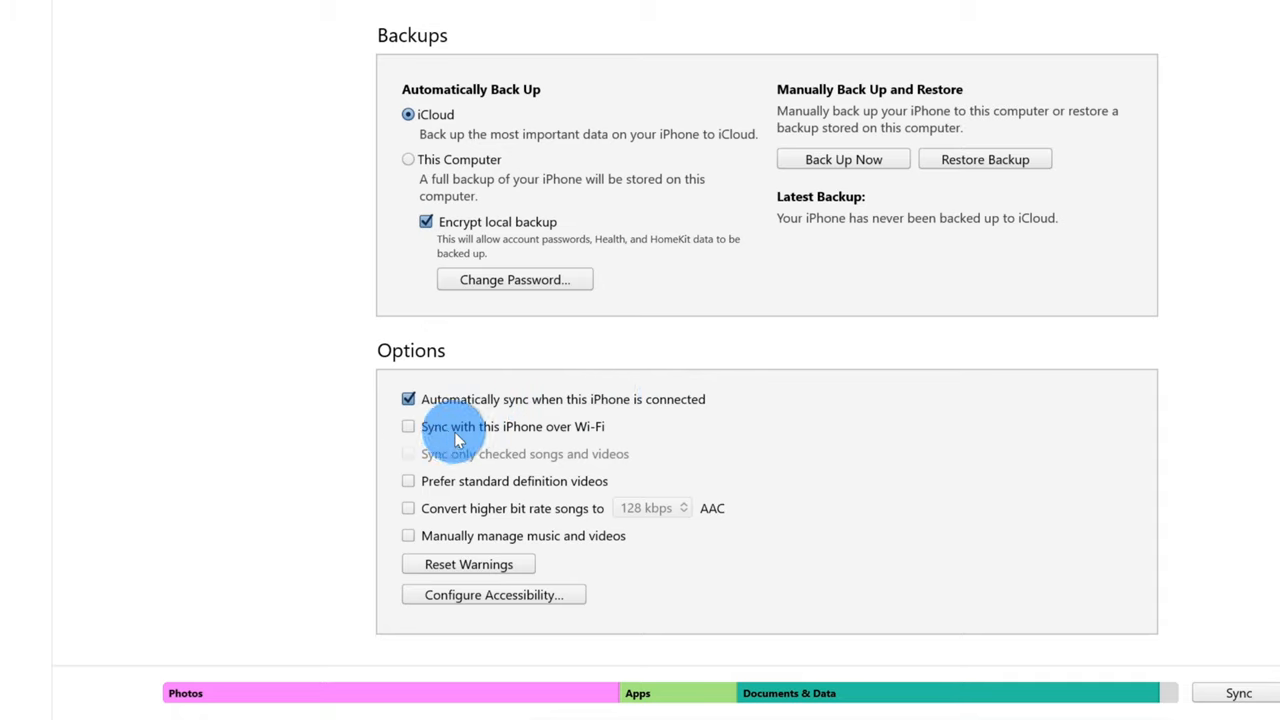
{"action": "mouse_move", "coordinate": [632, 430]}
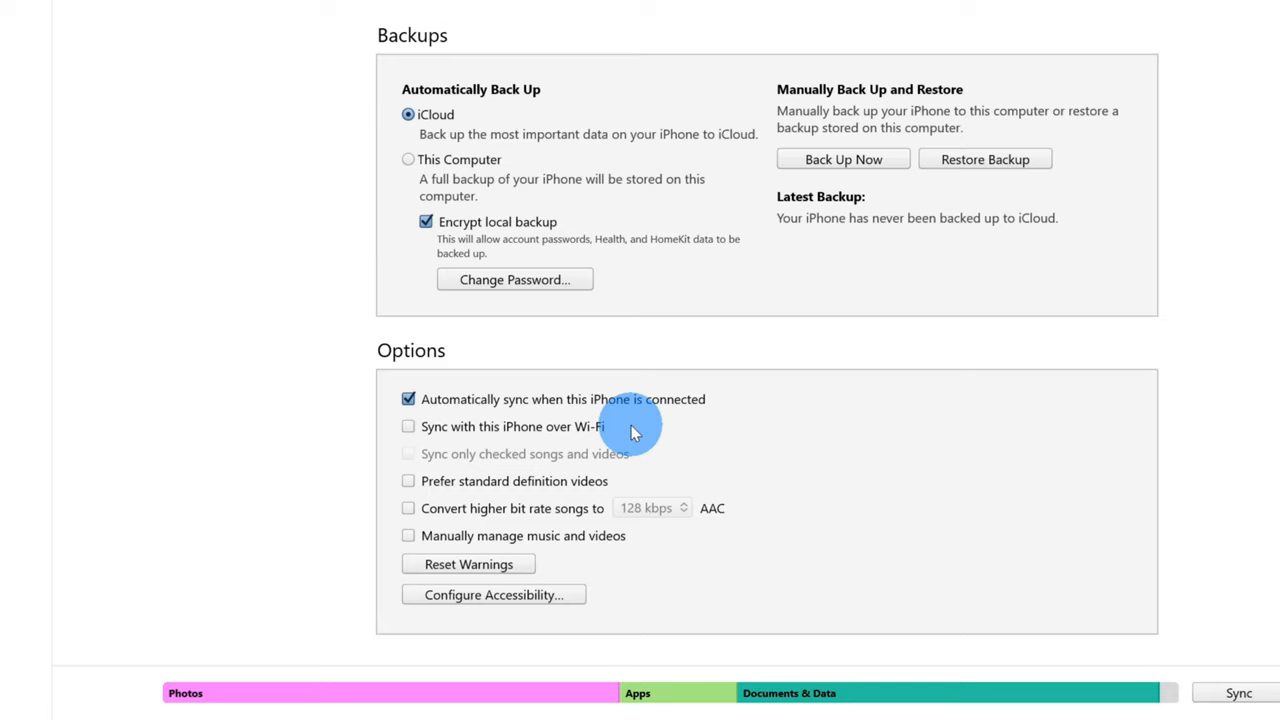
{"action": "left_click", "coordinate": [408, 426]}
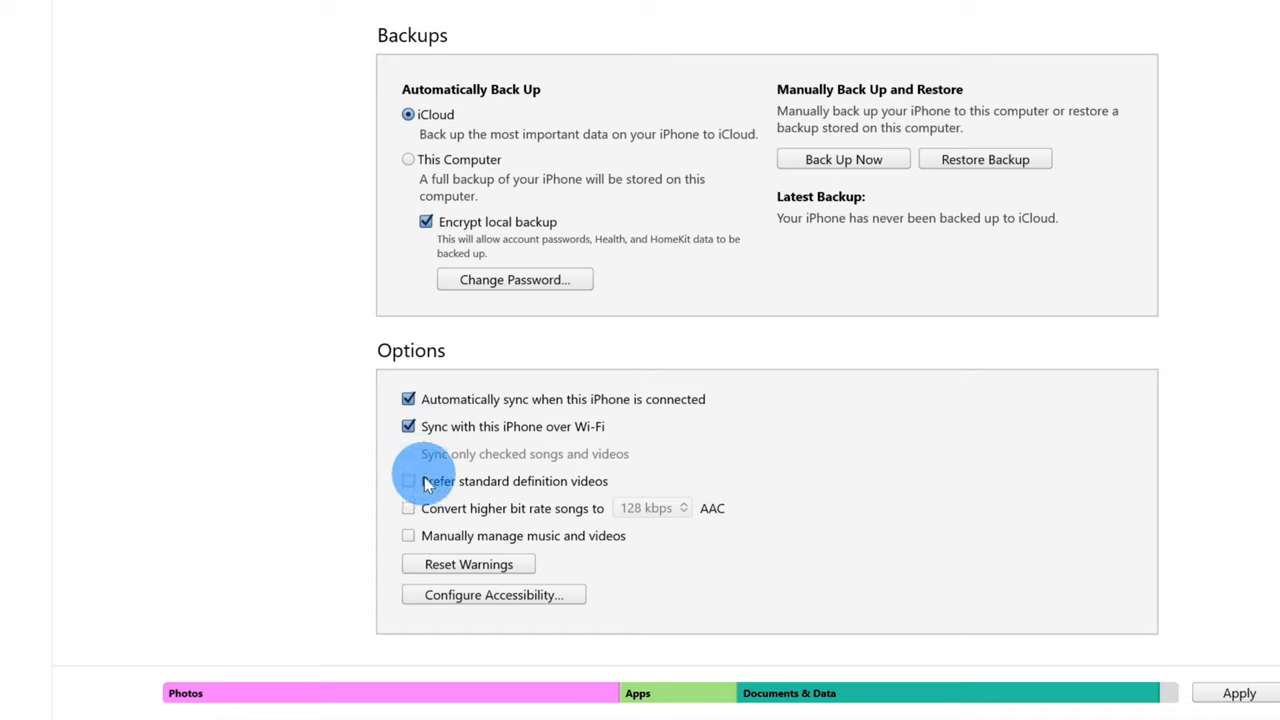
{"action": "mouse_move", "coordinate": [420, 508]}
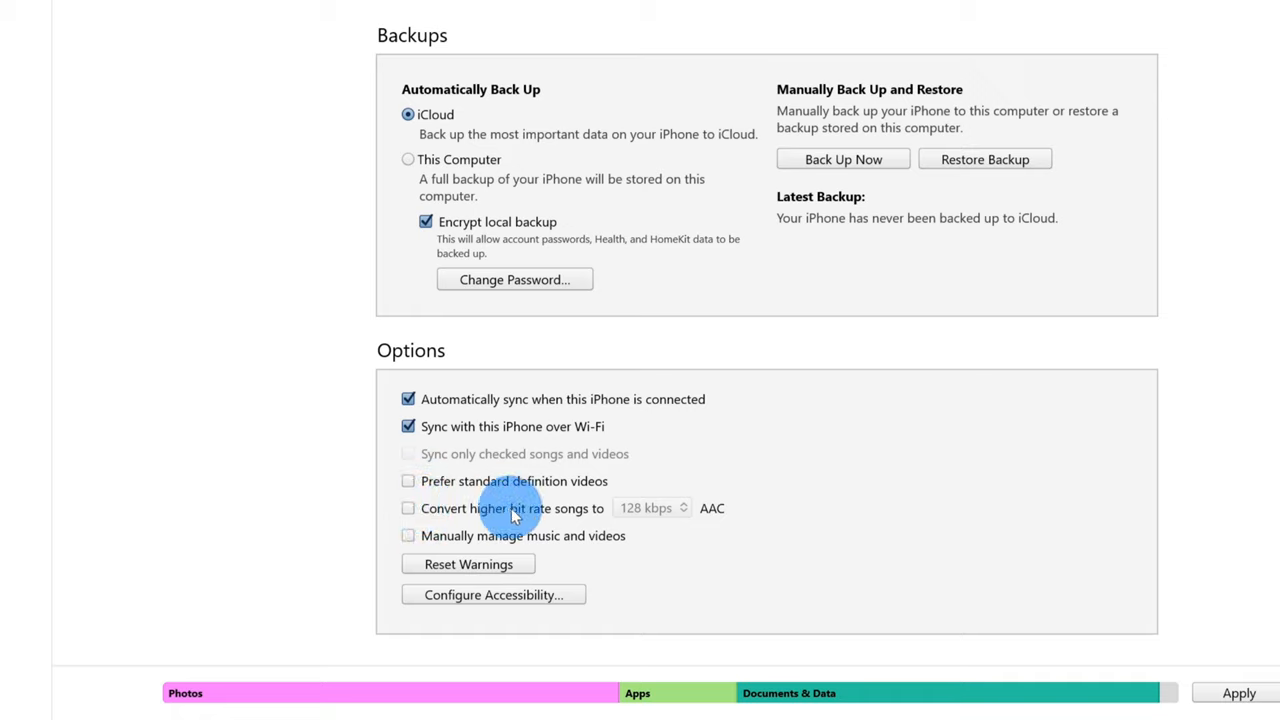
{"action": "mouse_move", "coordinate": [670, 508]}
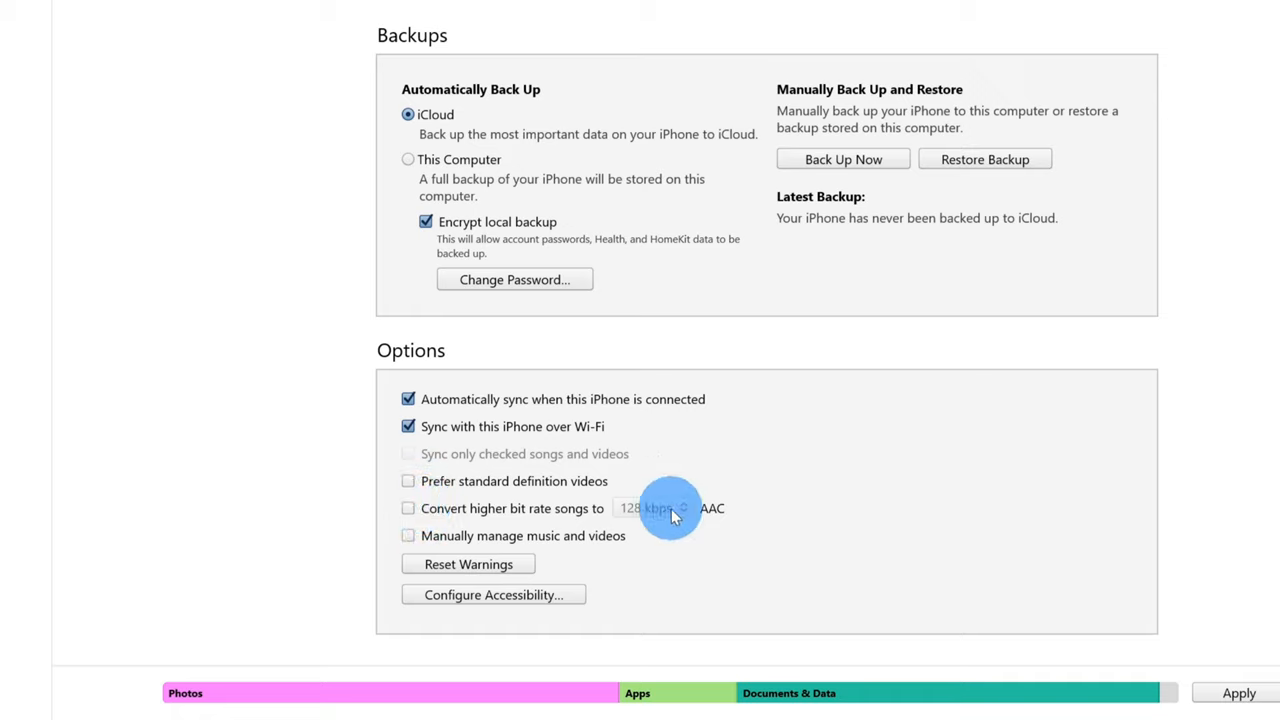
{"action": "mouse_move", "coordinate": [680, 512]}
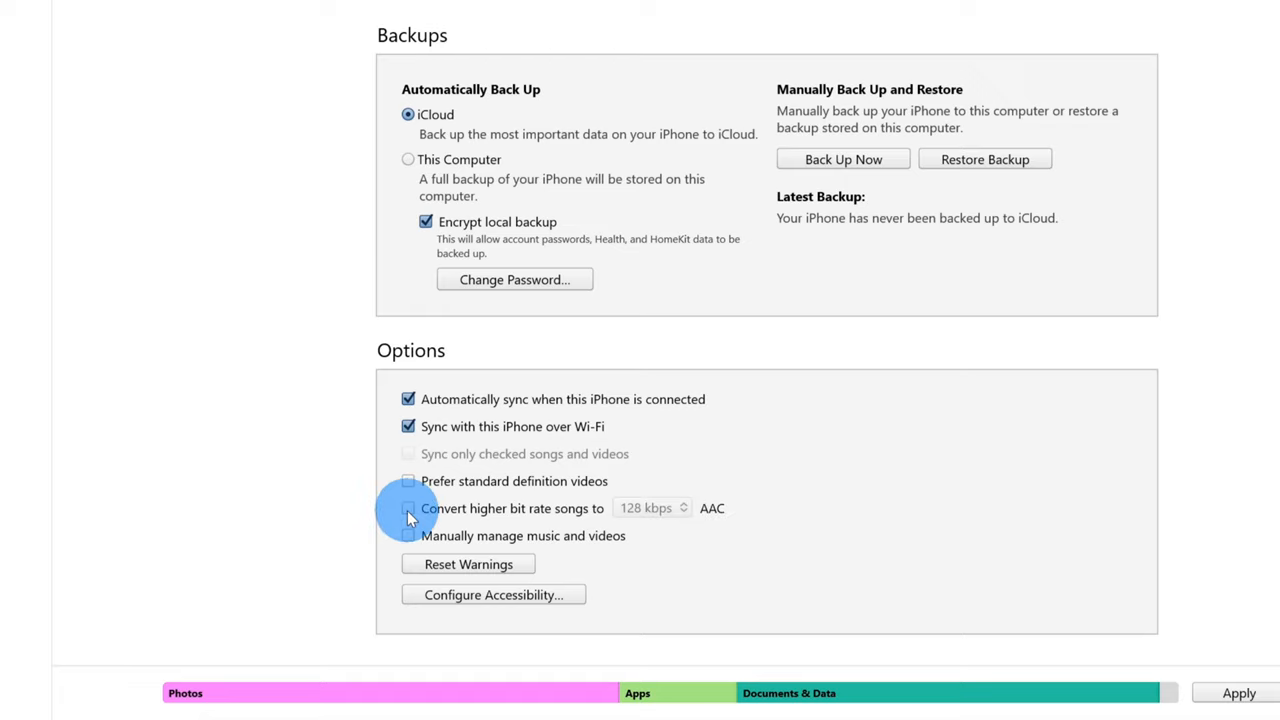
Toggle the 'Convert higher bit rate songs to 128 kbps AAC' option.
{"action": "left_click", "coordinate": [408, 508]}
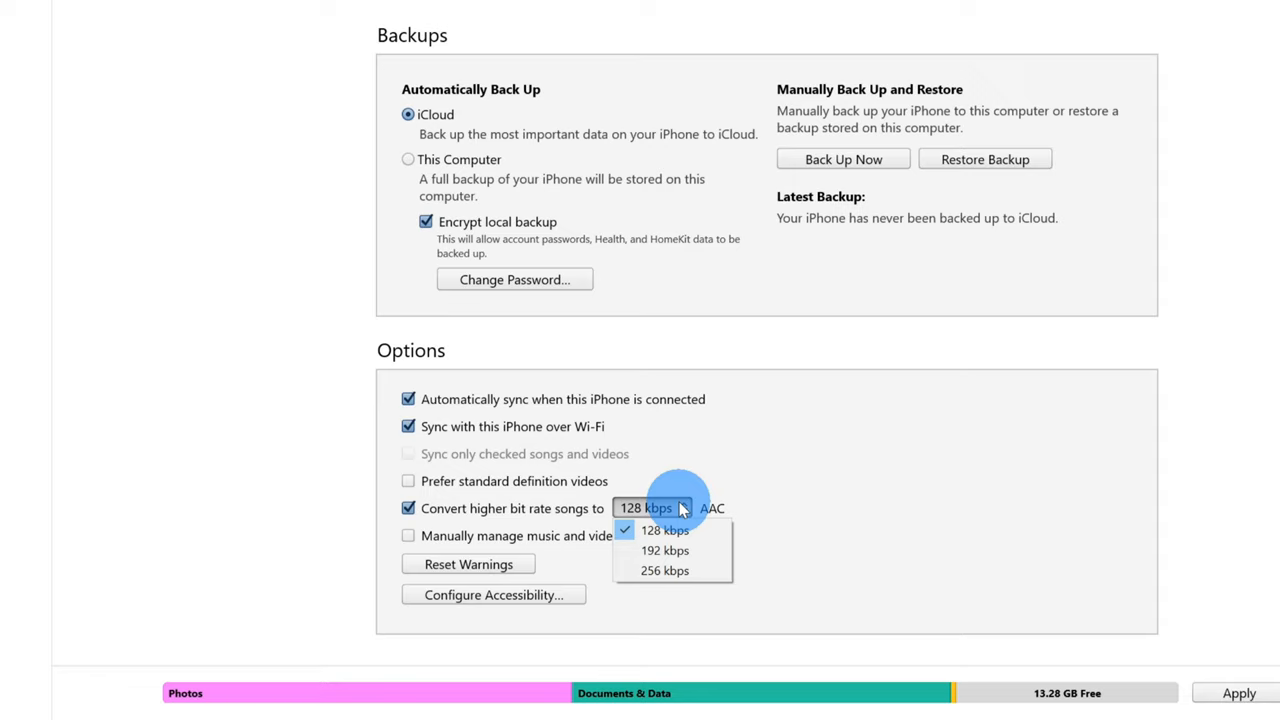
{"action": "mouse_move", "coordinate": [664, 530]}
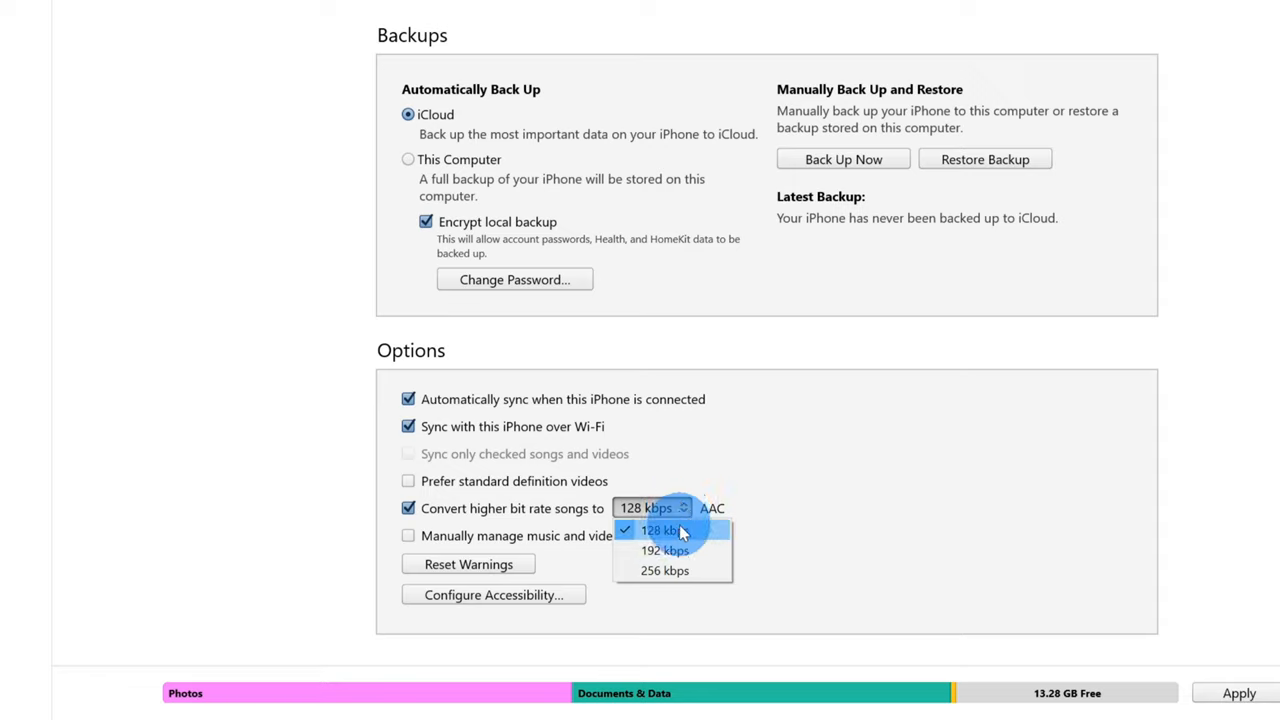
{"action": "mouse_move", "coordinate": [704, 540]}
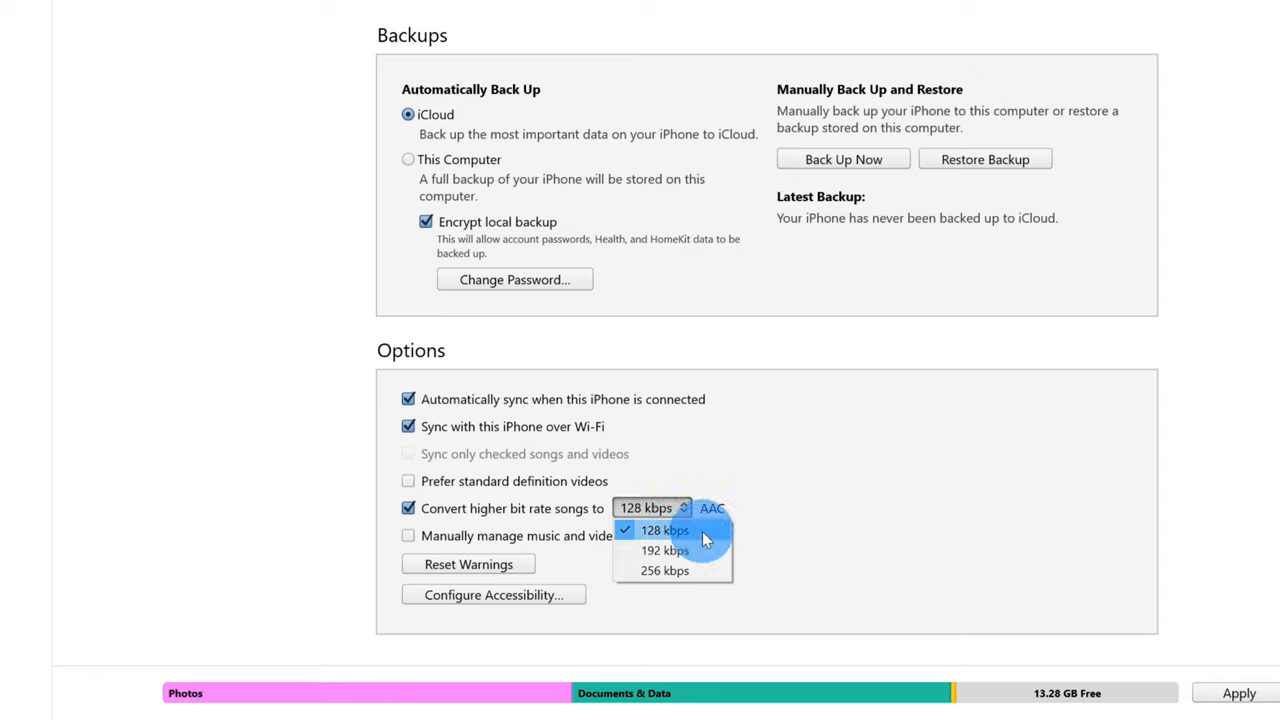
{"action": "mouse_move", "coordinate": [704, 560]}
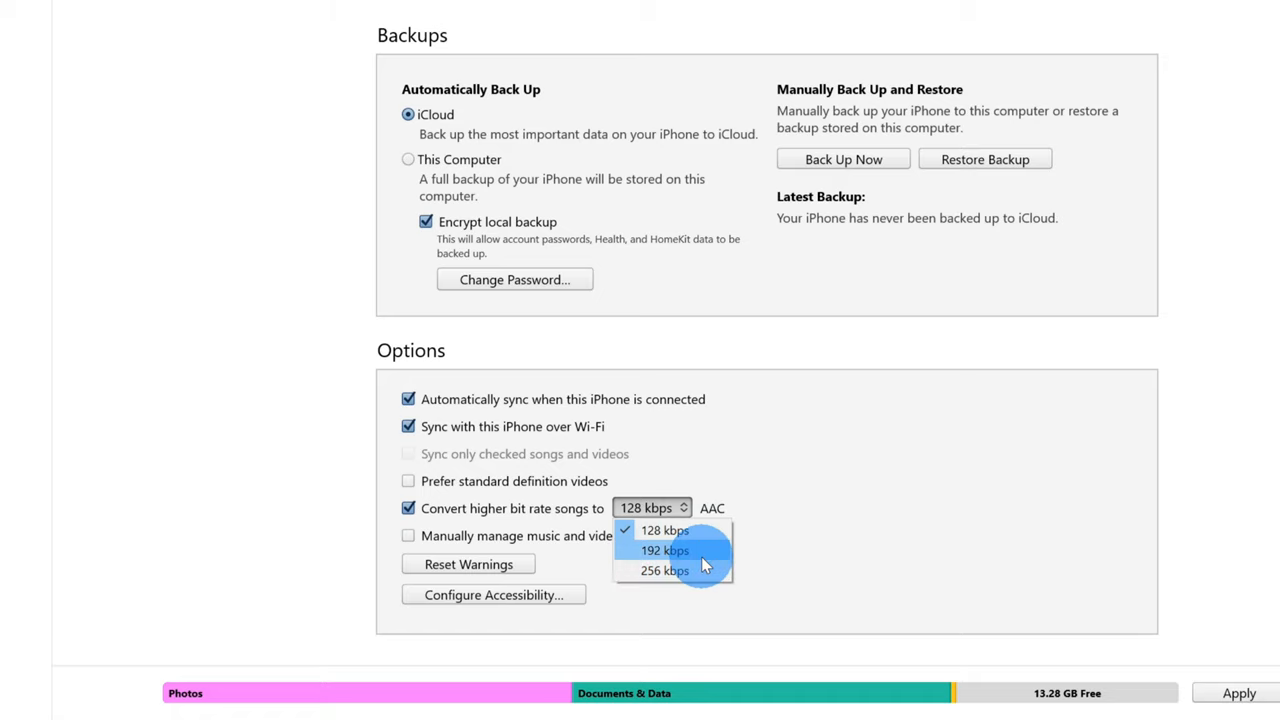
{"action": "mouse_move", "coordinate": [732, 500]}
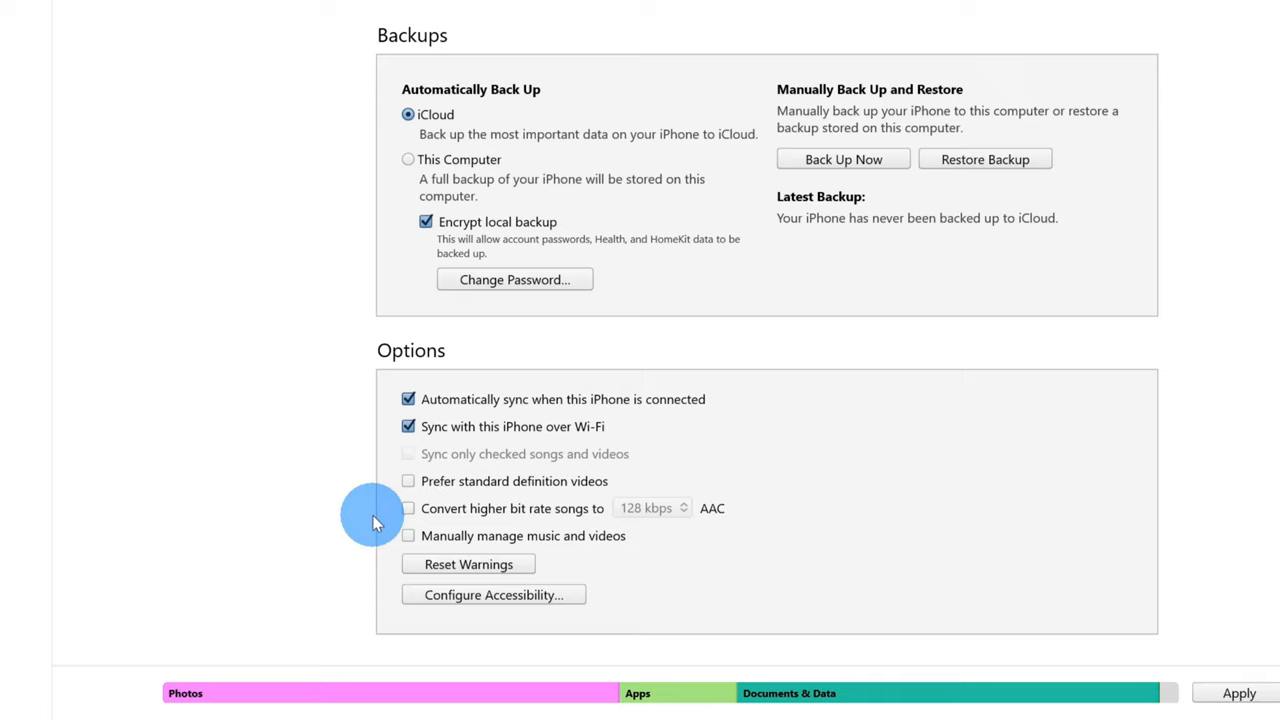
{"action": "mouse_move", "coordinate": [400, 532]}
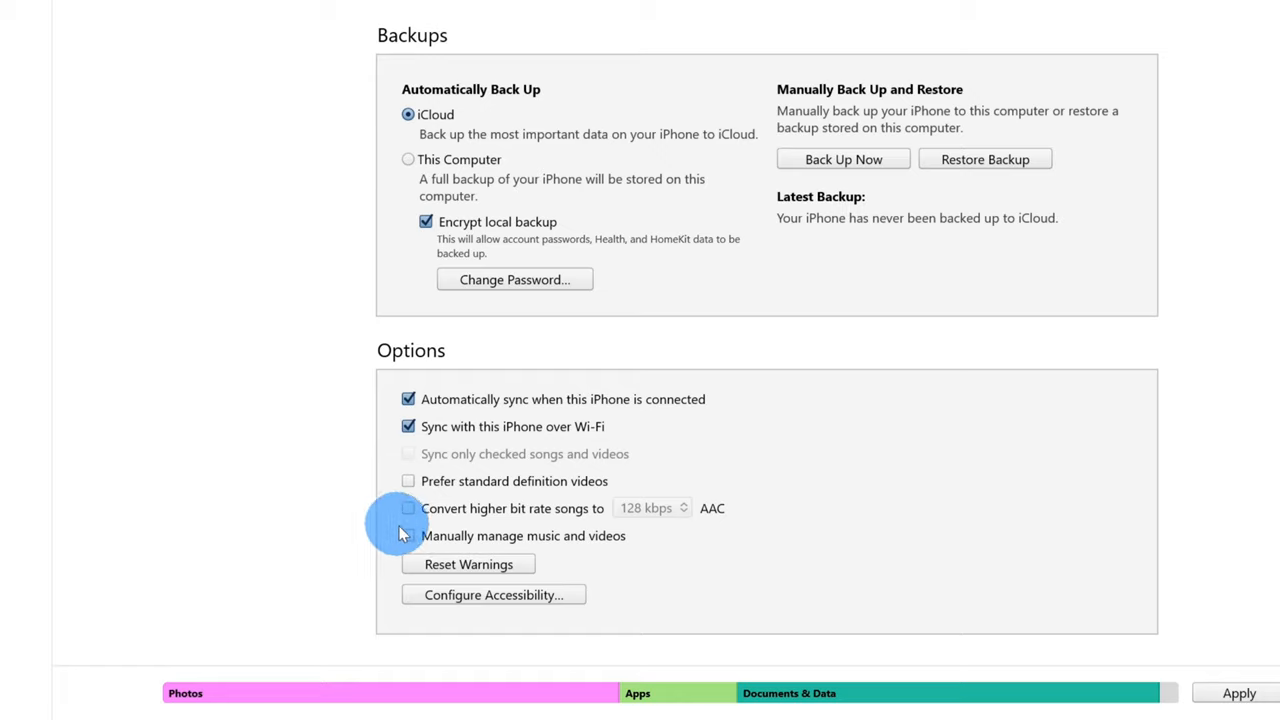
{"action": "mouse_move", "coordinate": [458, 540]}
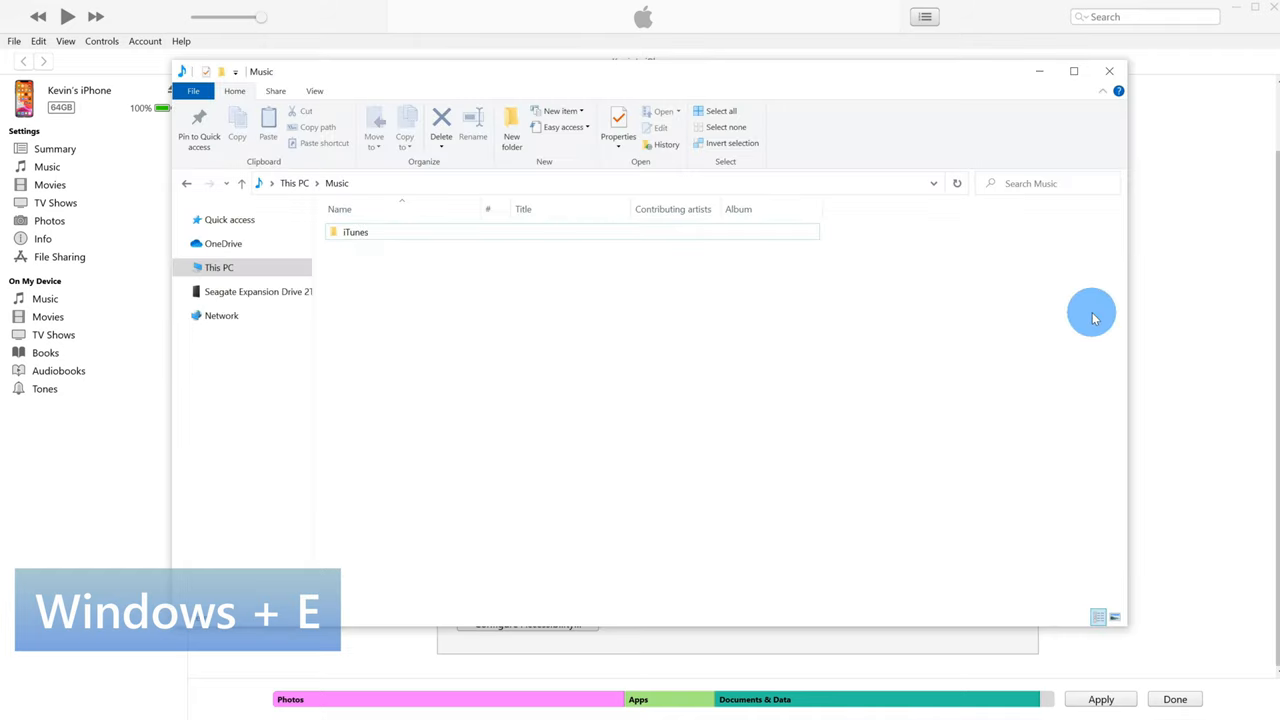
{"action": "mouse_move", "coordinate": [400, 310]}
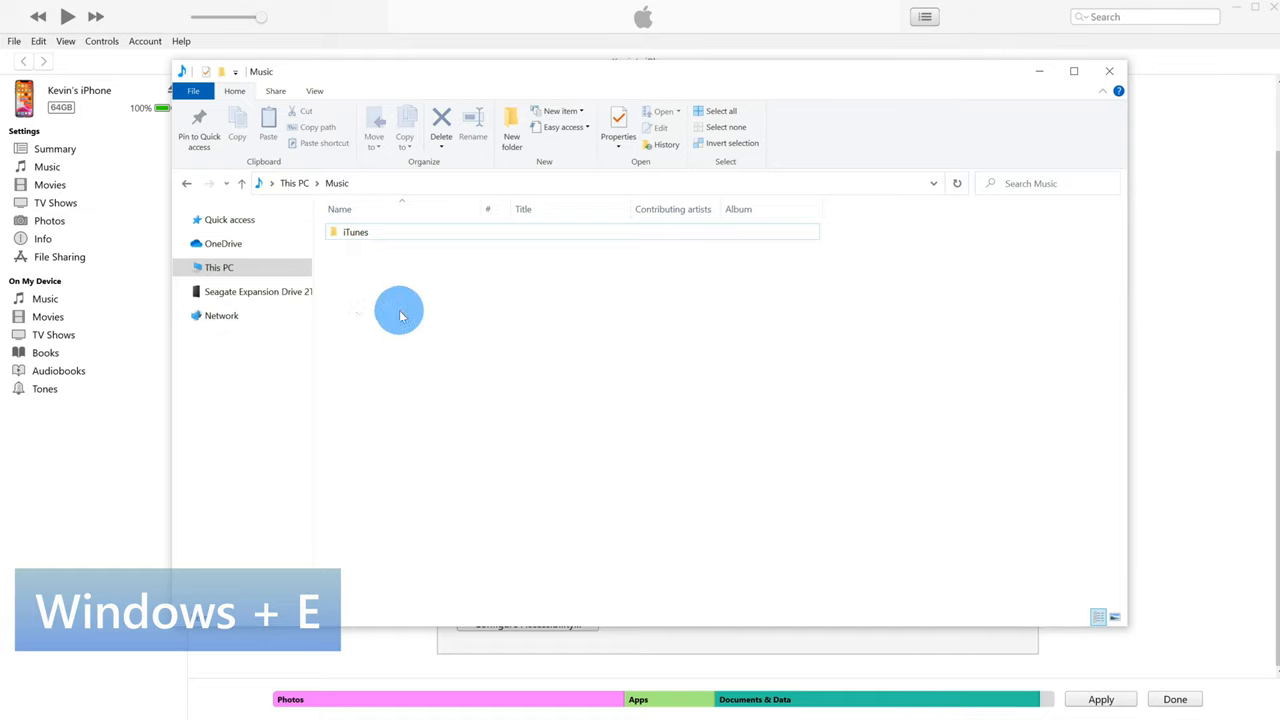
Show This PC's Music folder containing the iTunes folder and minimize iTunes.
{"action": "left_click", "coordinate": [220, 268]}
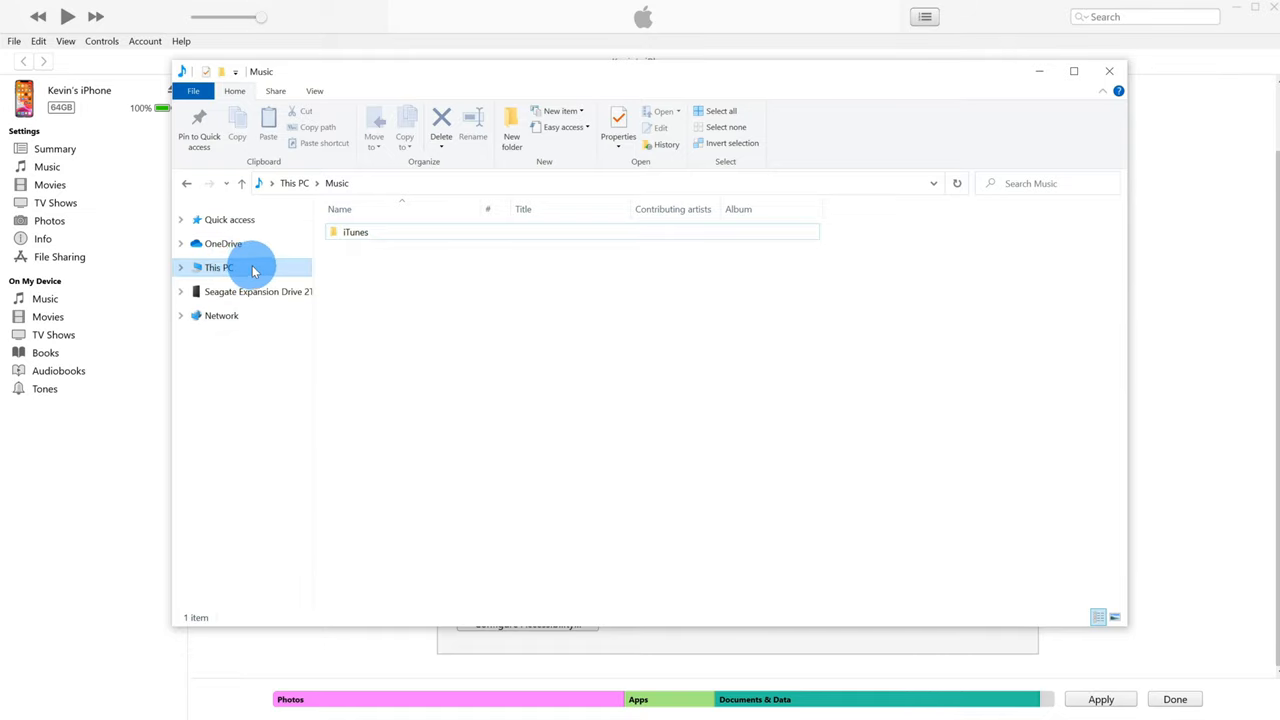
{"action": "left_click", "coordinate": [220, 268]}
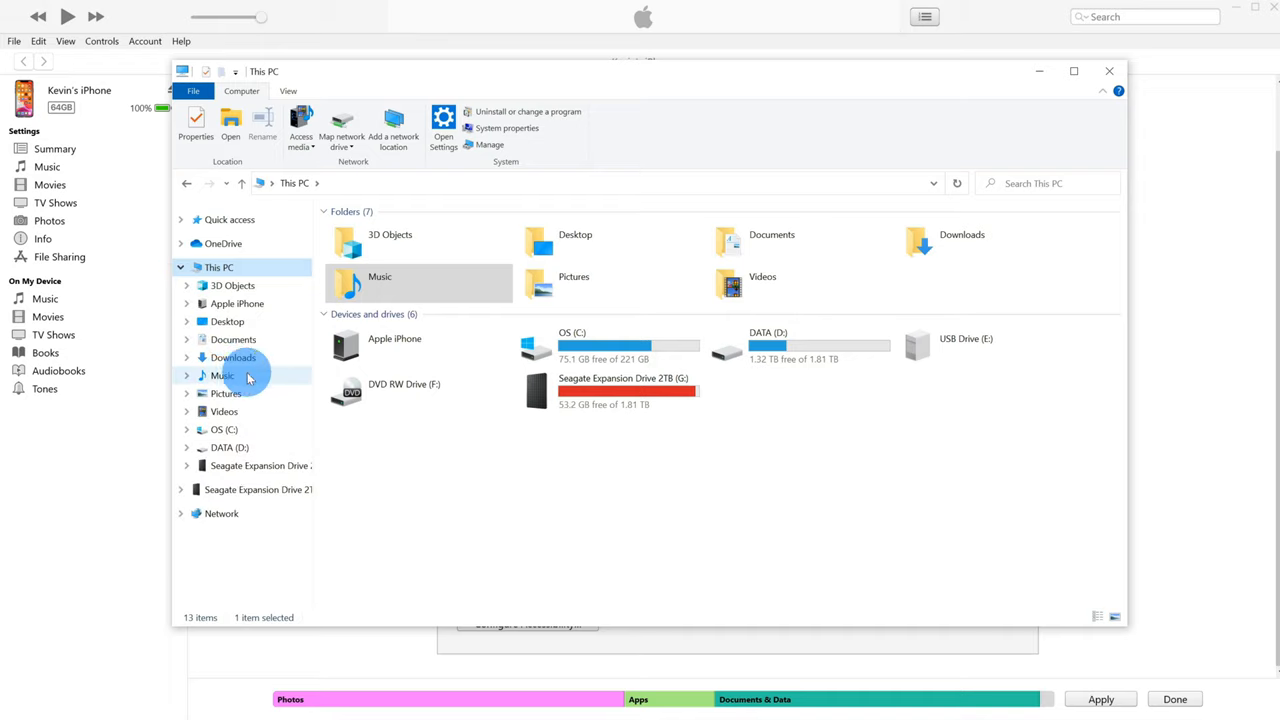
{"action": "double_click", "coordinate": [222, 376]}
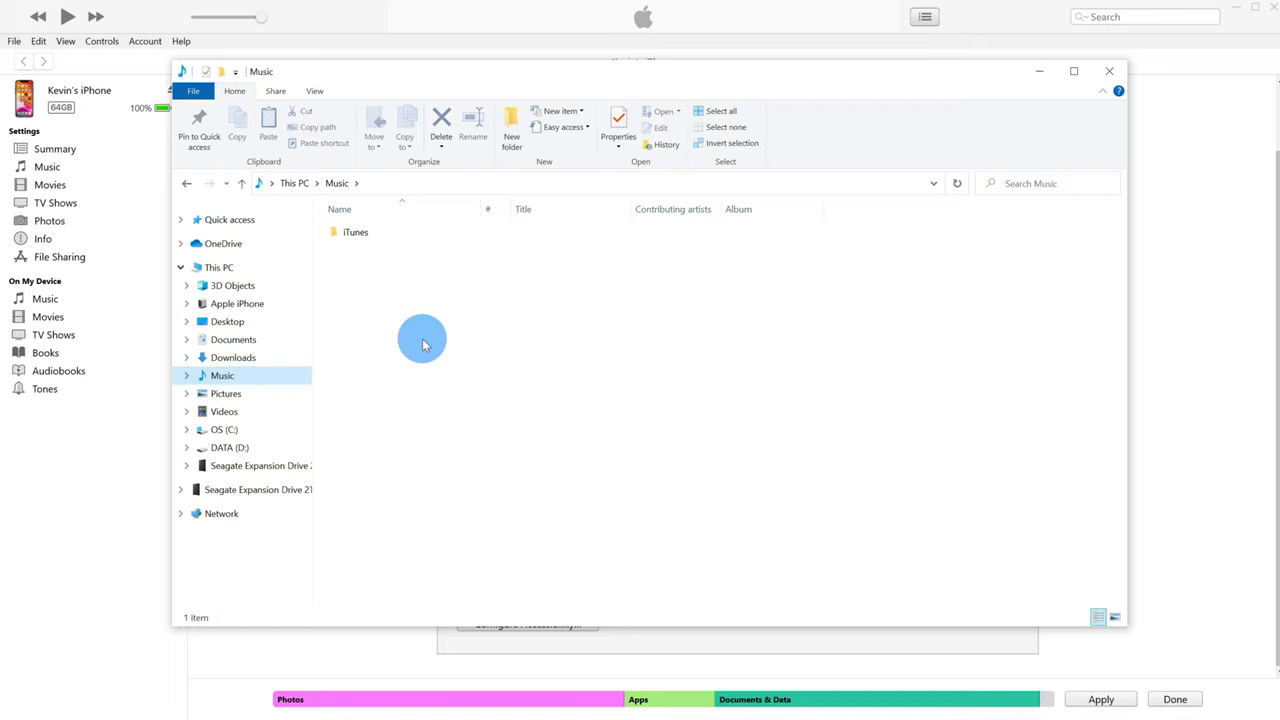
{"action": "mouse_move", "coordinate": [408, 414]}
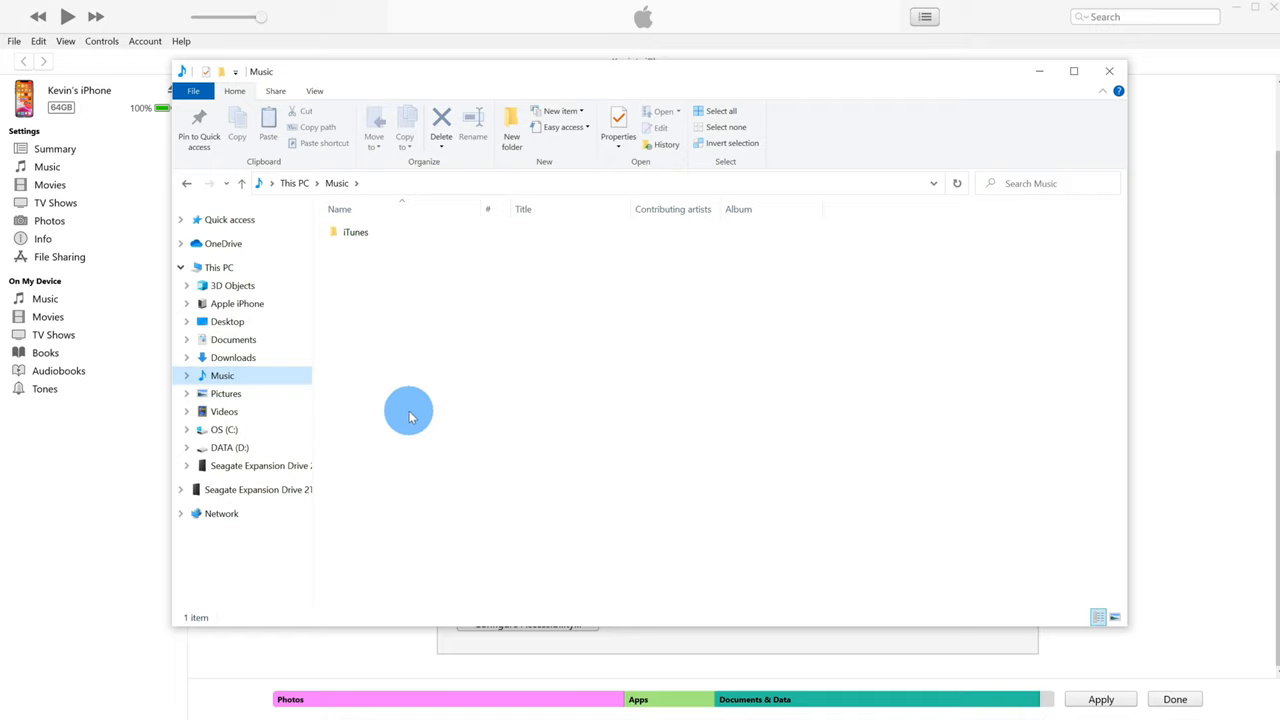
{"action": "mouse_move", "coordinate": [1228, 8]}
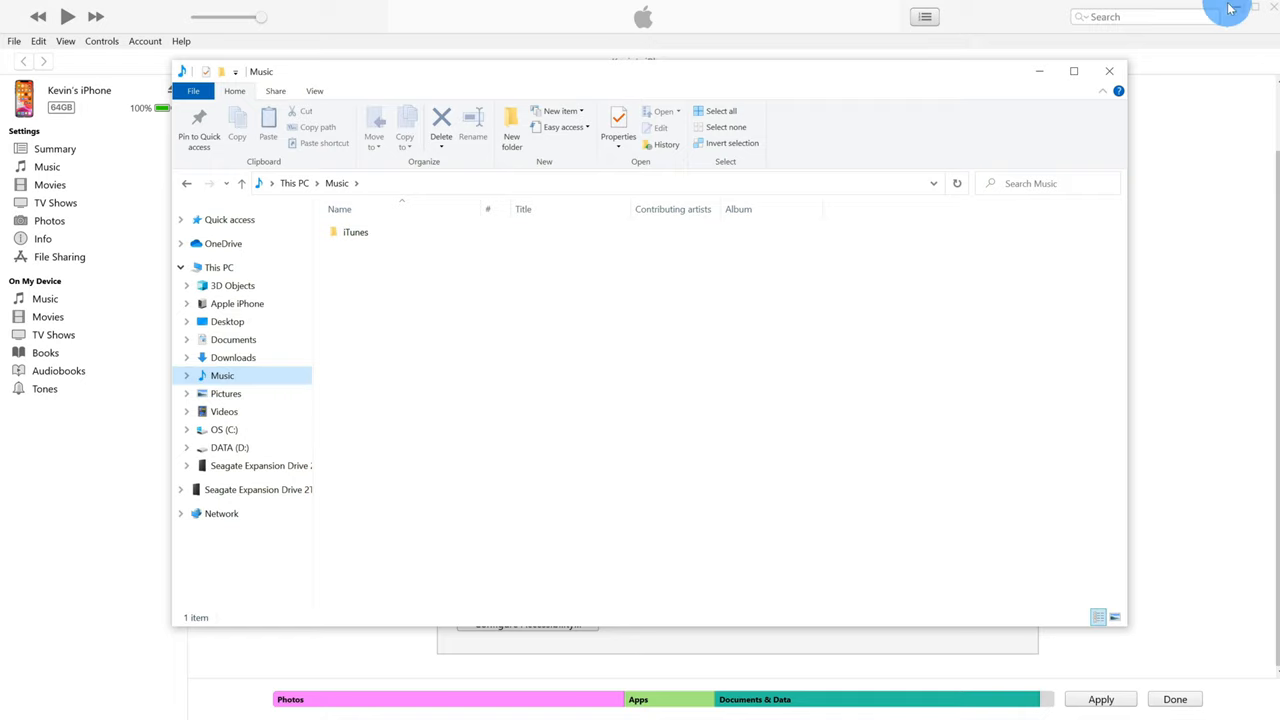
{"action": "left_click", "coordinate": [1228, 8]}
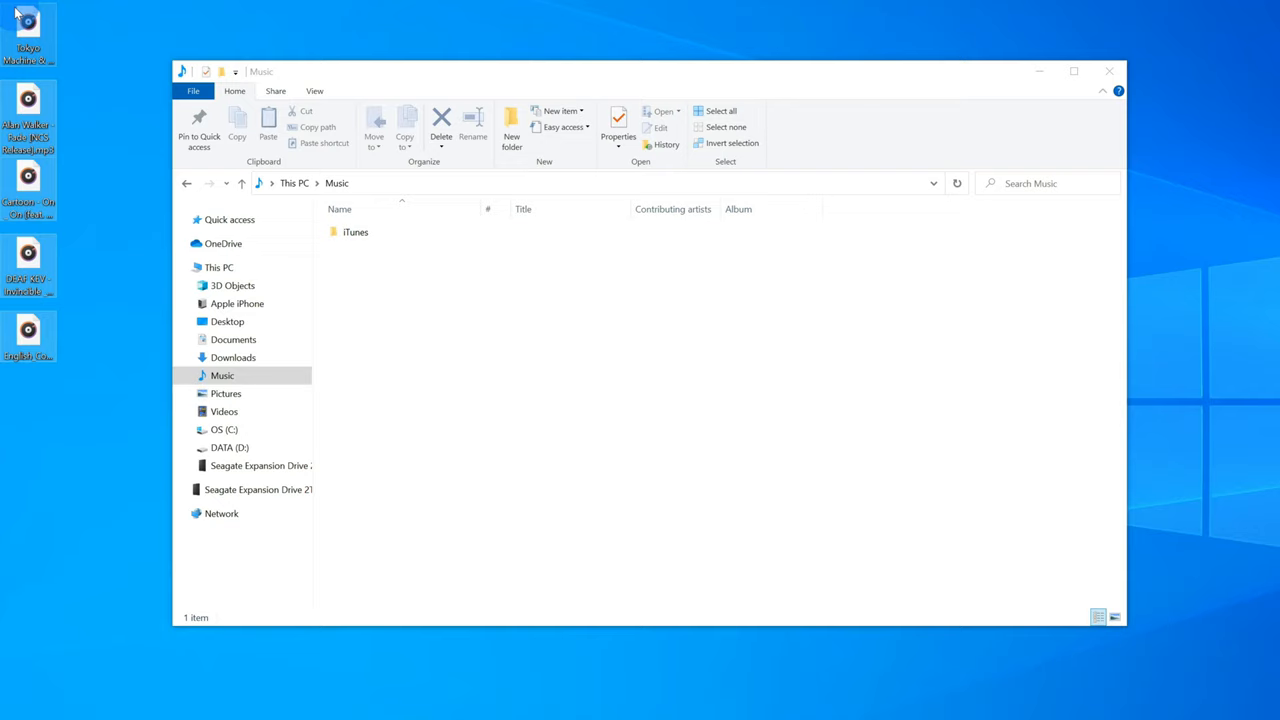
Close the Music folder window to return to the iPhone's Summary in iTunes.
{"action": "left_click", "coordinate": [464, 364]}
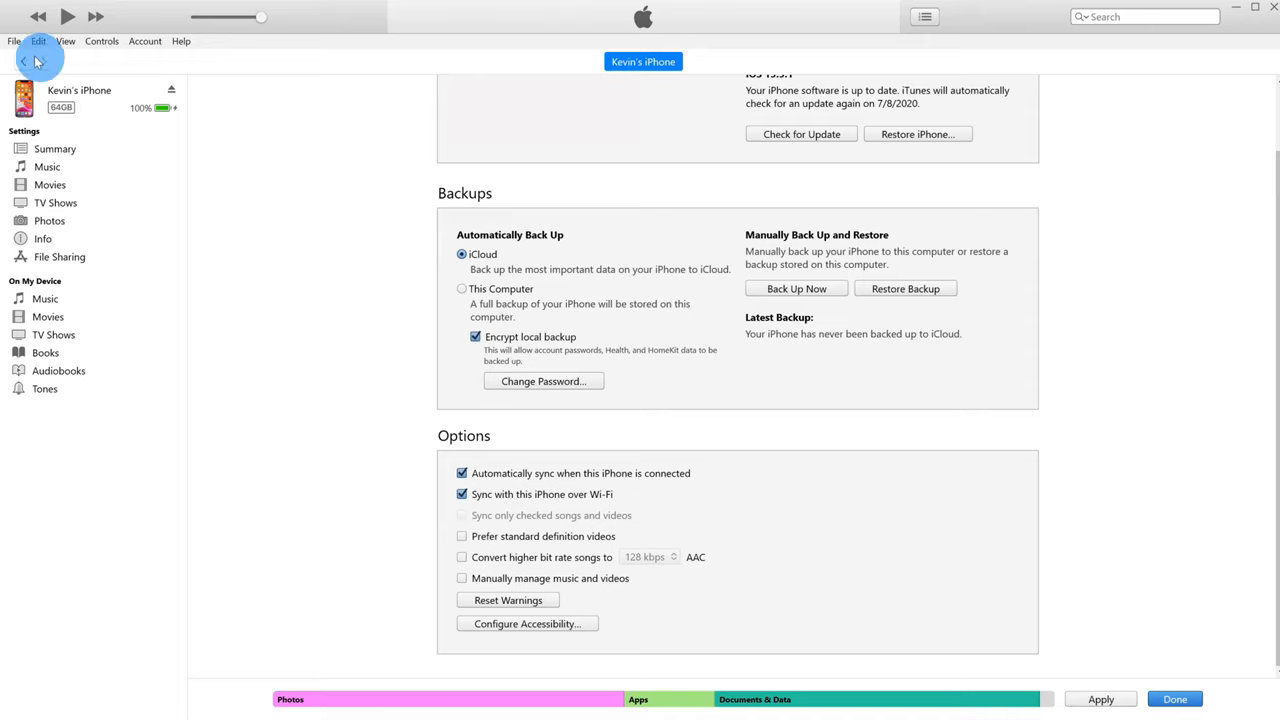
{"action": "left_click", "coordinate": [14, 40]}
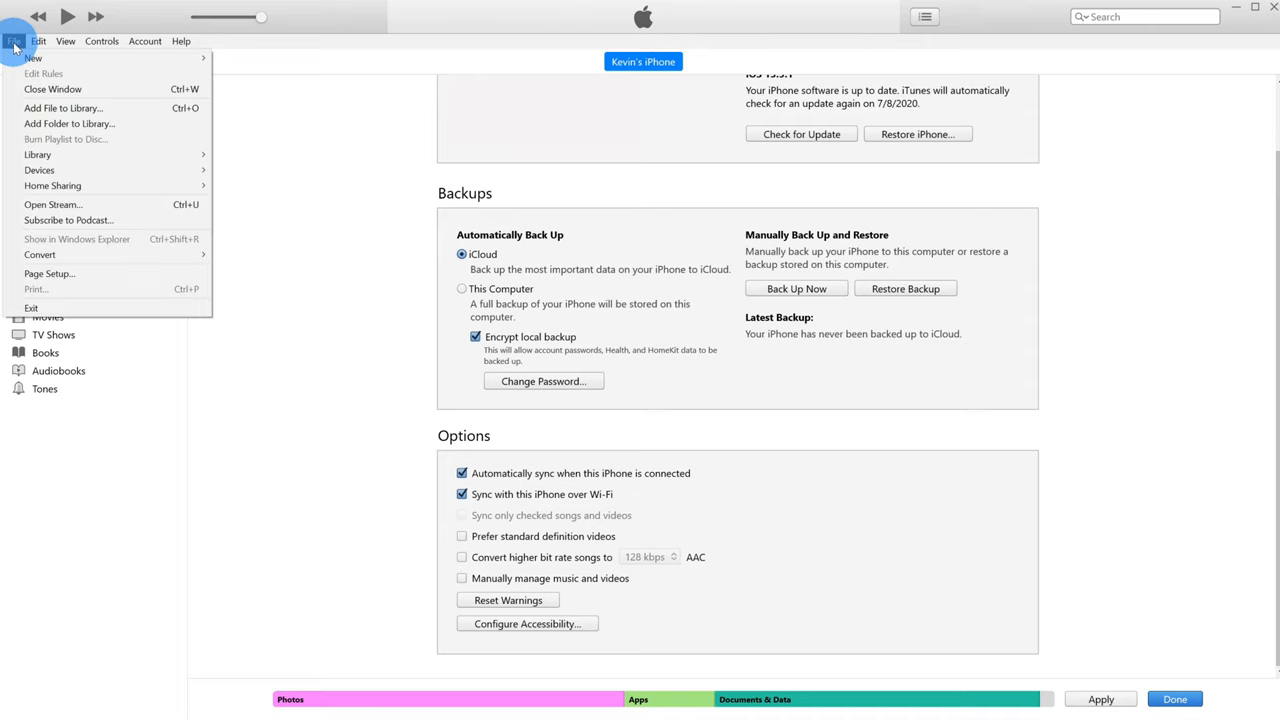
{"action": "mouse_move", "coordinate": [64, 124]}
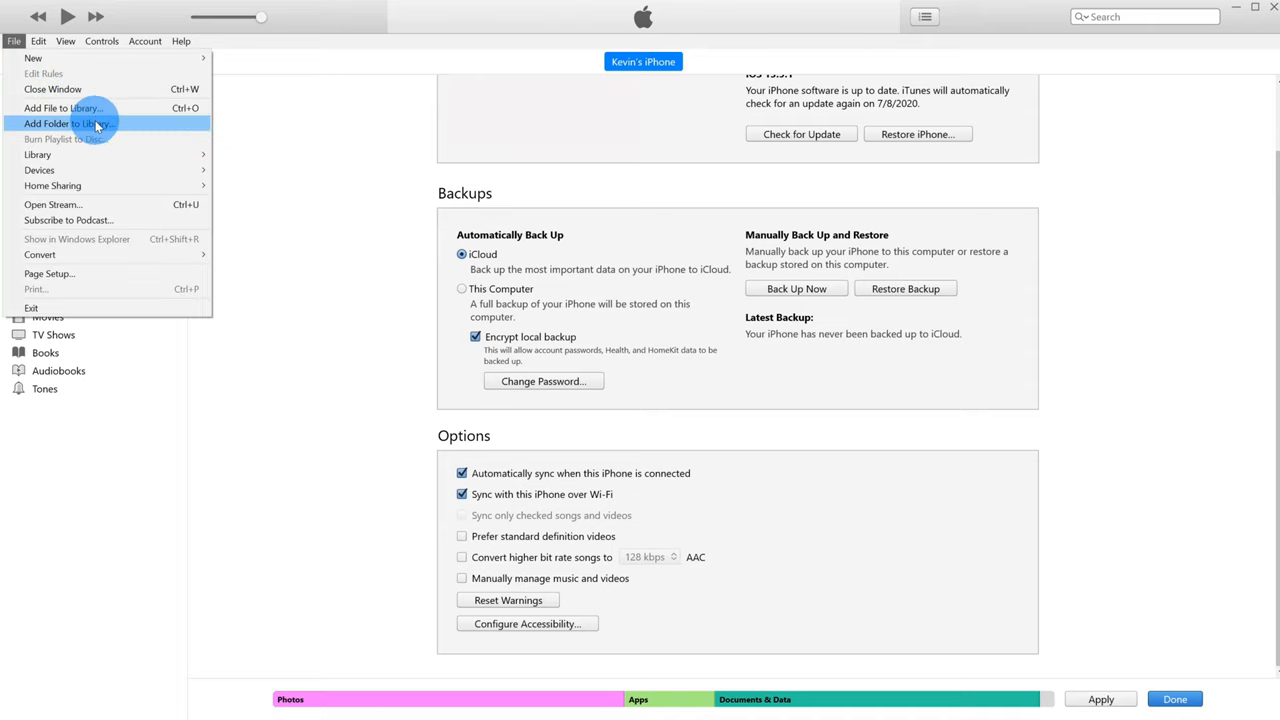
{"action": "left_click", "coordinate": [64, 124]}
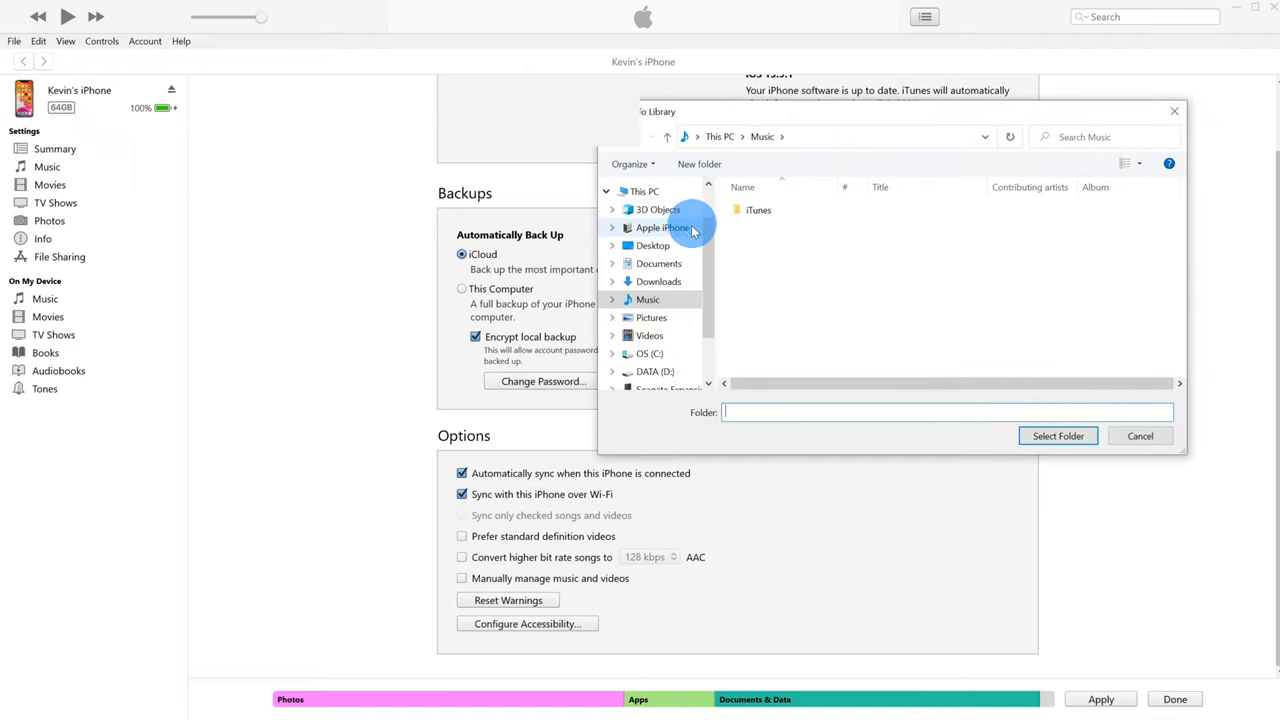
{"action": "mouse_move", "coordinate": [680, 300]}
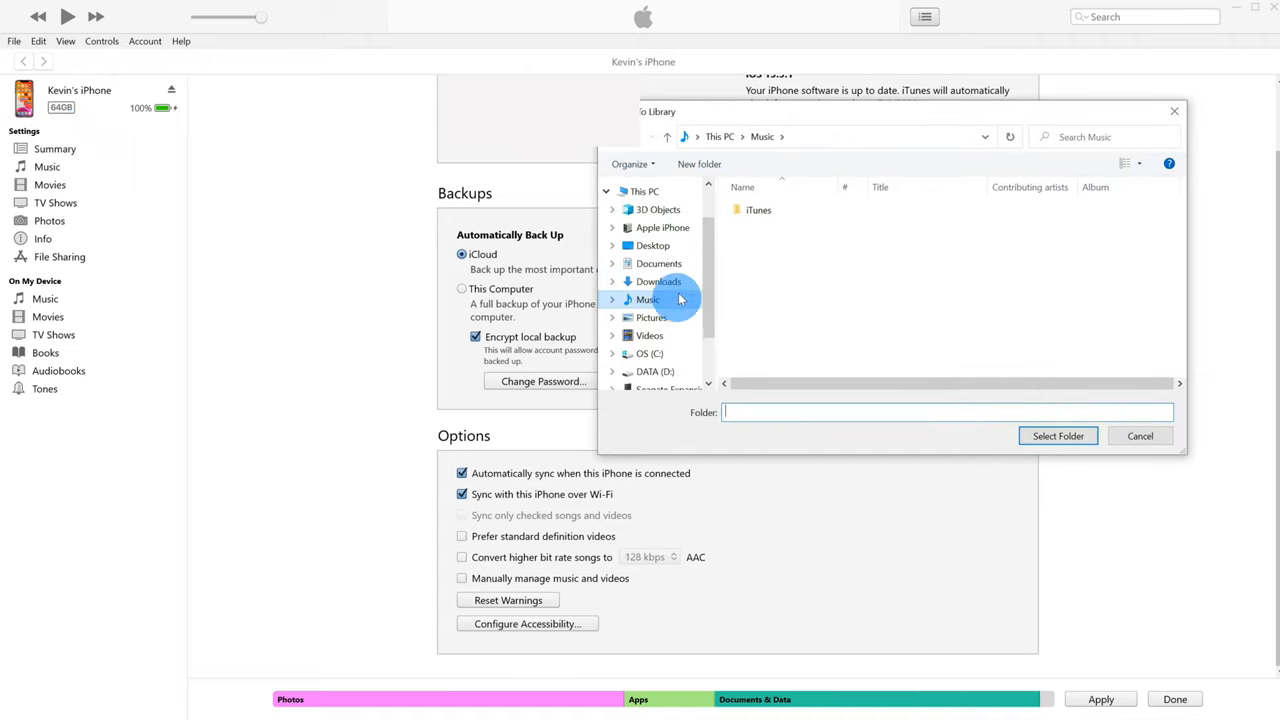
{"action": "mouse_move", "coordinate": [694, 288]}
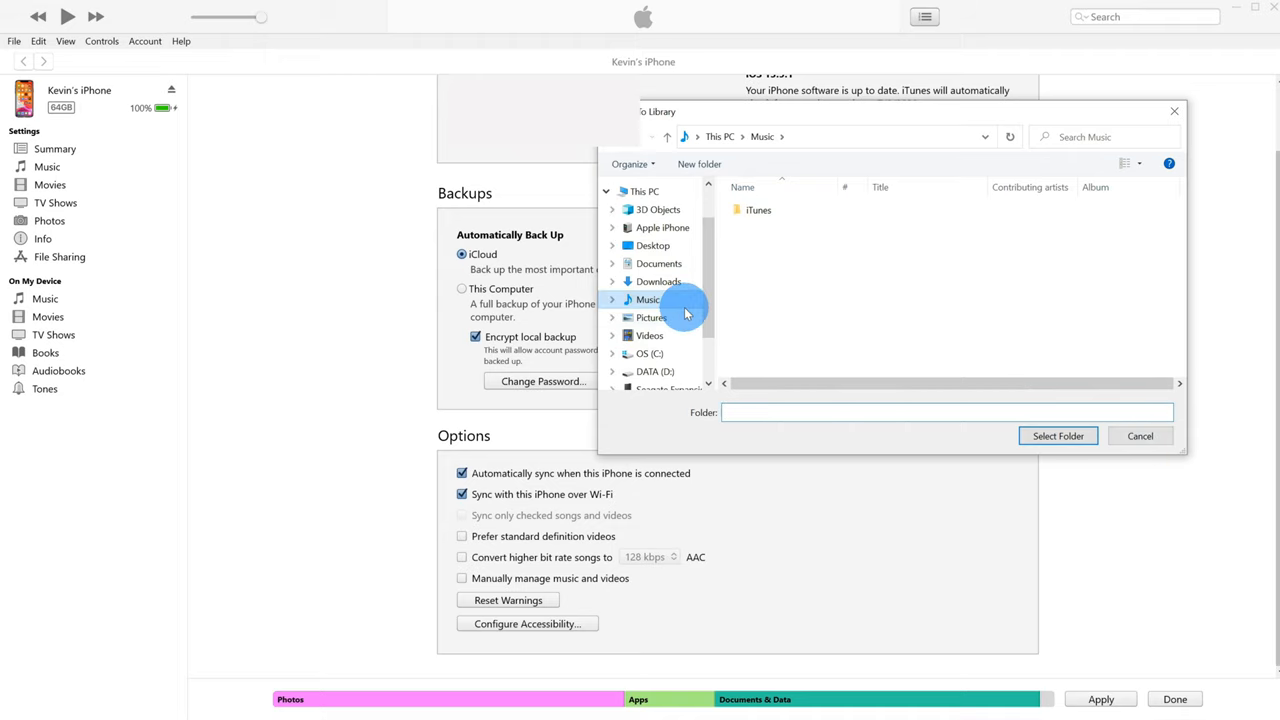
{"action": "mouse_move", "coordinate": [1128, 436]}
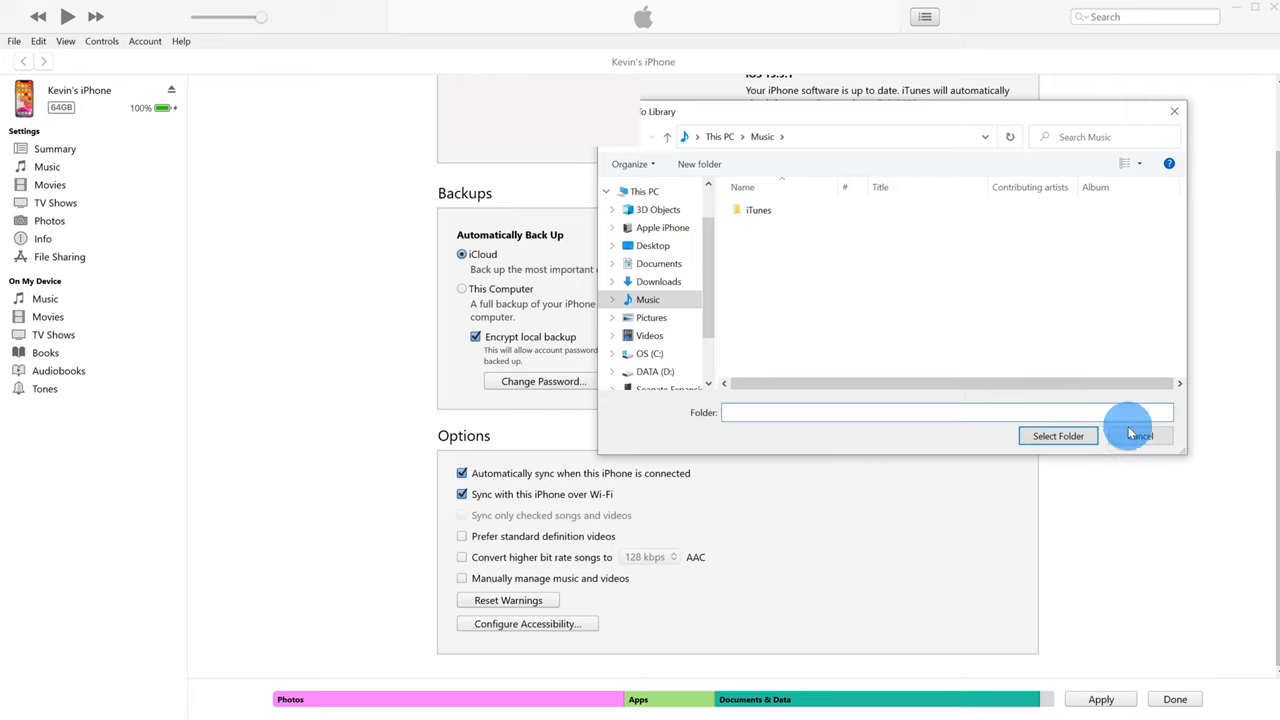
{"action": "left_click", "coordinate": [1140, 436]}
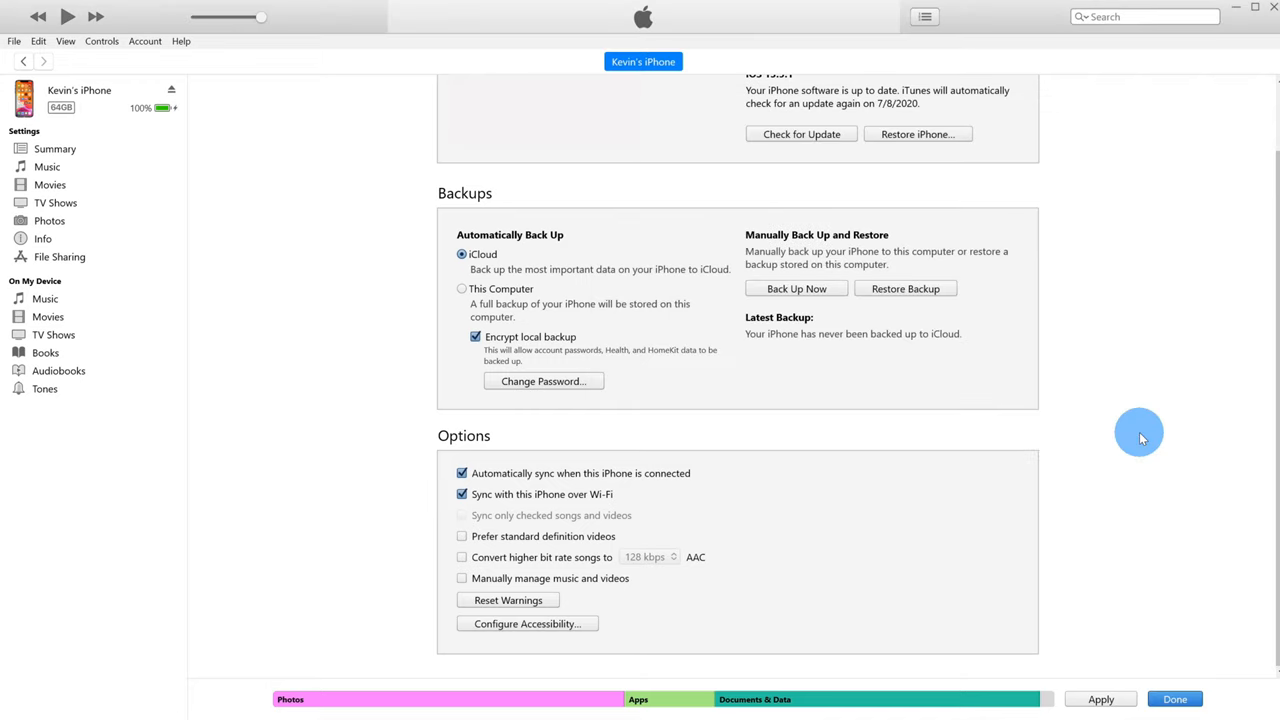
{"action": "mouse_move", "coordinate": [1088, 436]}
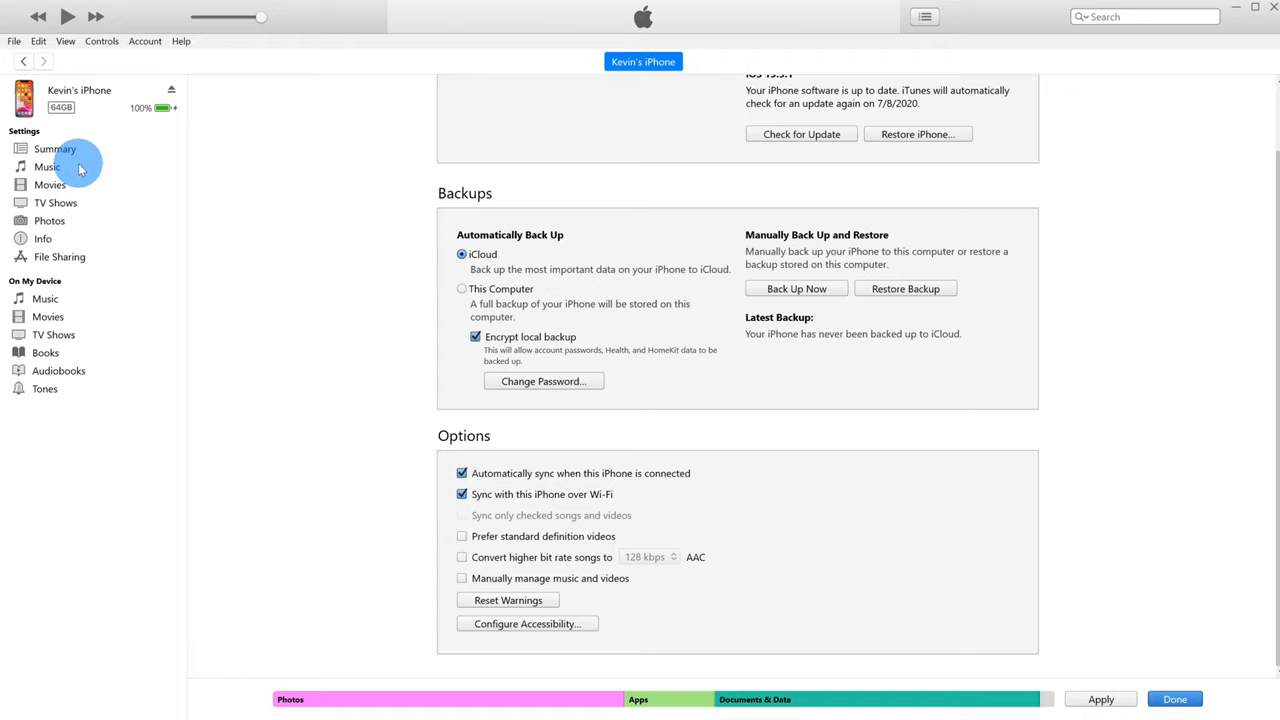
{"action": "left_click", "coordinate": [48, 168]}
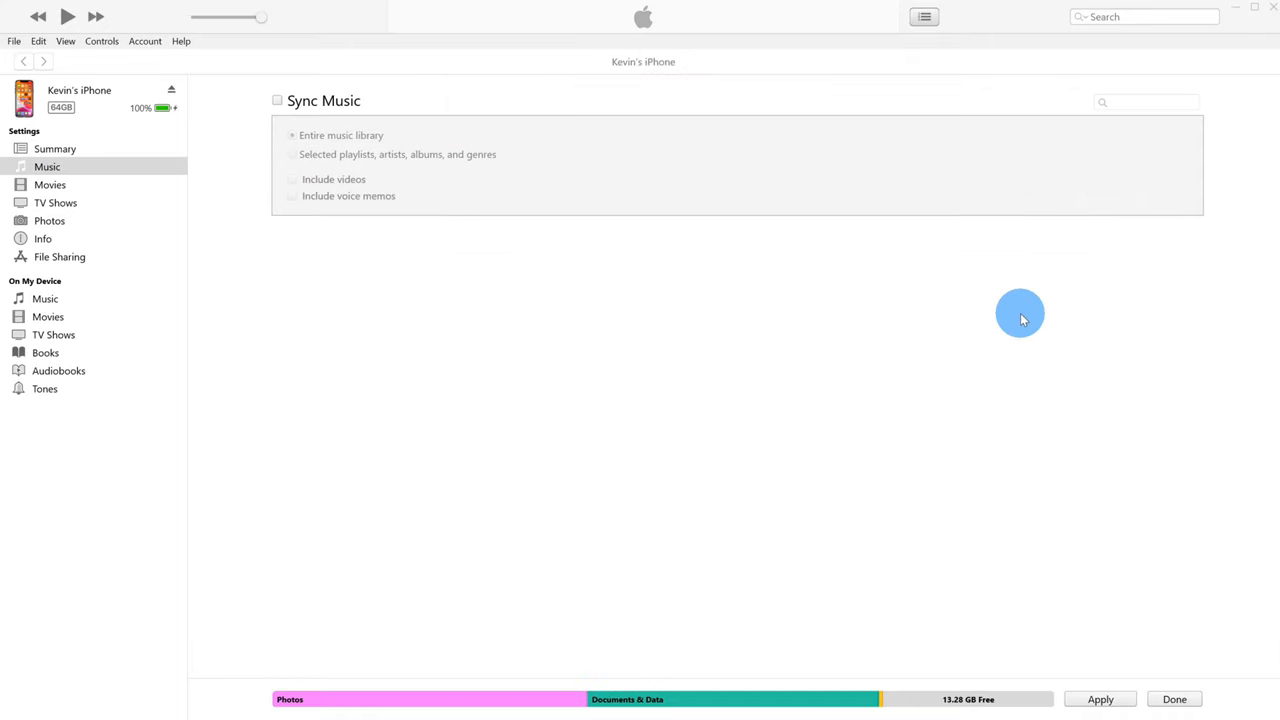
{"action": "mouse_move", "coordinate": [844, 16]}
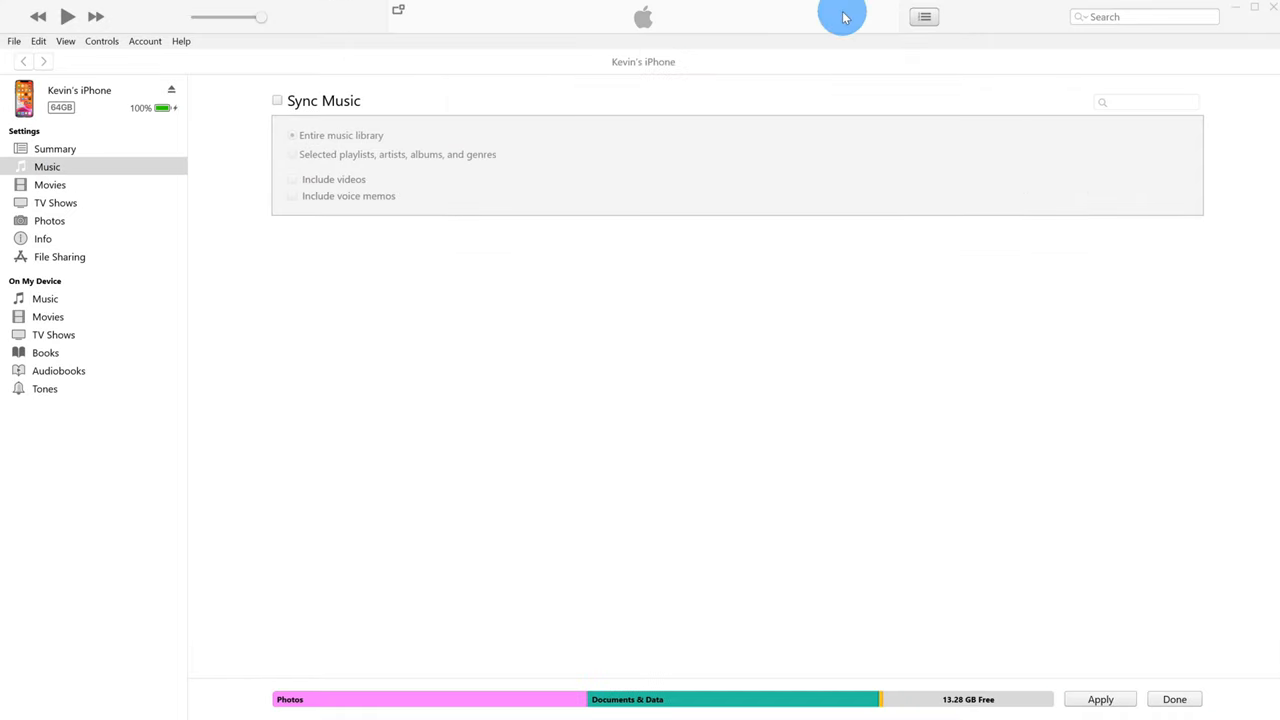
{"action": "mouse_move", "coordinate": [544, 208]}
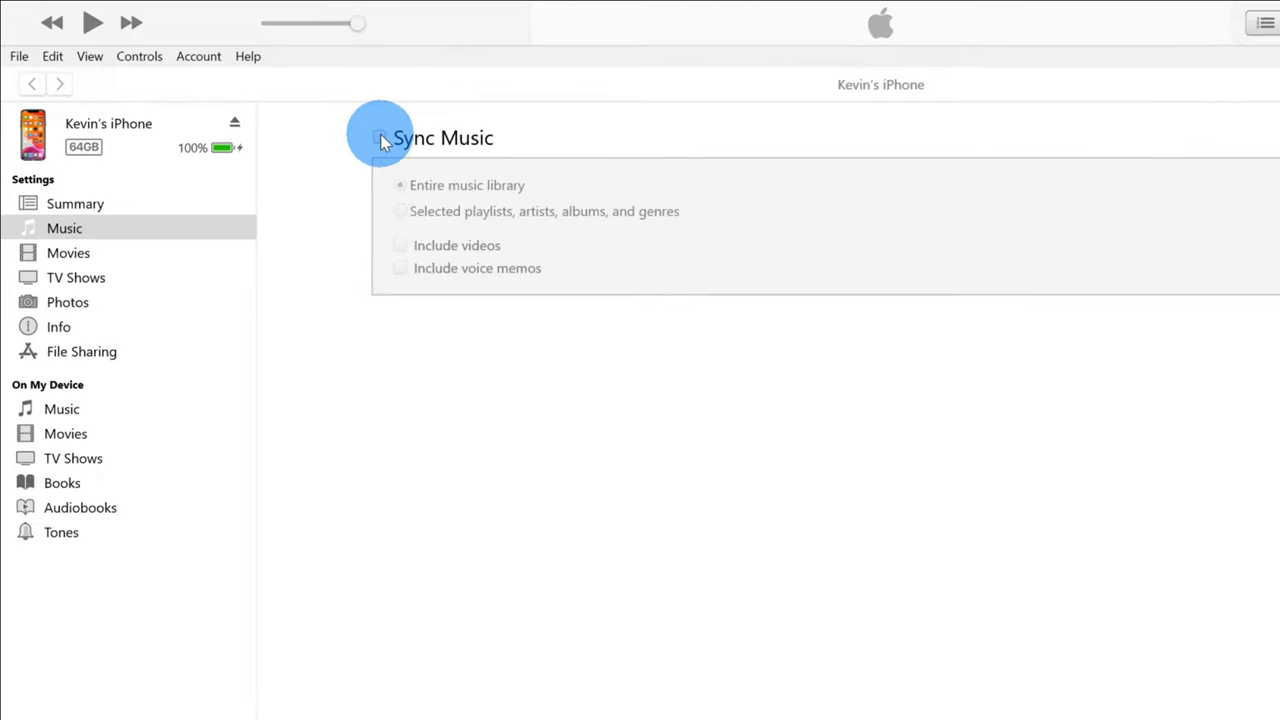
{"action": "left_click", "coordinate": [400, 144]}
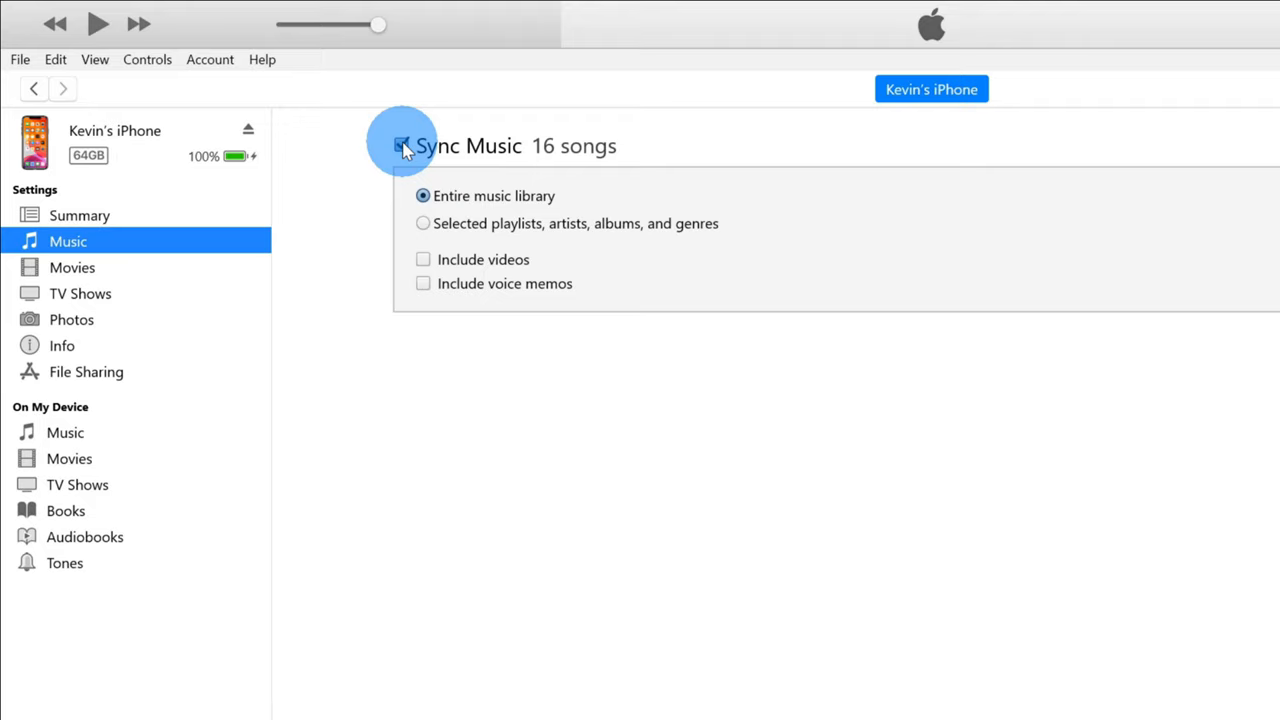
{"action": "left_click", "coordinate": [400, 144]}
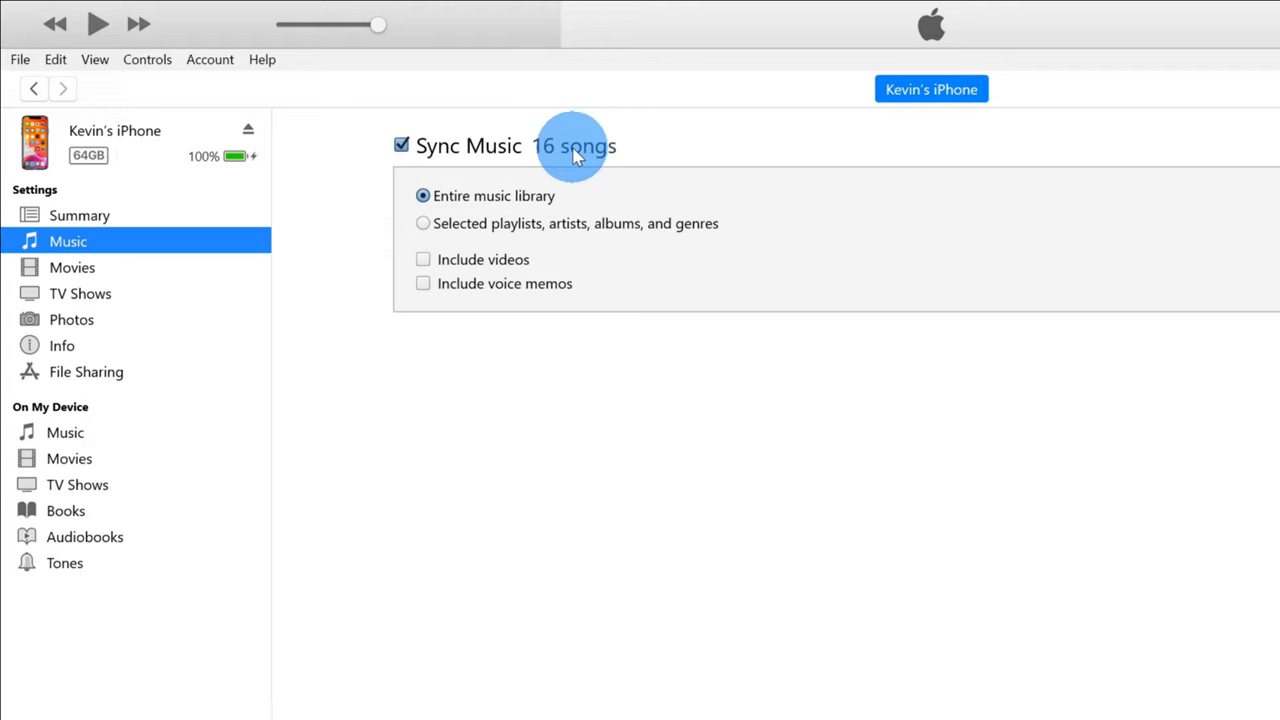
{"action": "mouse_move", "coordinate": [500, 210]}
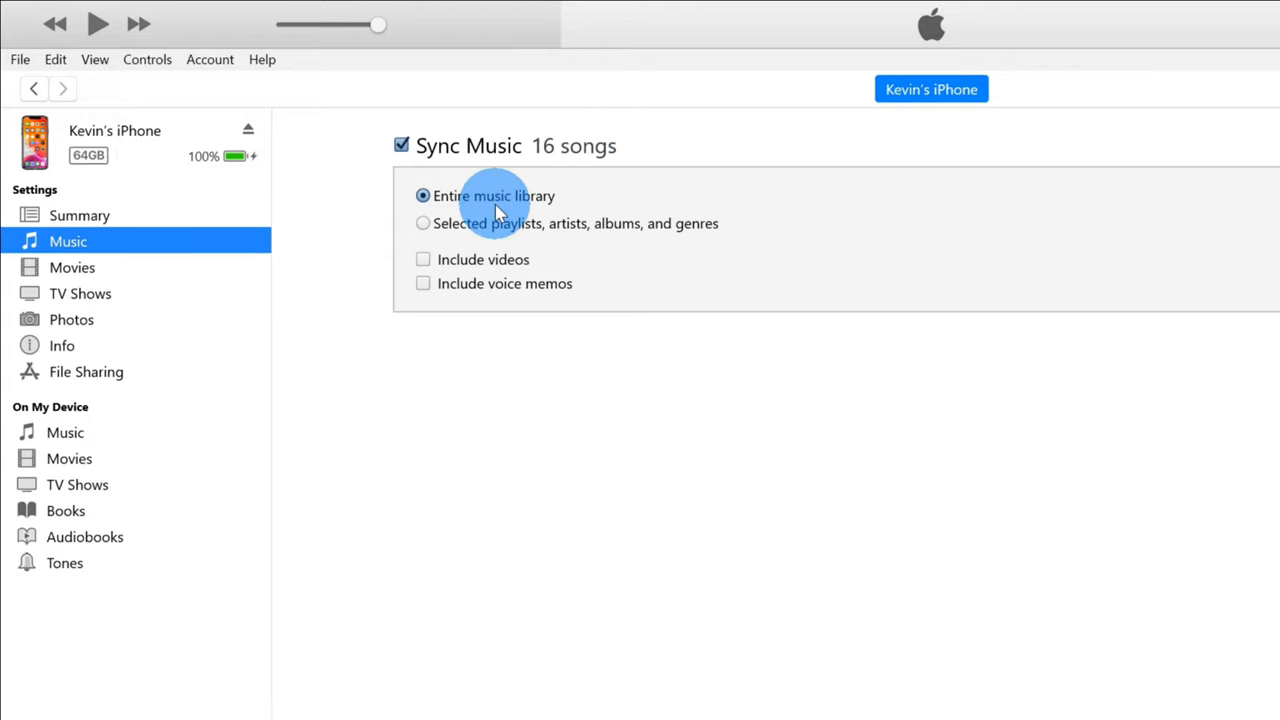
{"action": "mouse_move", "coordinate": [470, 204]}
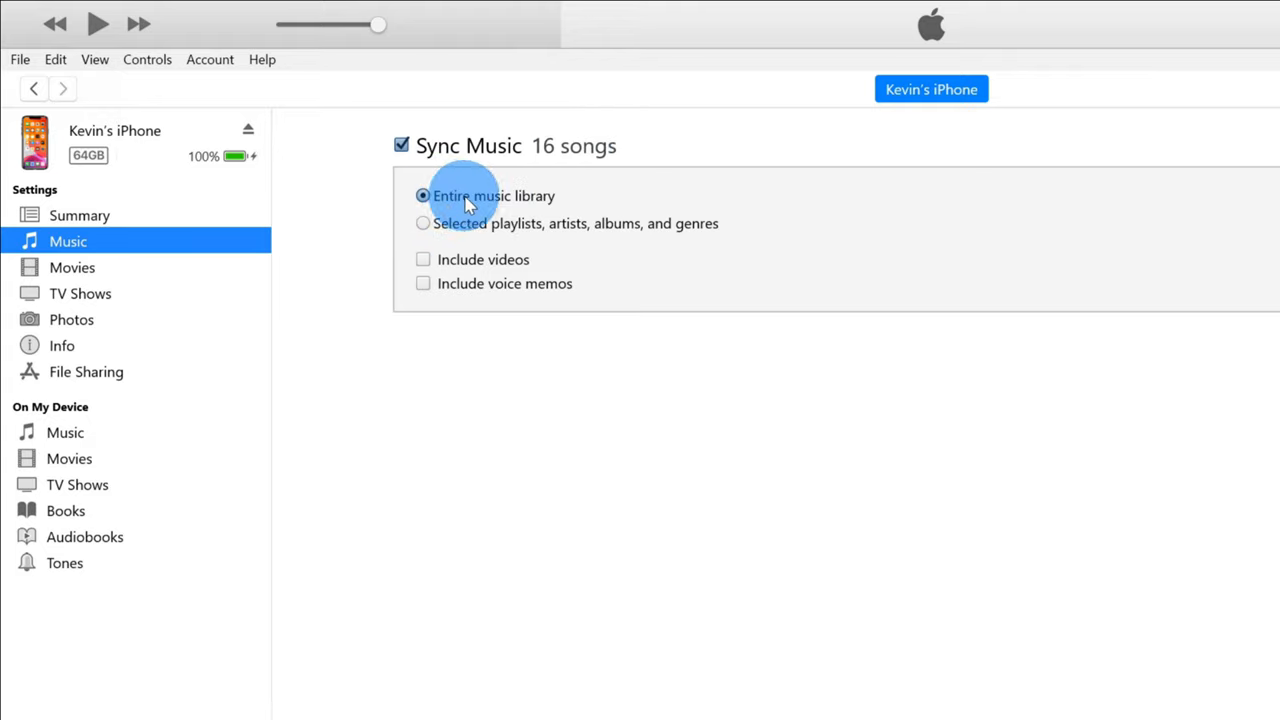
{"action": "mouse_move", "coordinate": [556, 200]}
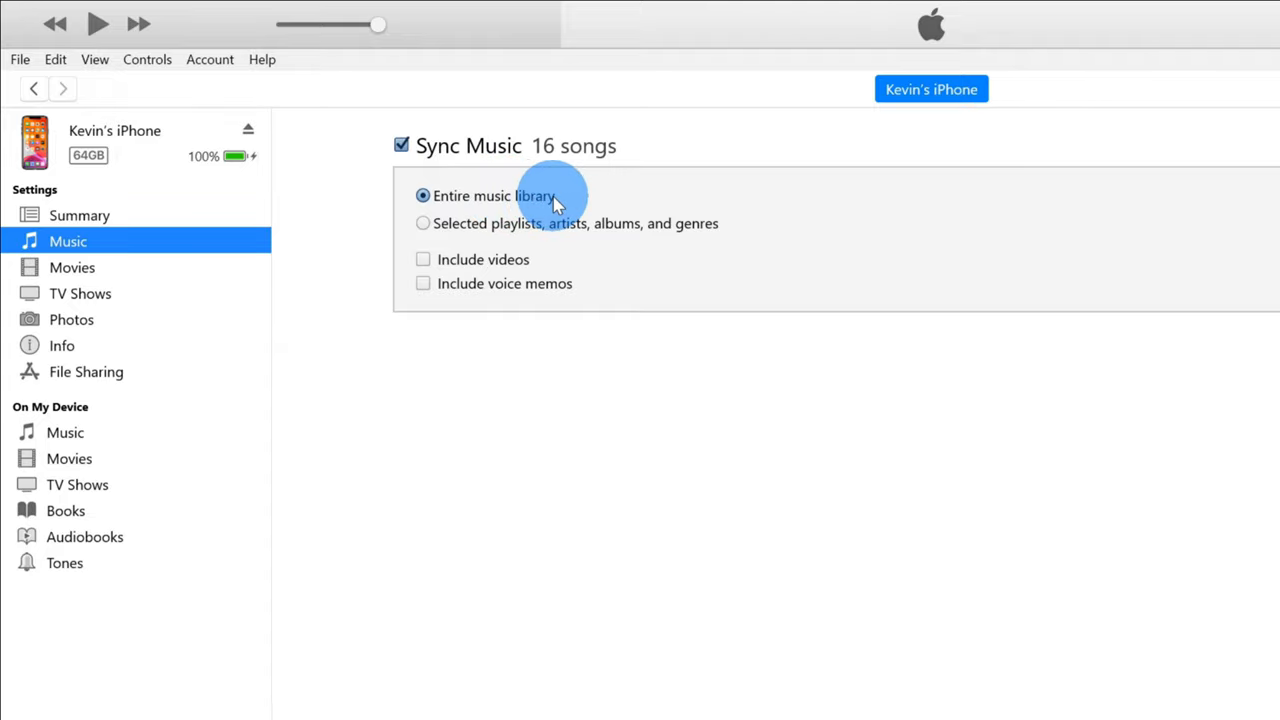
{"action": "mouse_move", "coordinate": [564, 196]}
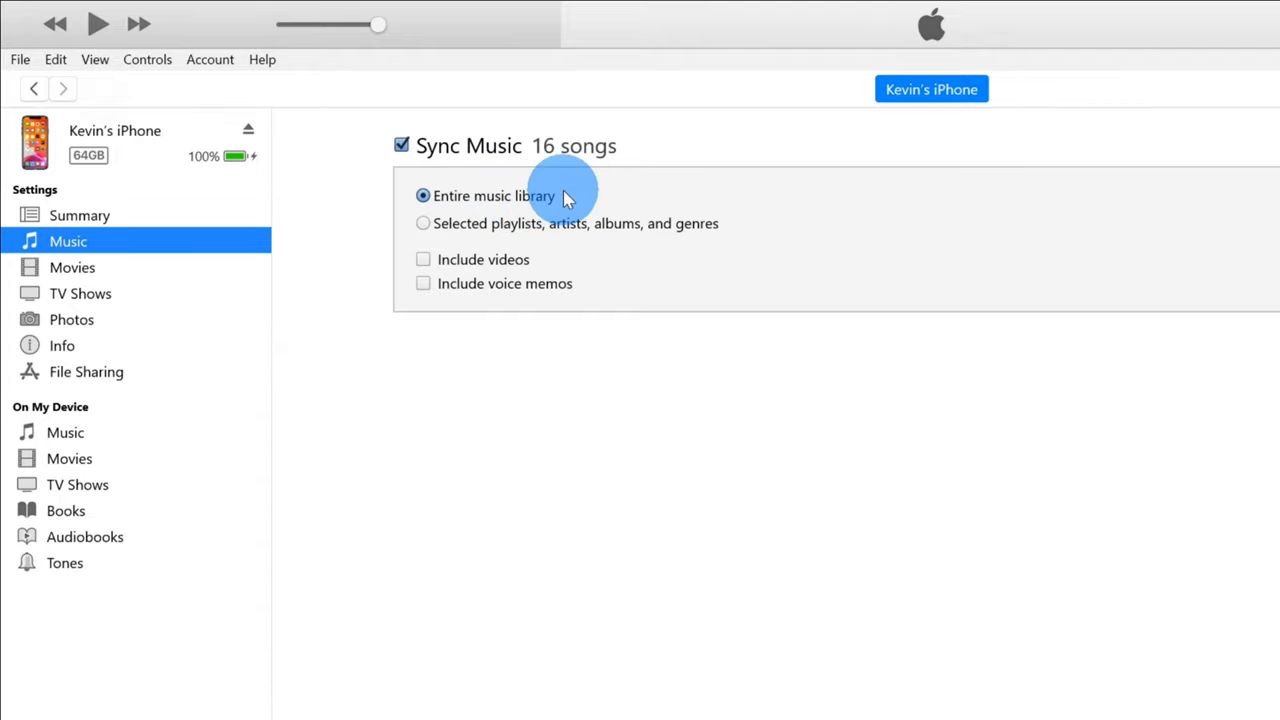
{"action": "mouse_move", "coordinate": [452, 236]}
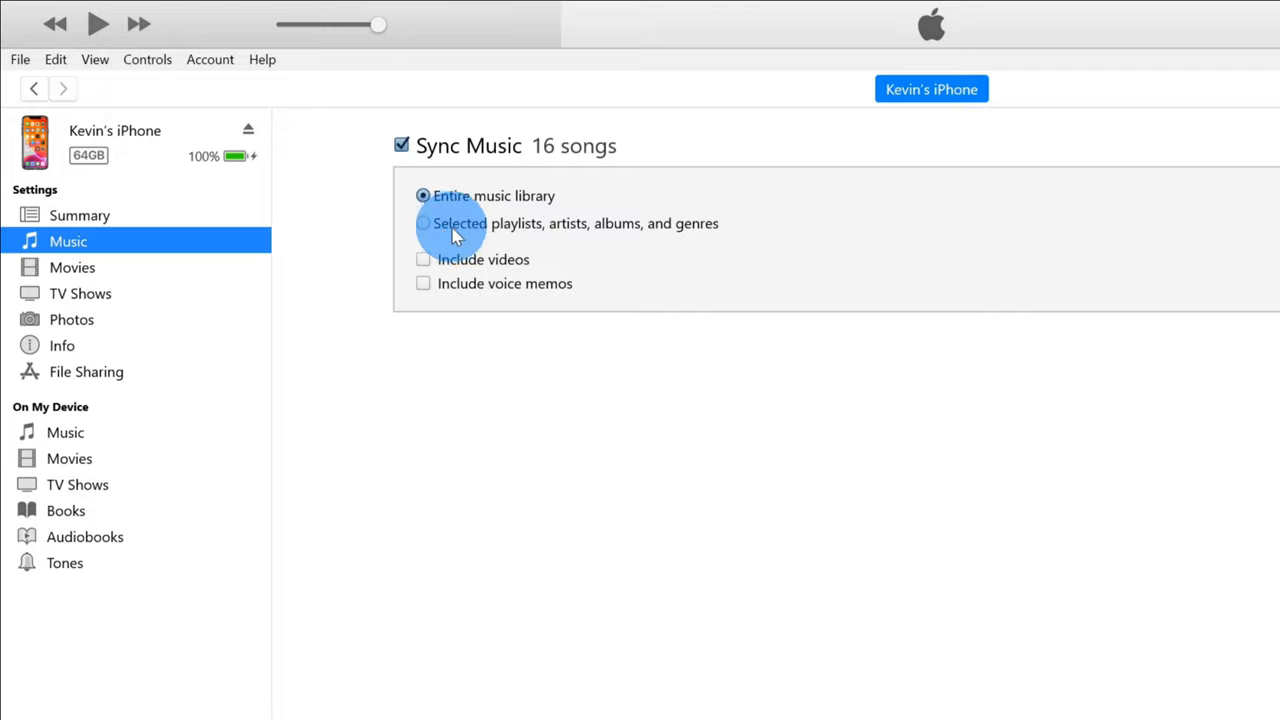
{"action": "mouse_move", "coordinate": [550, 236]}
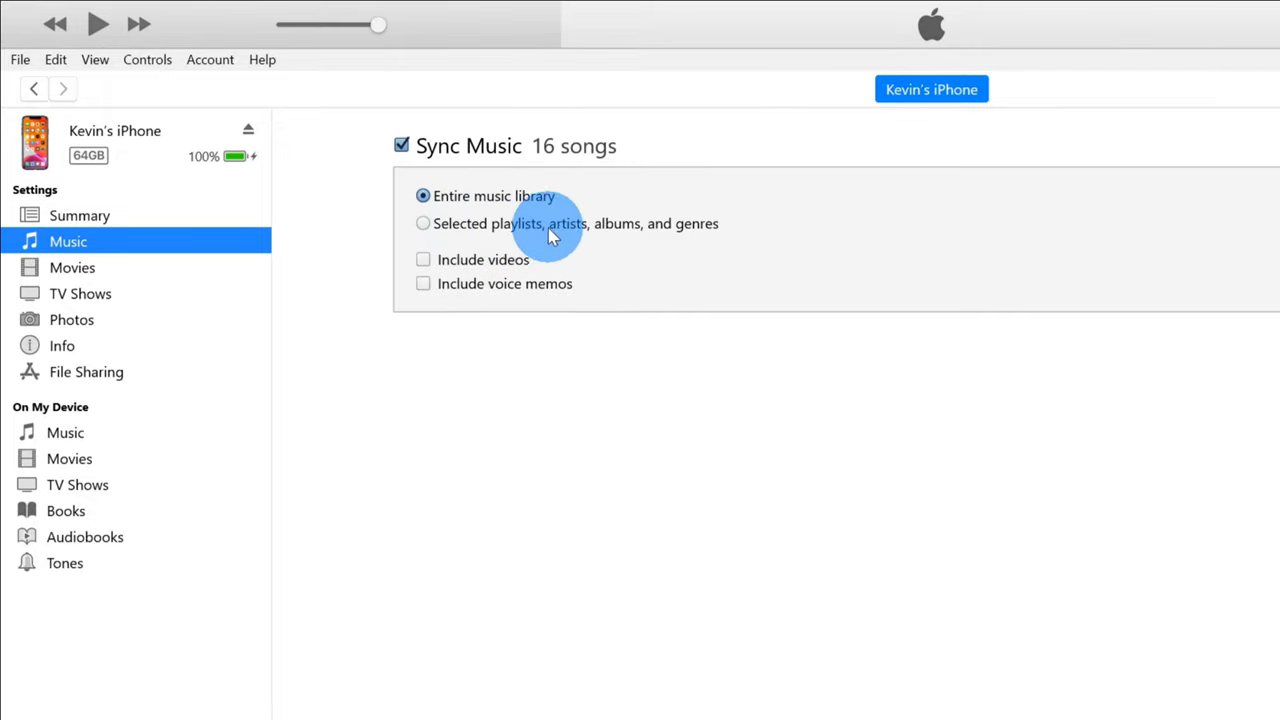
{"action": "mouse_move", "coordinate": [690, 232]}
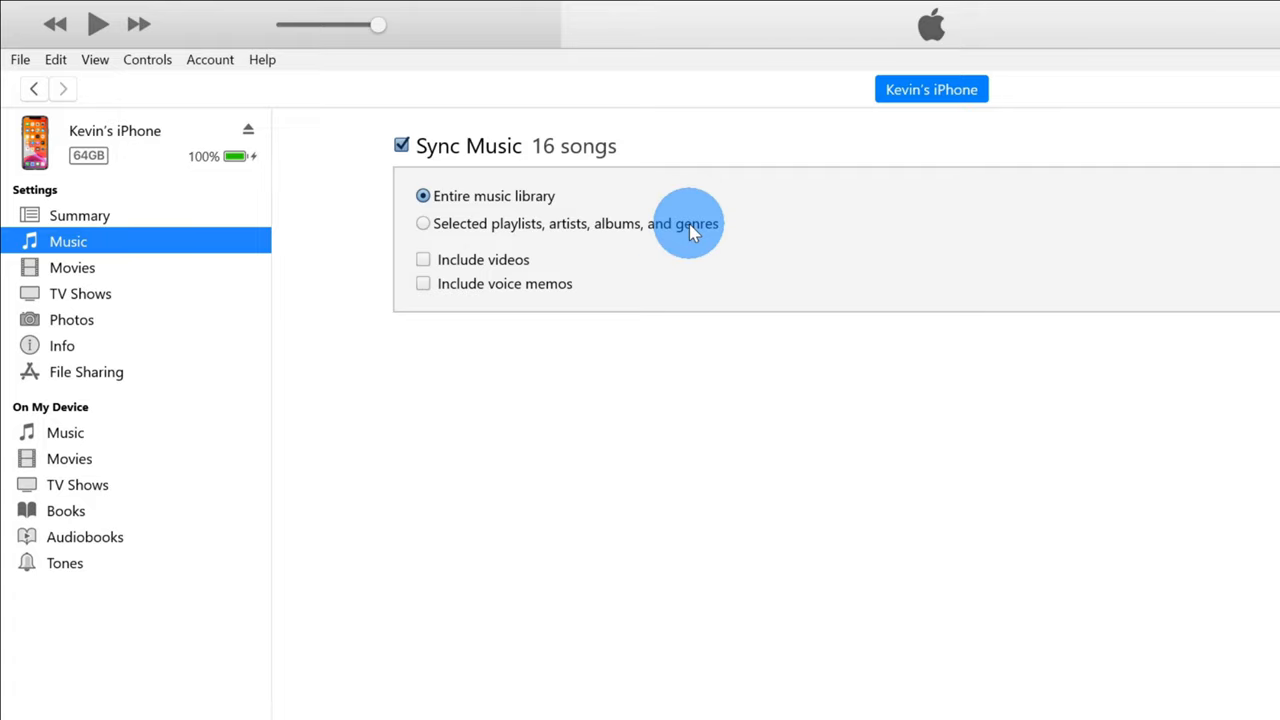
{"action": "mouse_move", "coordinate": [464, 284]}
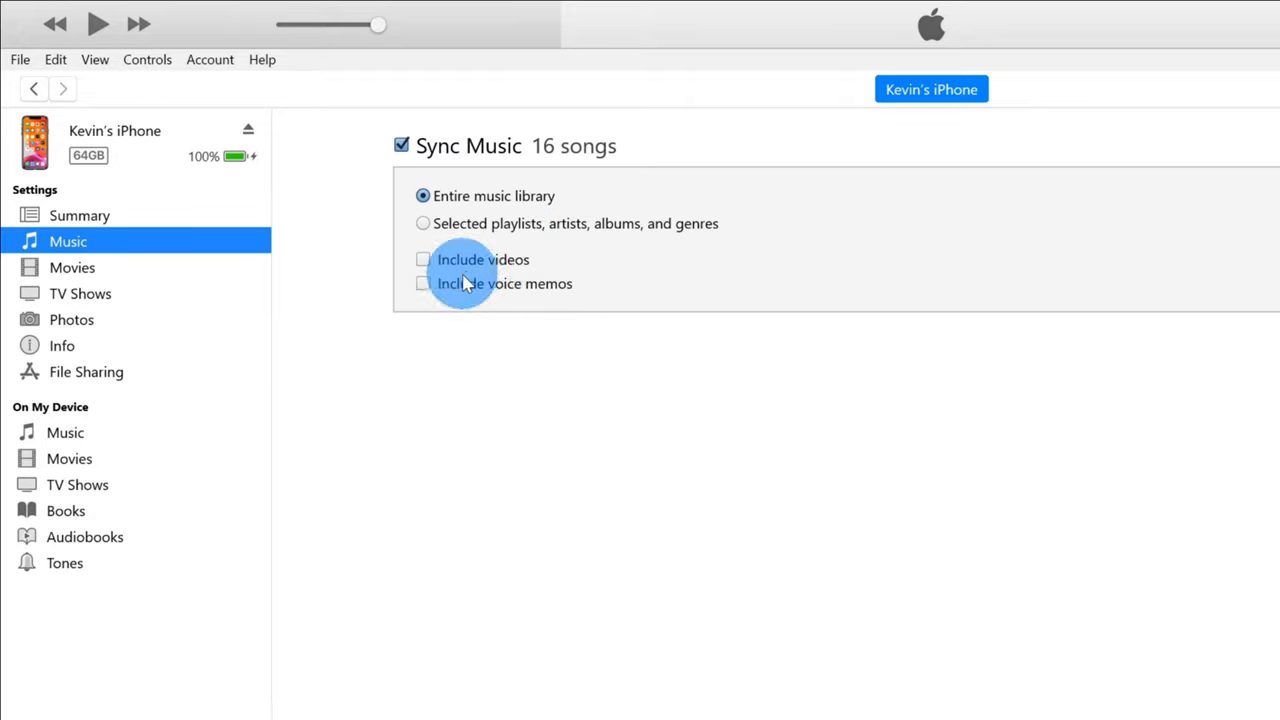
{"action": "mouse_move", "coordinate": [436, 290]}
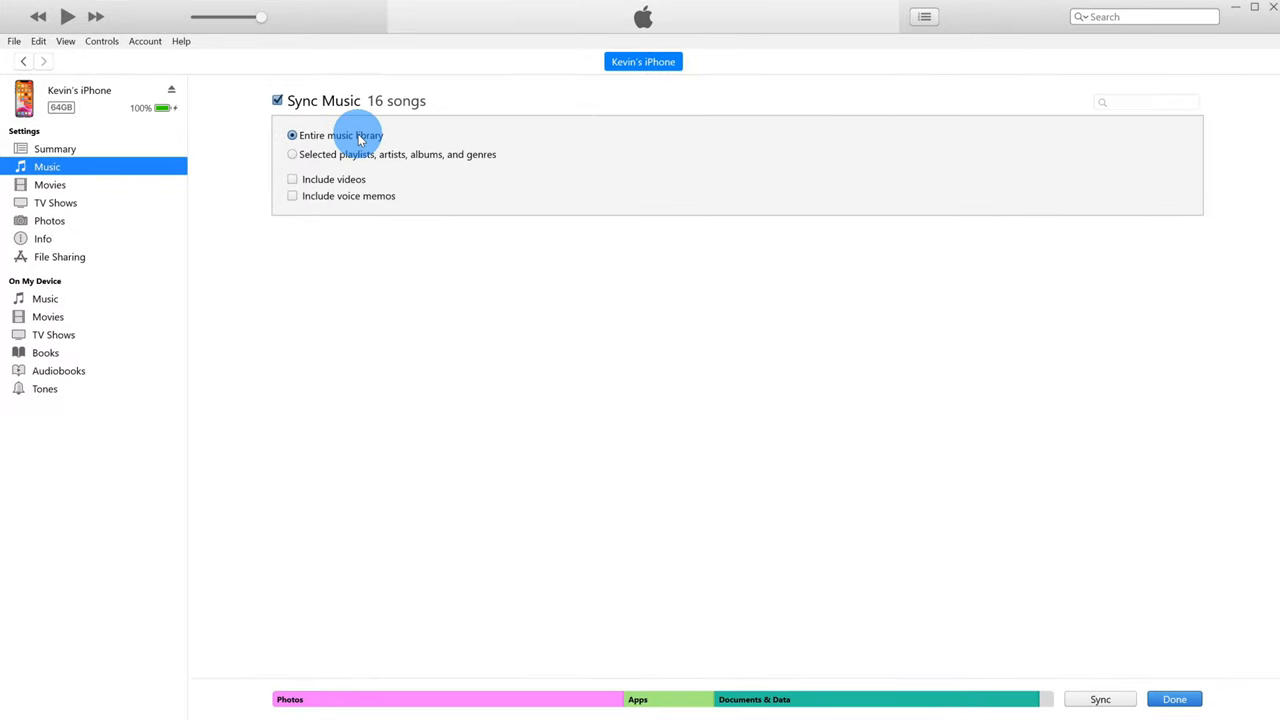
{"action": "mouse_move", "coordinate": [1010, 500]}
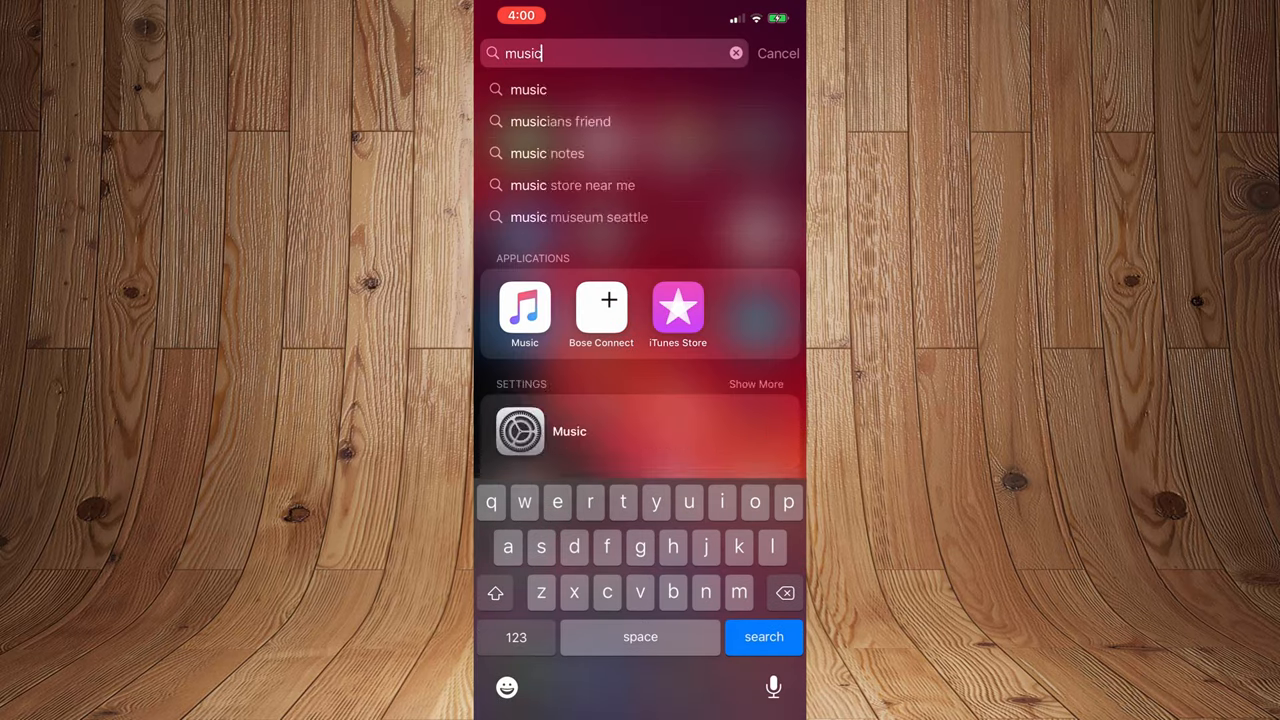
Launch the iPhone Music app and scroll Recently Added to confirm the synced songs.
{"action": "left_click", "coordinate": [524, 306]}
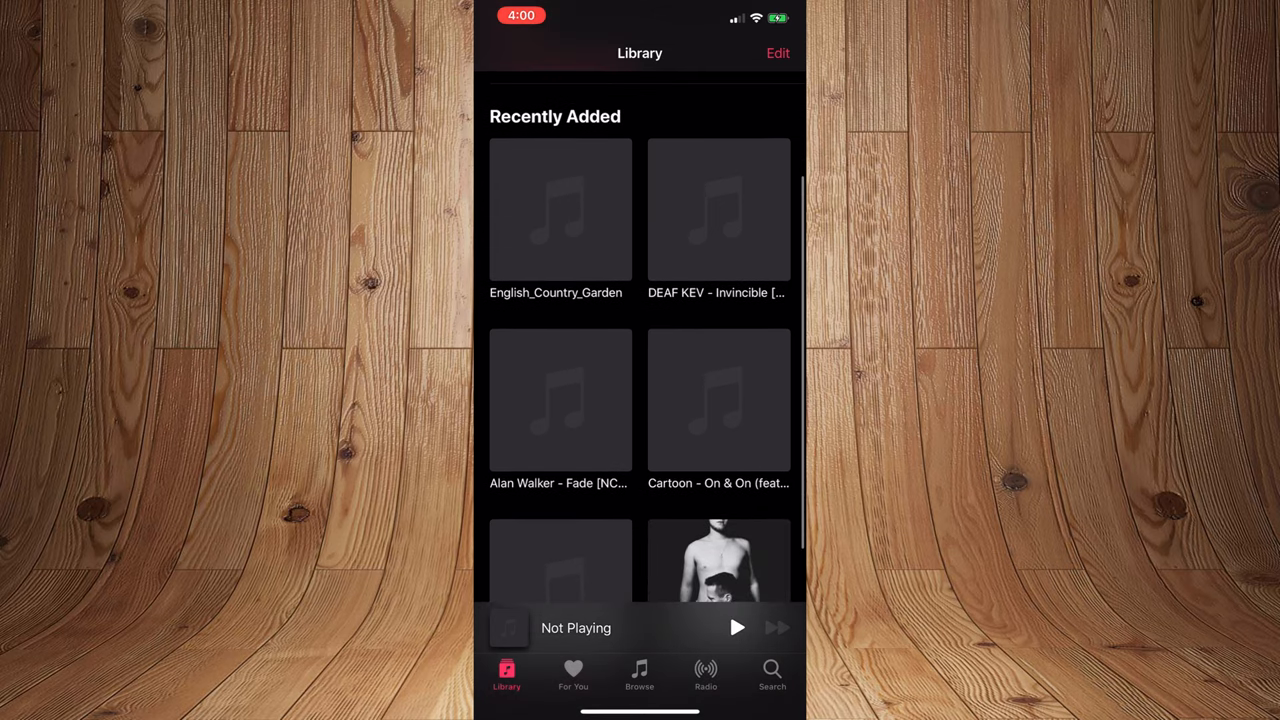
{"action": "scroll", "scroll_direction": "up", "scroll_amount": 3}
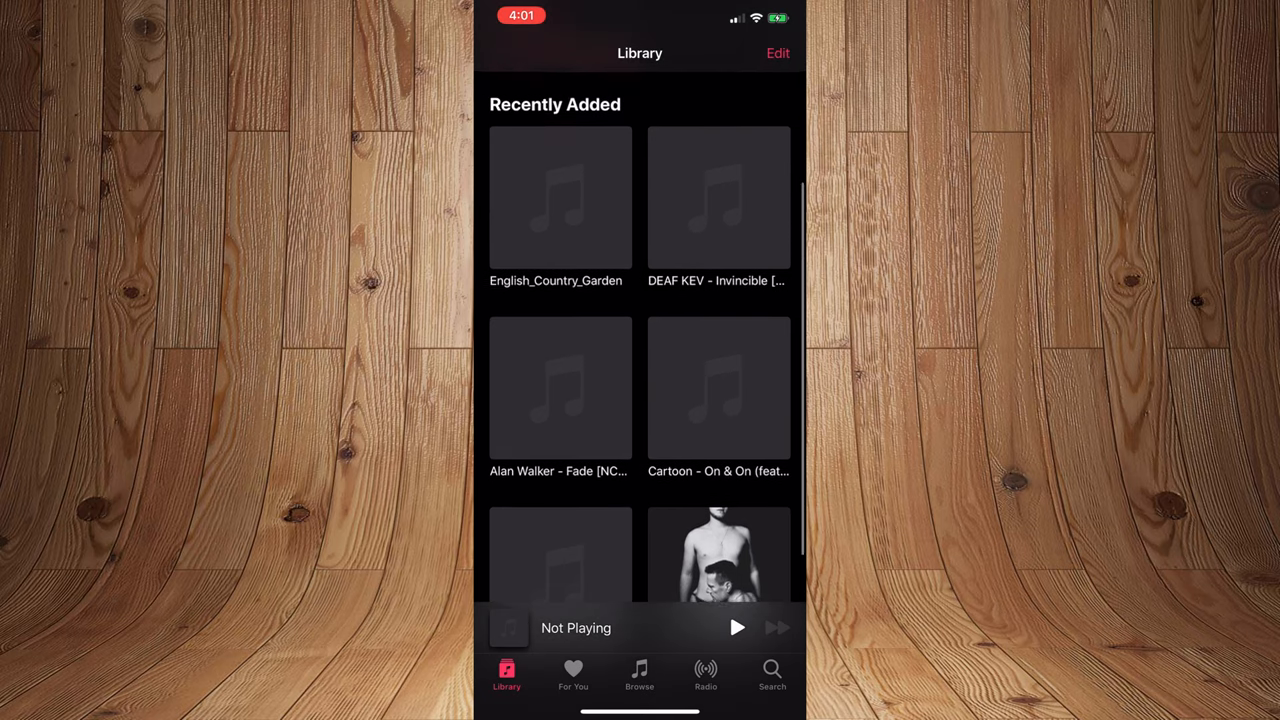
{"action": "scroll", "scroll_direction": "down", "scroll_amount": 3}
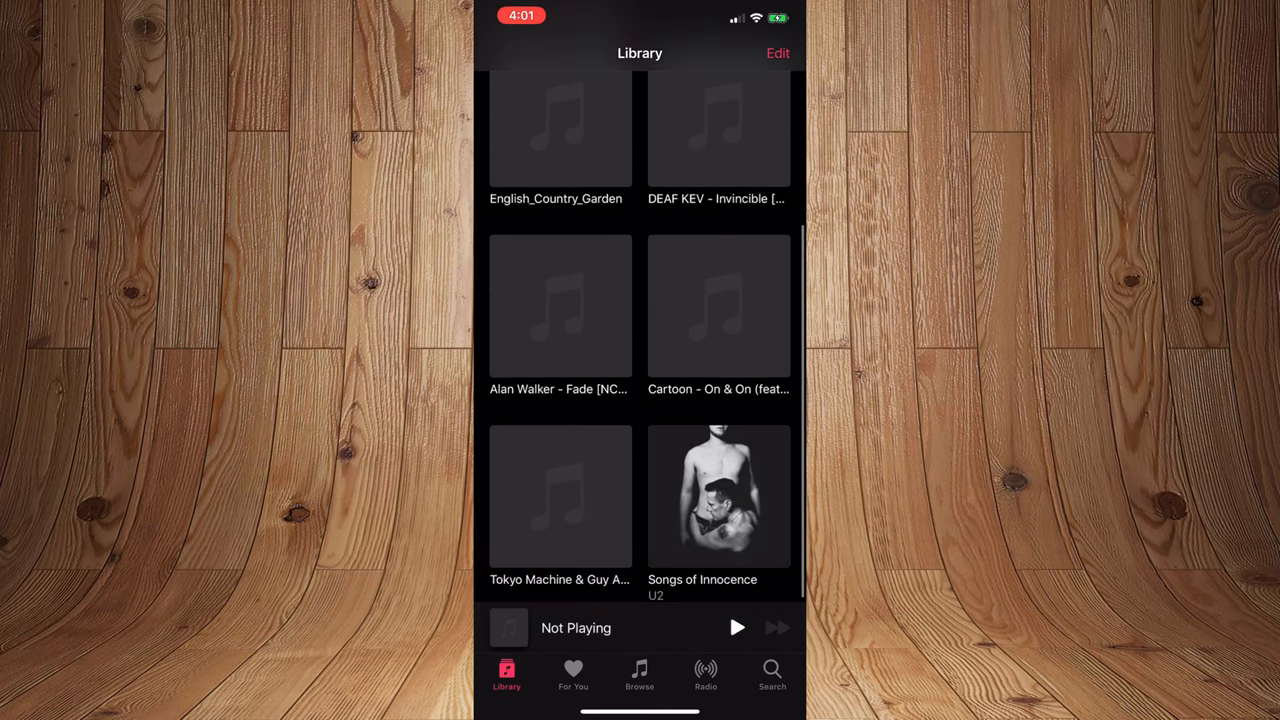
{"action": "scroll", "scroll_direction": "up", "scroll_amount": 3}
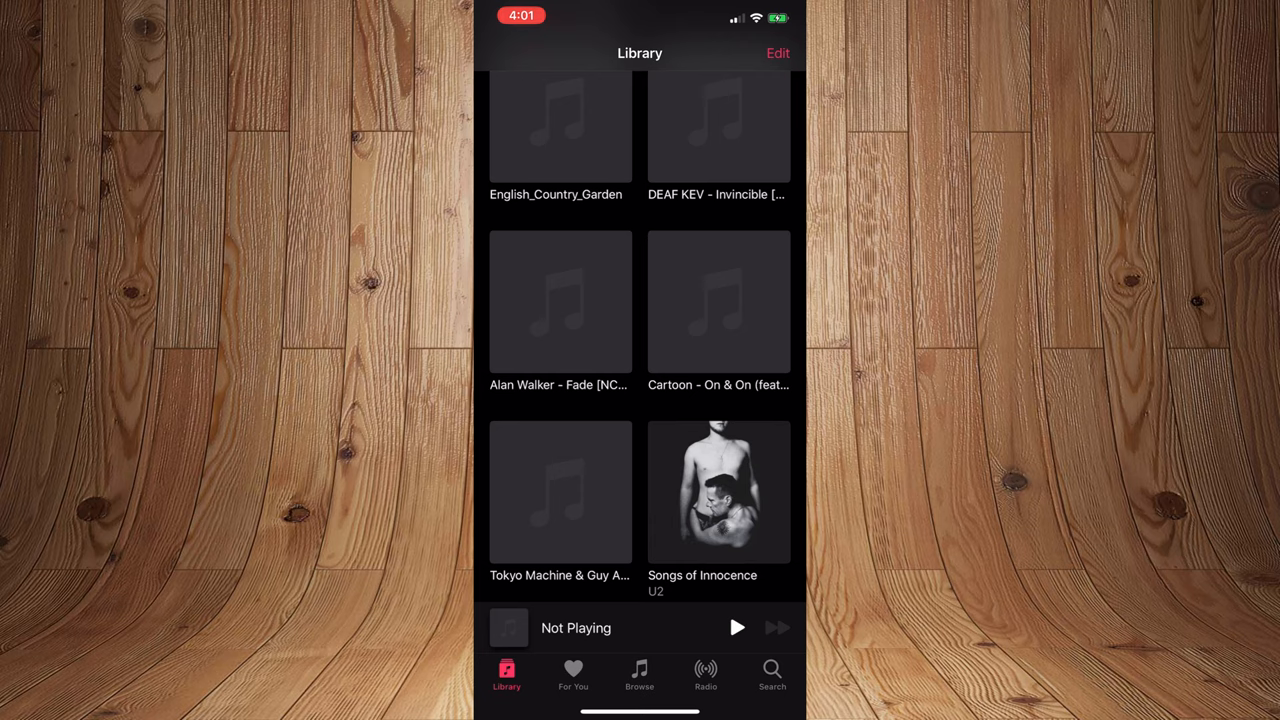
{"action": "left_click", "coordinate": [718, 302]}
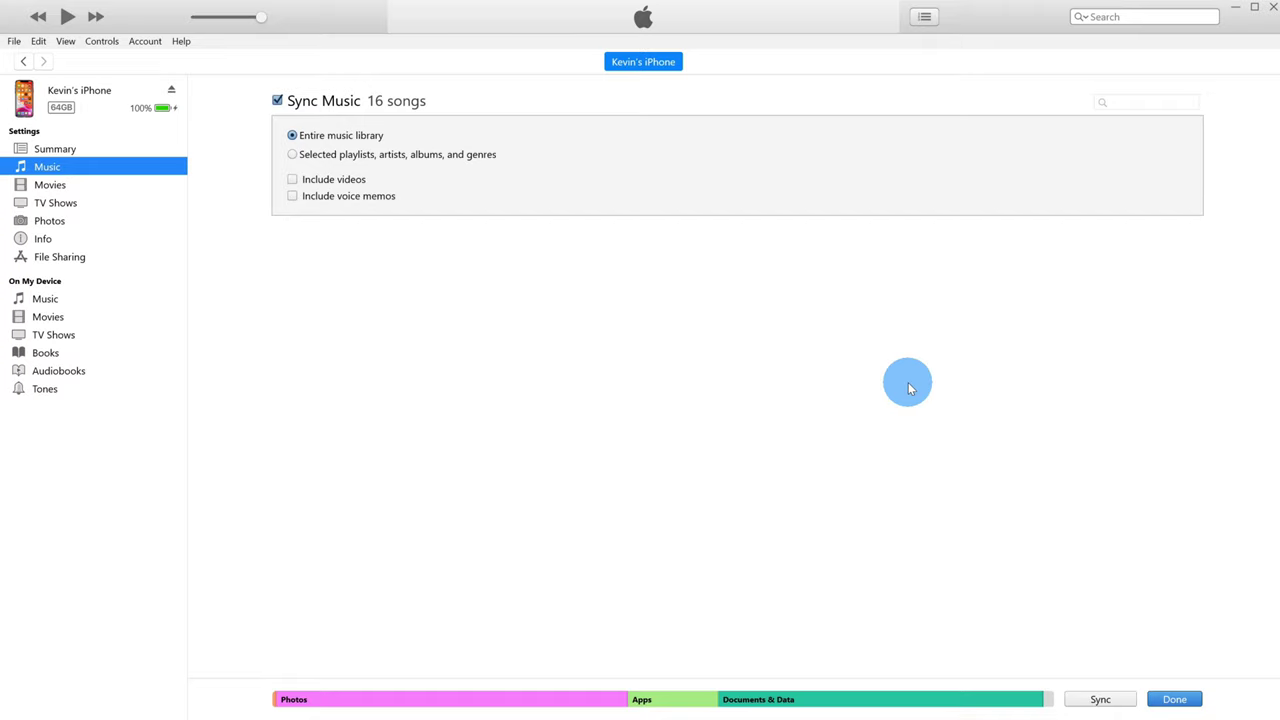
{"action": "mouse_move", "coordinate": [124, 144]}
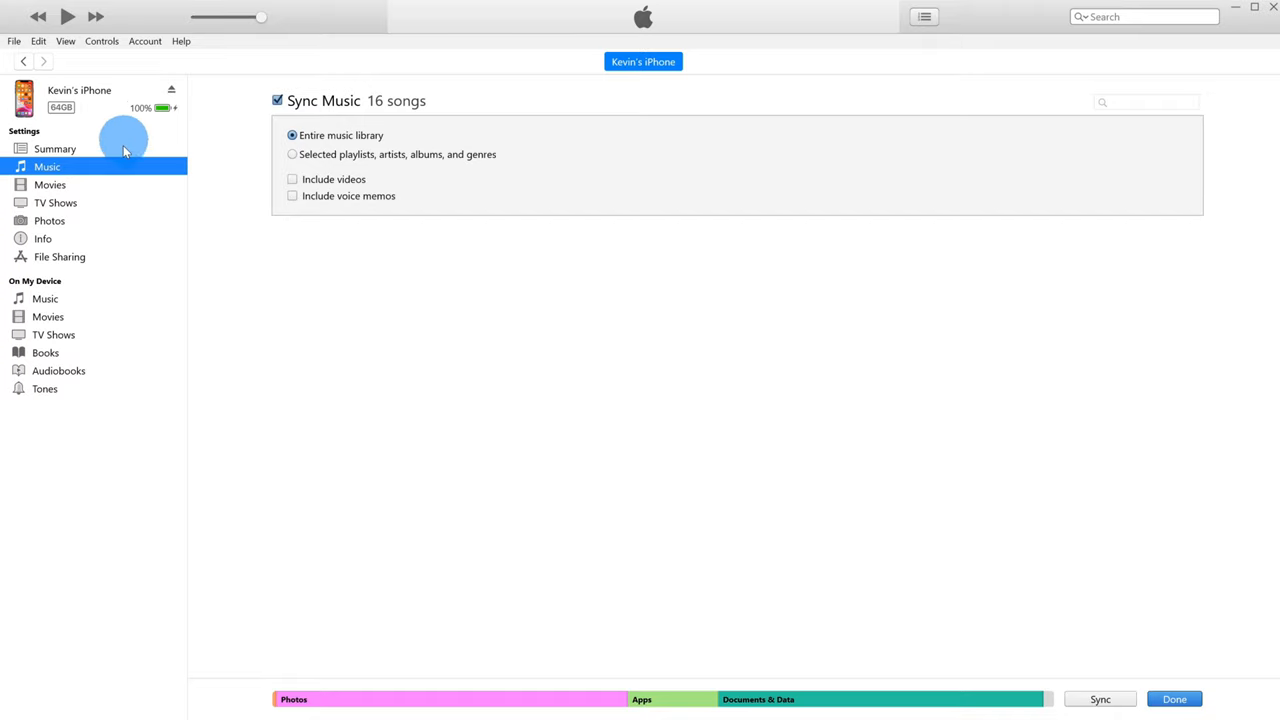
Turn on 'Manually manage music and videos' on Summary, then return to Music settings.
{"action": "left_click", "coordinate": [54, 148]}
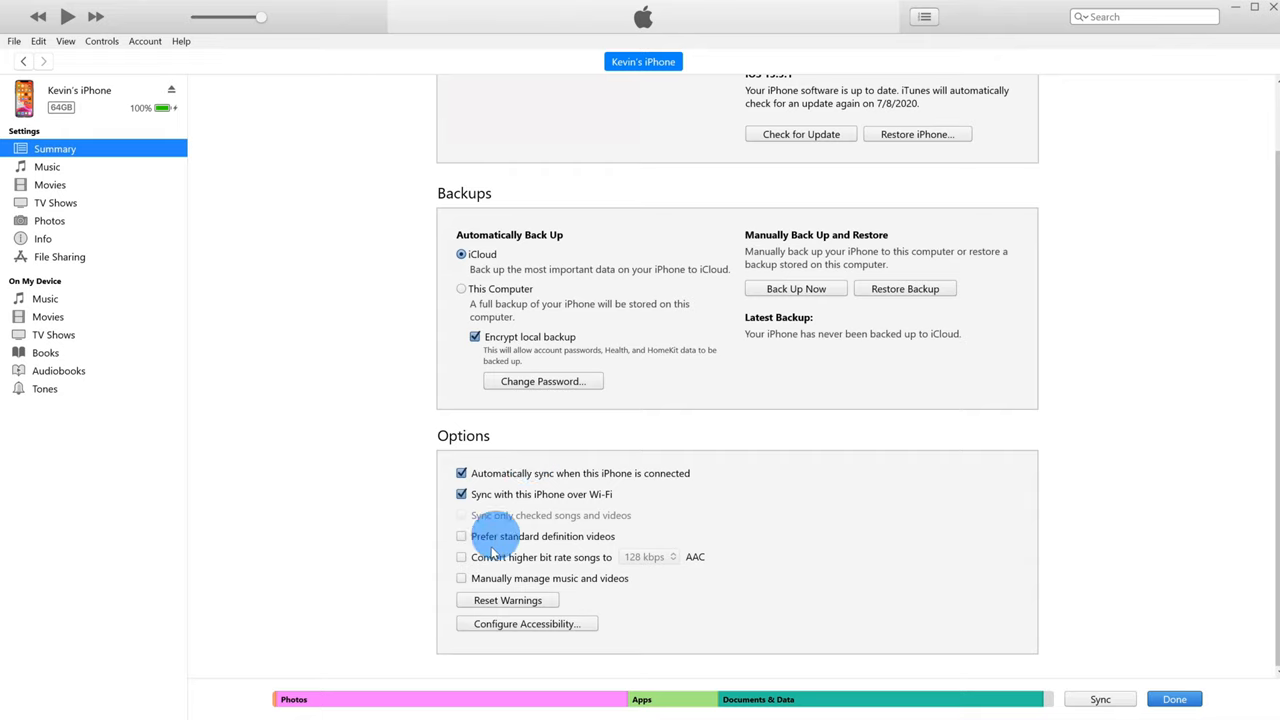
{"action": "mouse_move", "coordinate": [556, 584]}
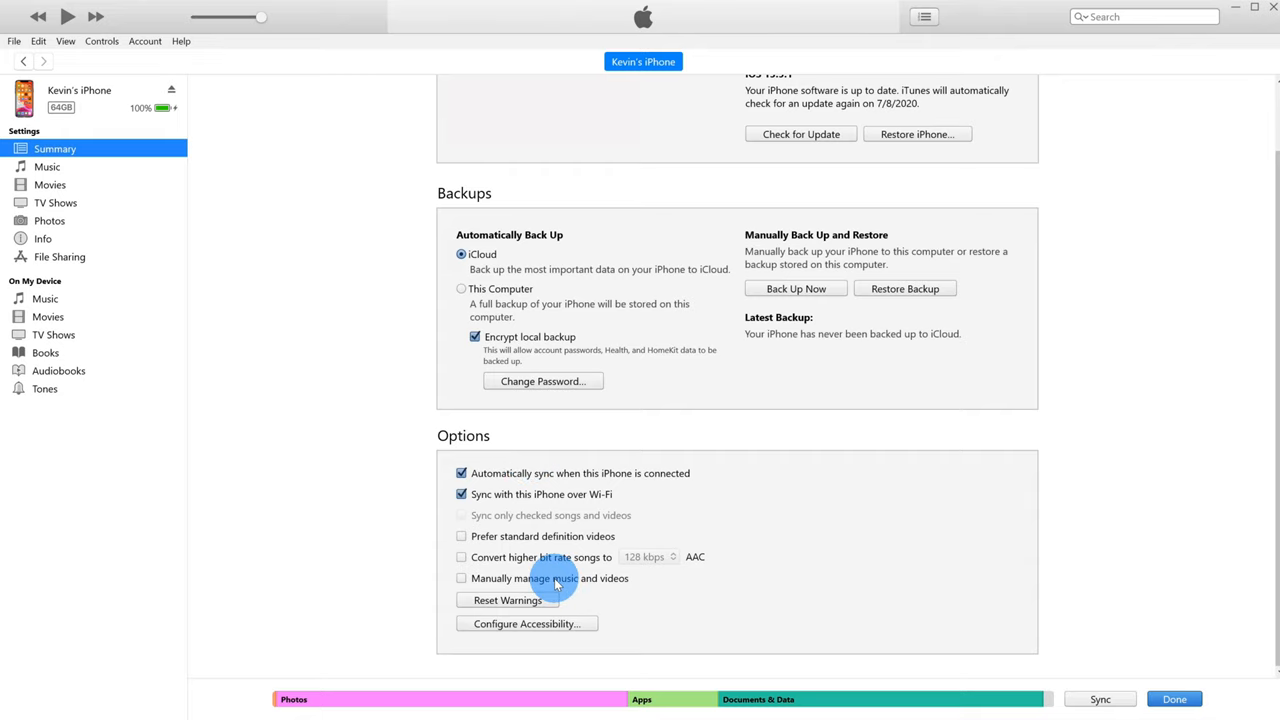
{"action": "left_click", "coordinate": [460, 578]}
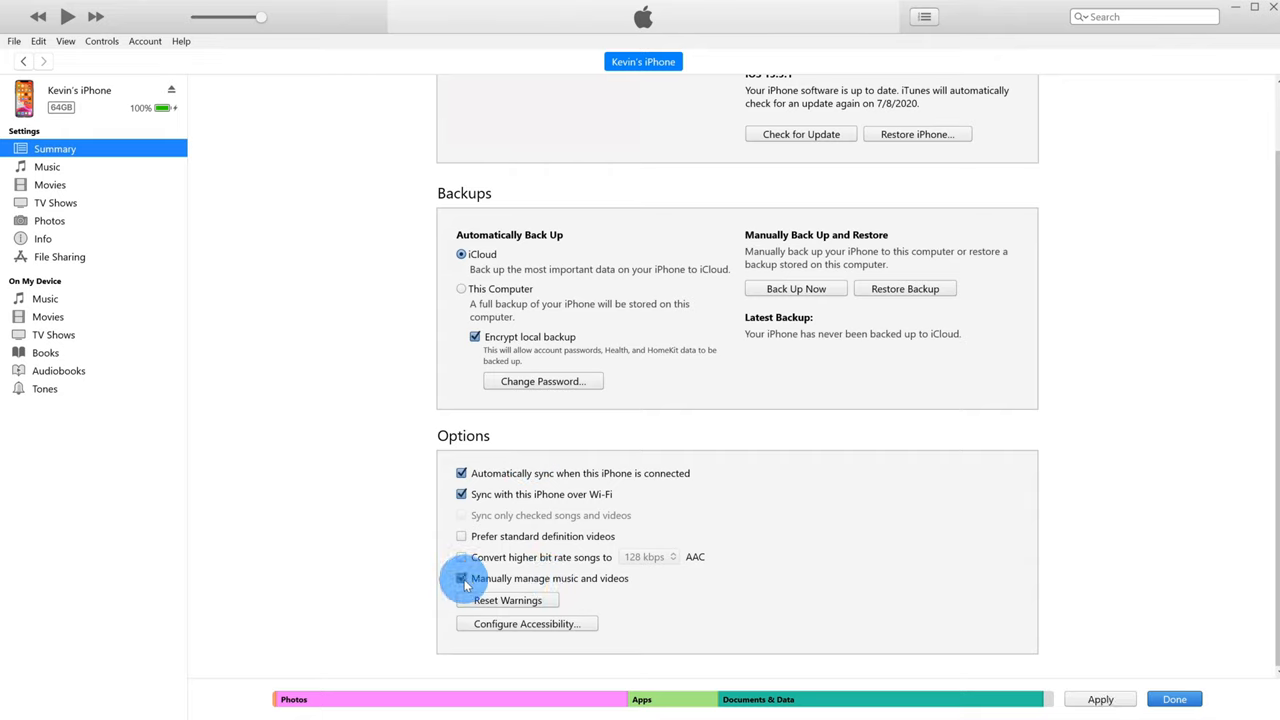
{"action": "left_click", "coordinate": [462, 578]}
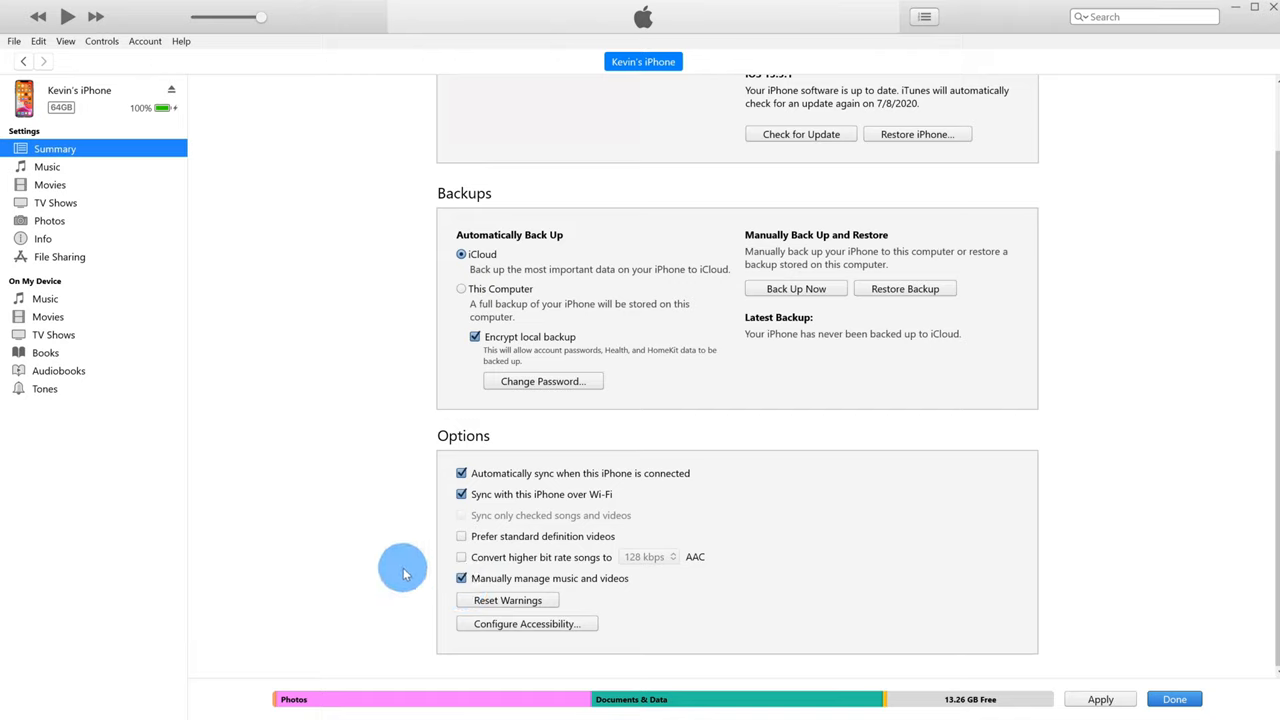
{"action": "mouse_move", "coordinate": [90, 170]}
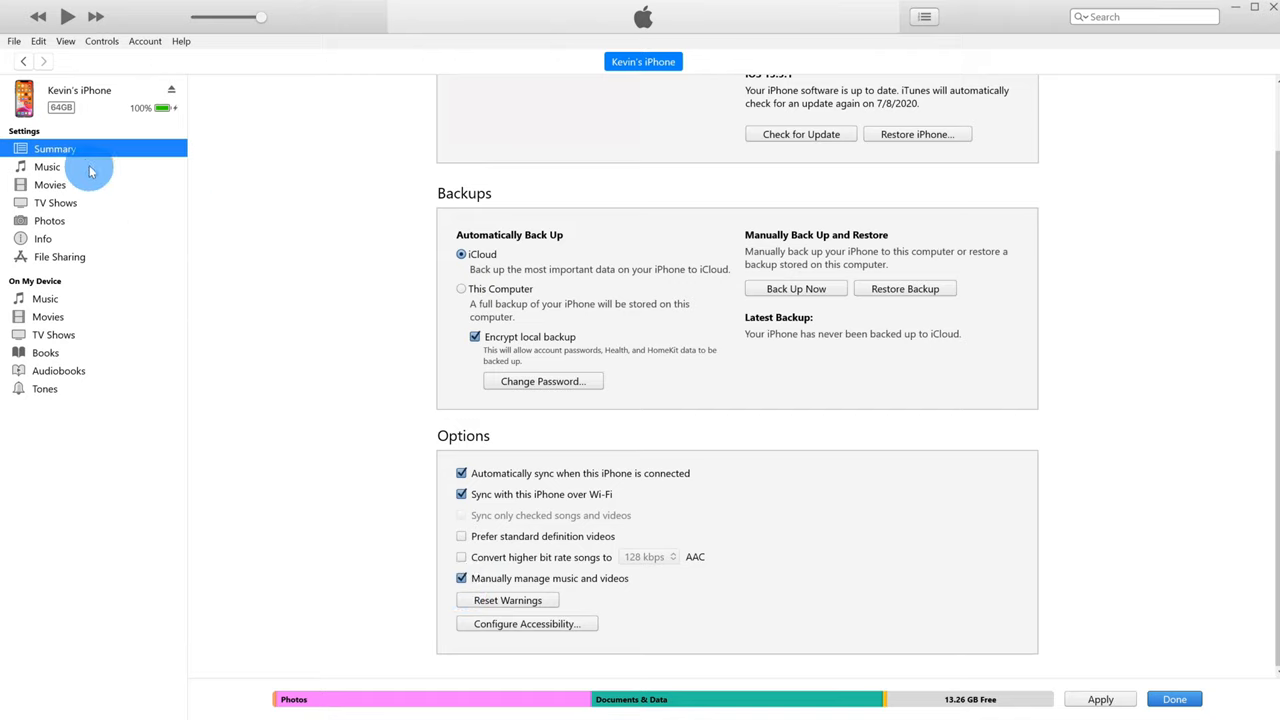
{"action": "left_click", "coordinate": [46, 166]}
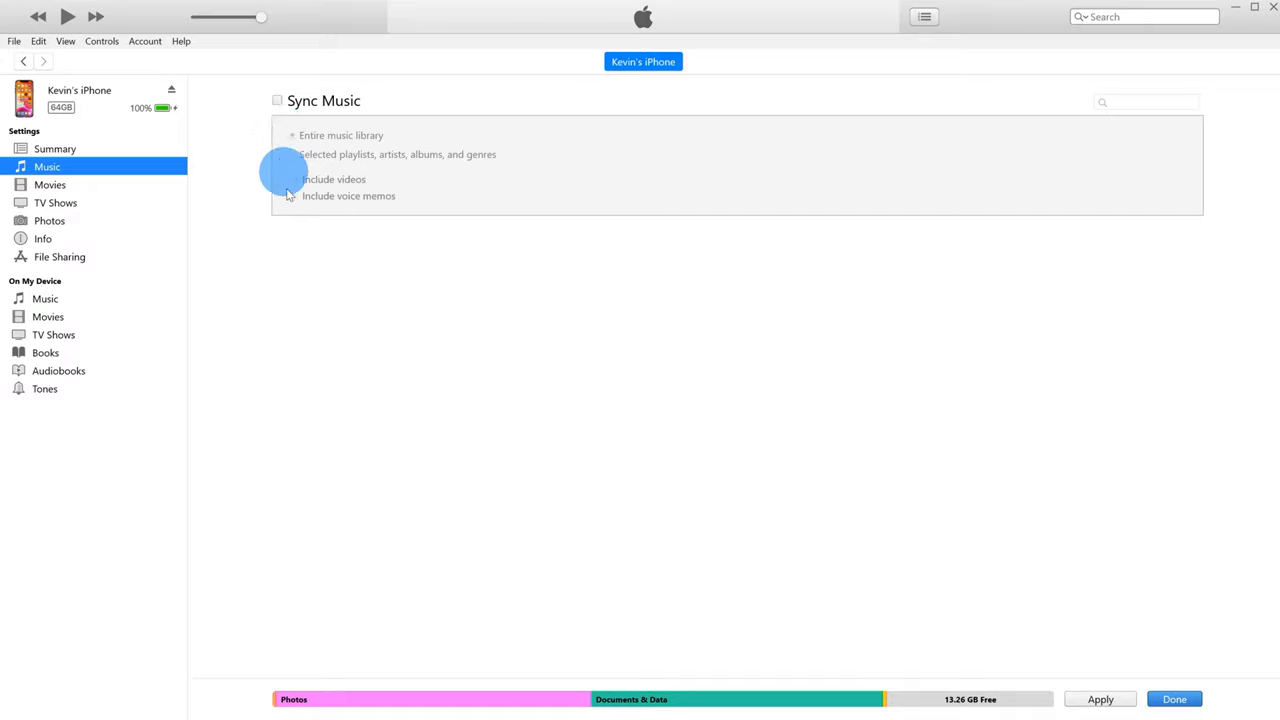
{"action": "mouse_move", "coordinate": [130, 168]}
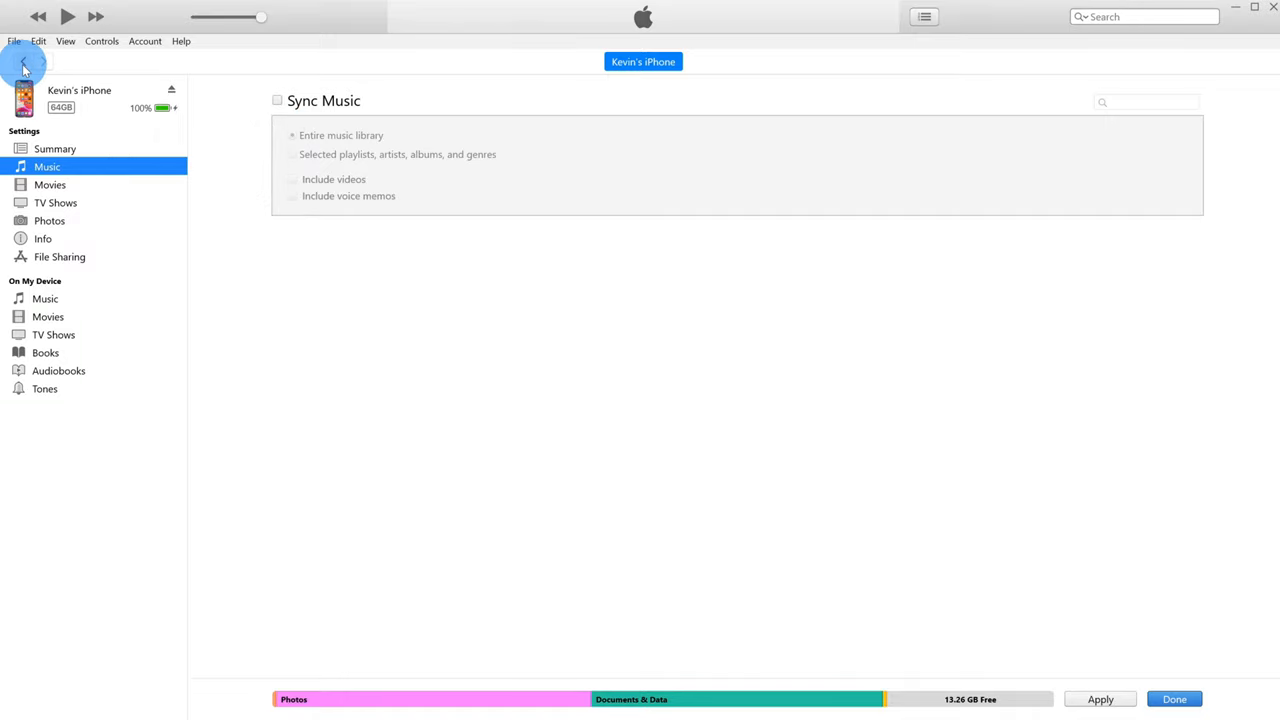
Apply the iPhone settings and drag 'Cartoon - On & On' from Artists onto the iPhone.
{"action": "left_click", "coordinate": [24, 62]}
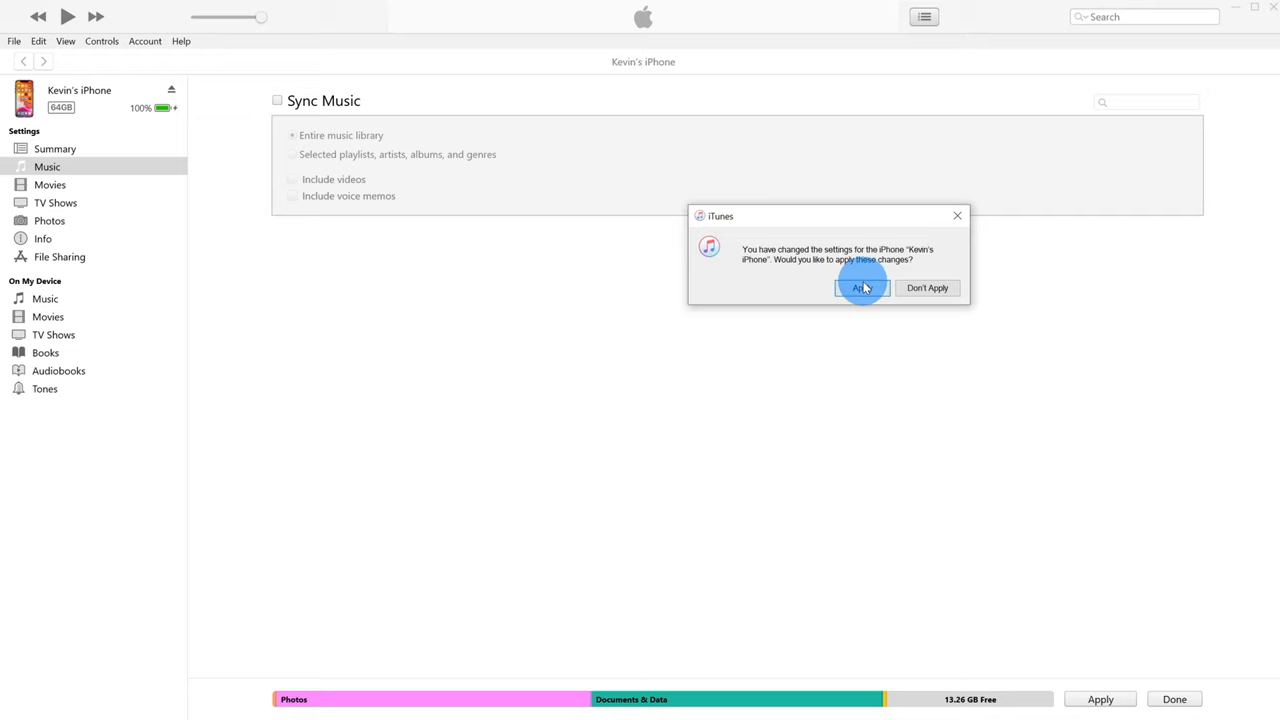
{"action": "left_click", "coordinate": [862, 288]}
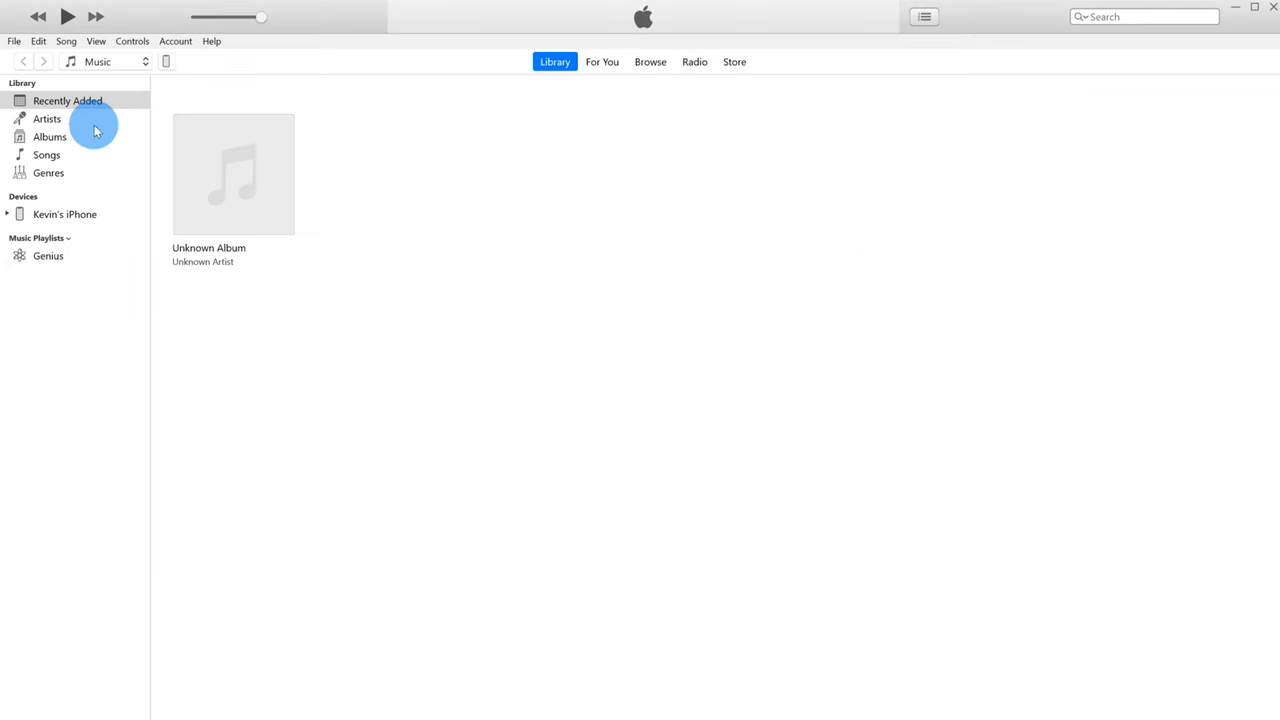
{"action": "left_click", "coordinate": [48, 118]}
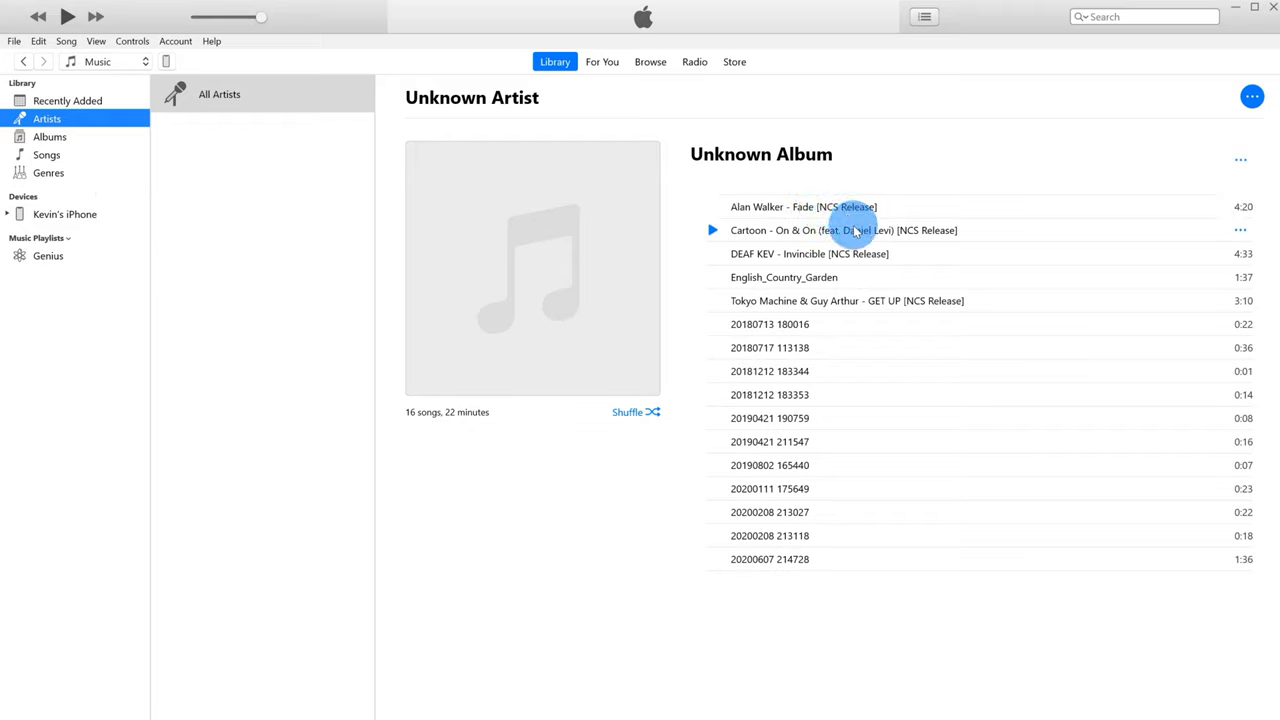
{"action": "left_click", "coordinate": [844, 230]}
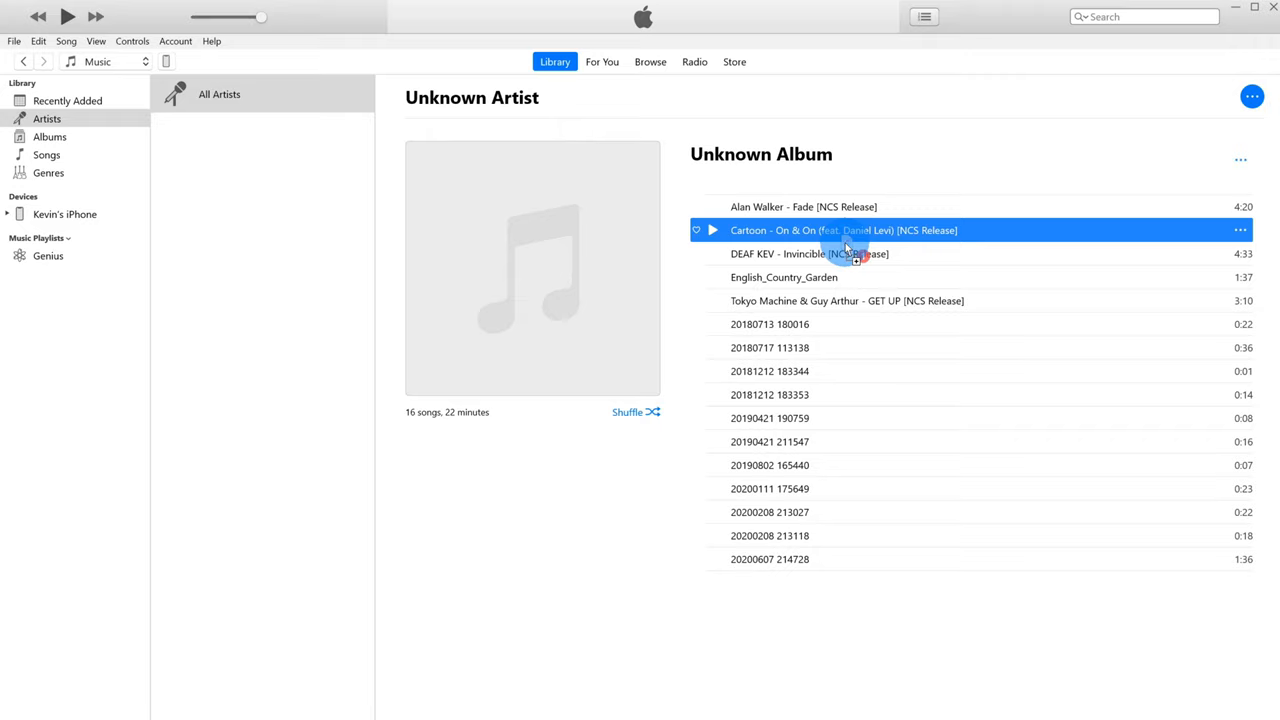
{"action": "left_click_drag", "start_coordinate": [844, 230], "coordinate": [350, 258]}
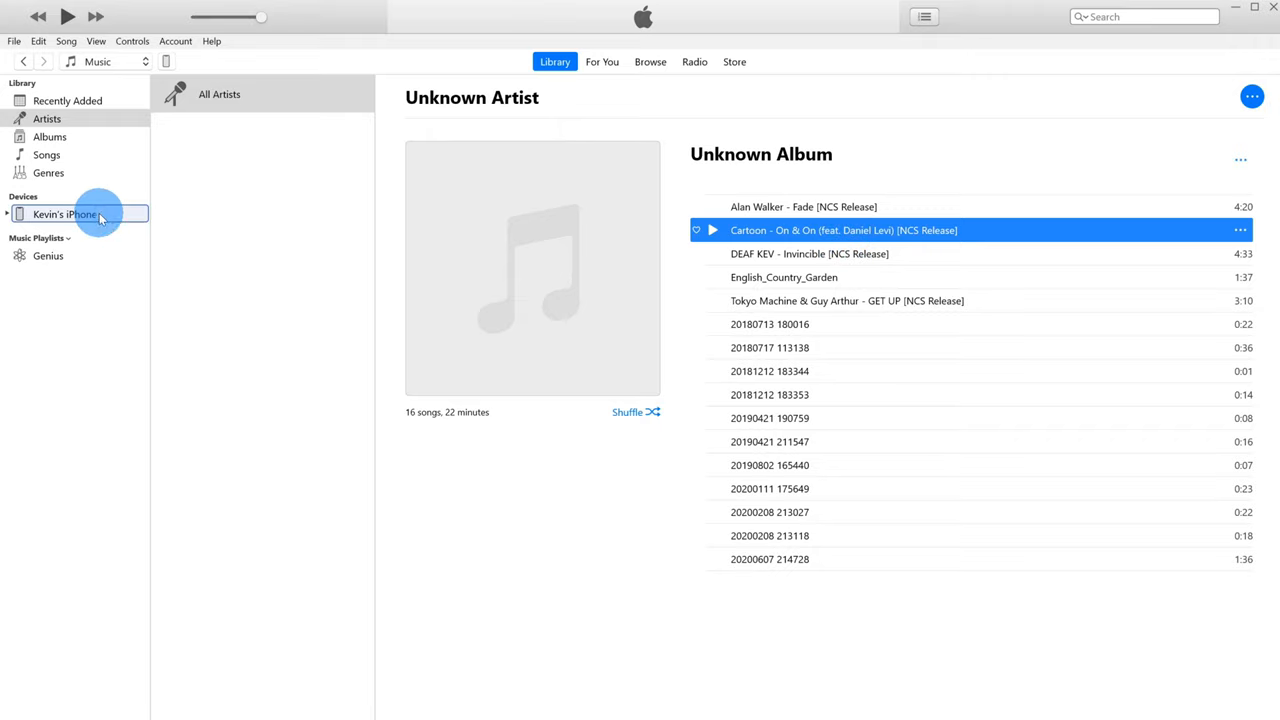
{"action": "mouse_move", "coordinate": [840, 270]}
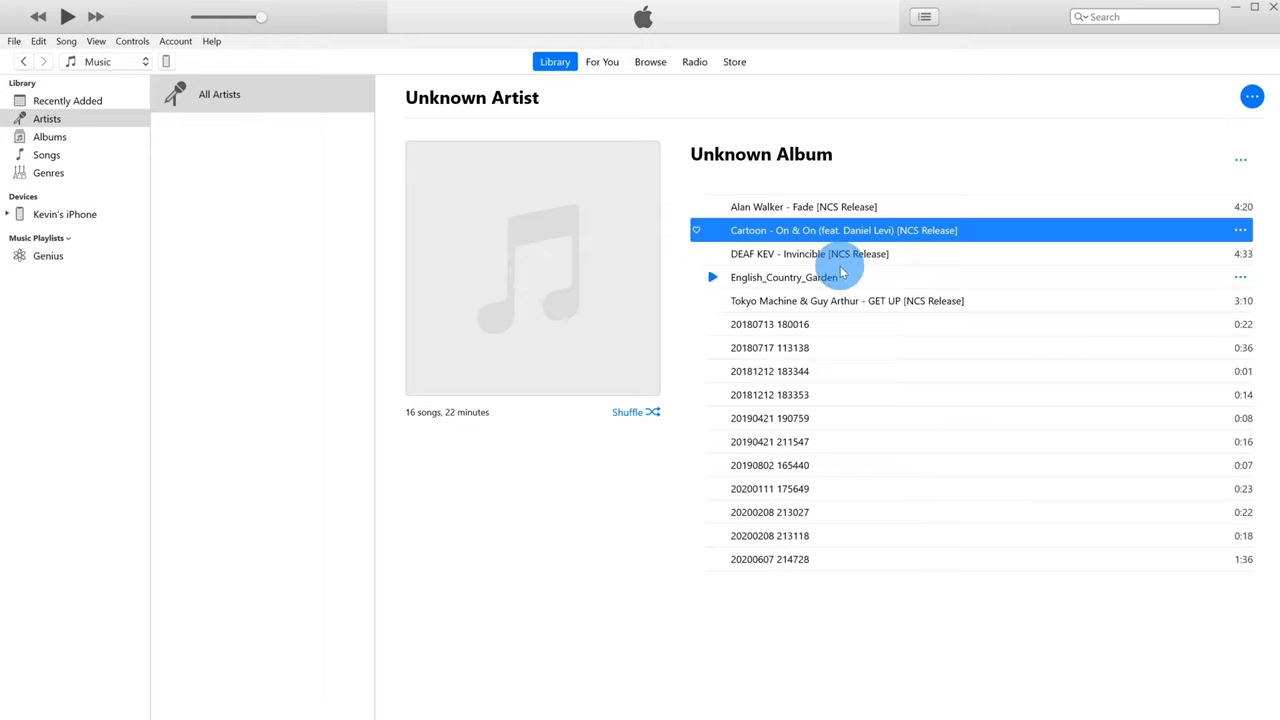